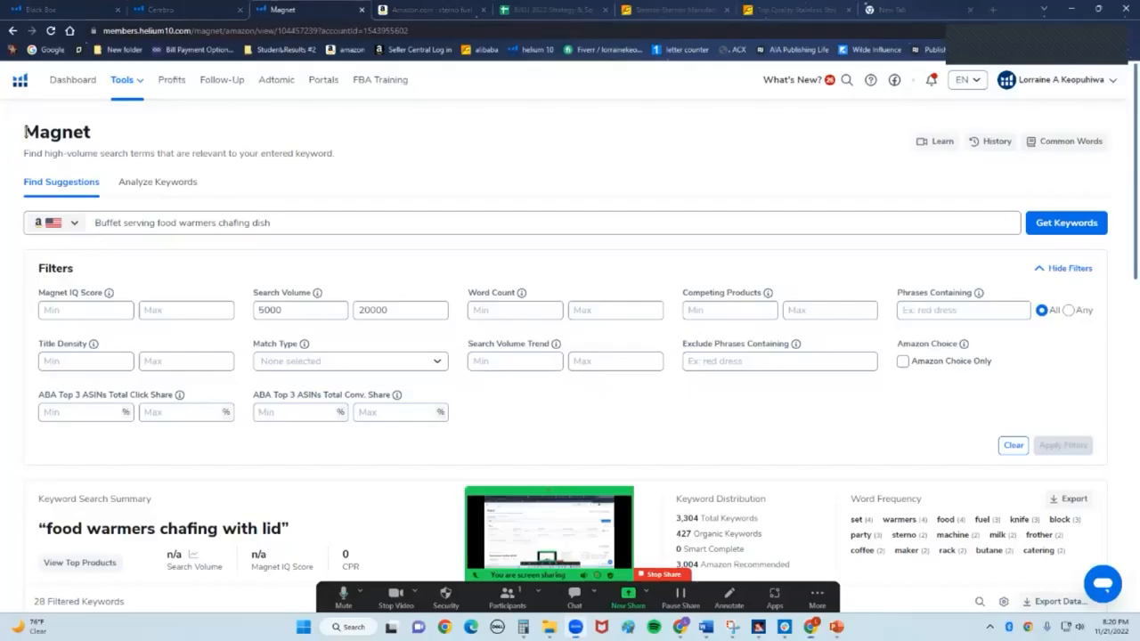
mouse_move(687, 164)
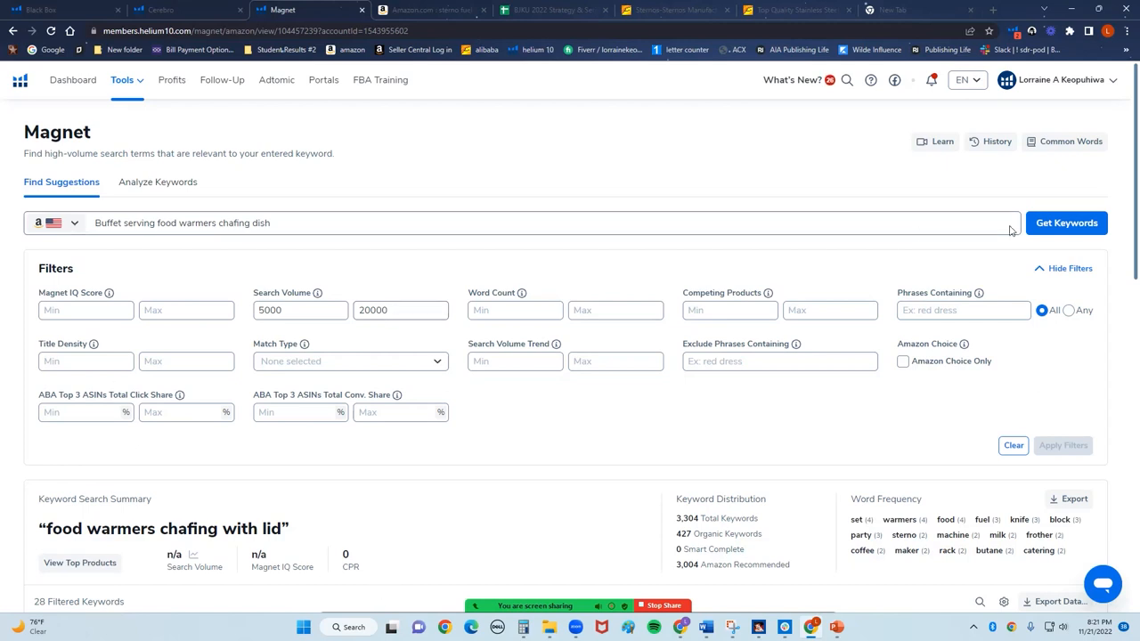
- Run Get Keywords for the buffet chafing dish phrase and review the 2,913 suggestions
click(1066, 223)
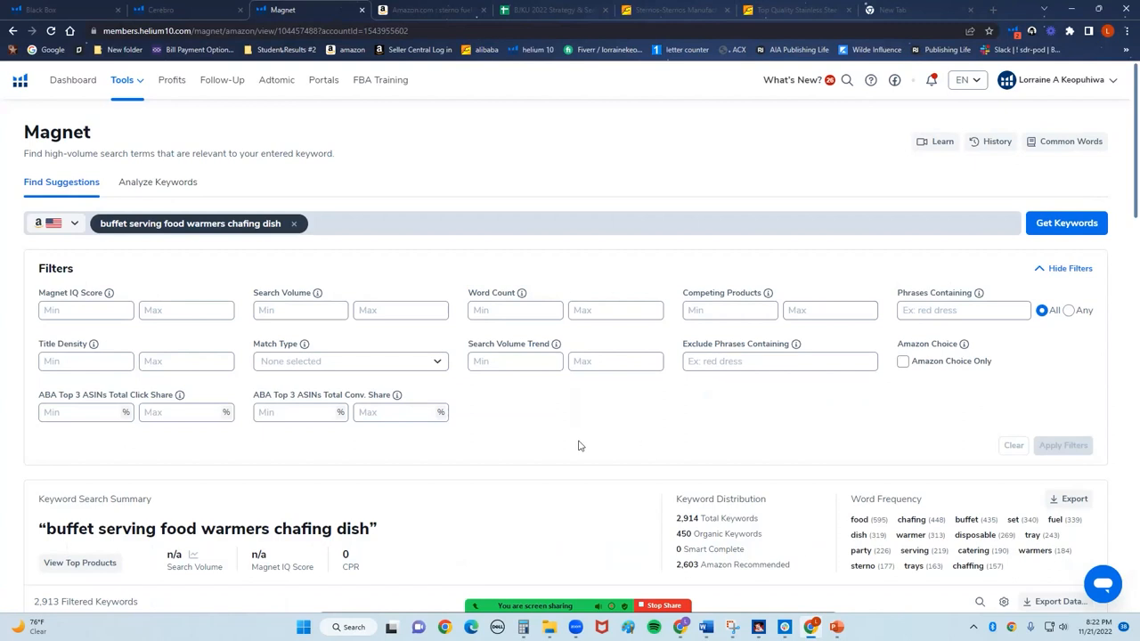
mouse_move(171, 223)
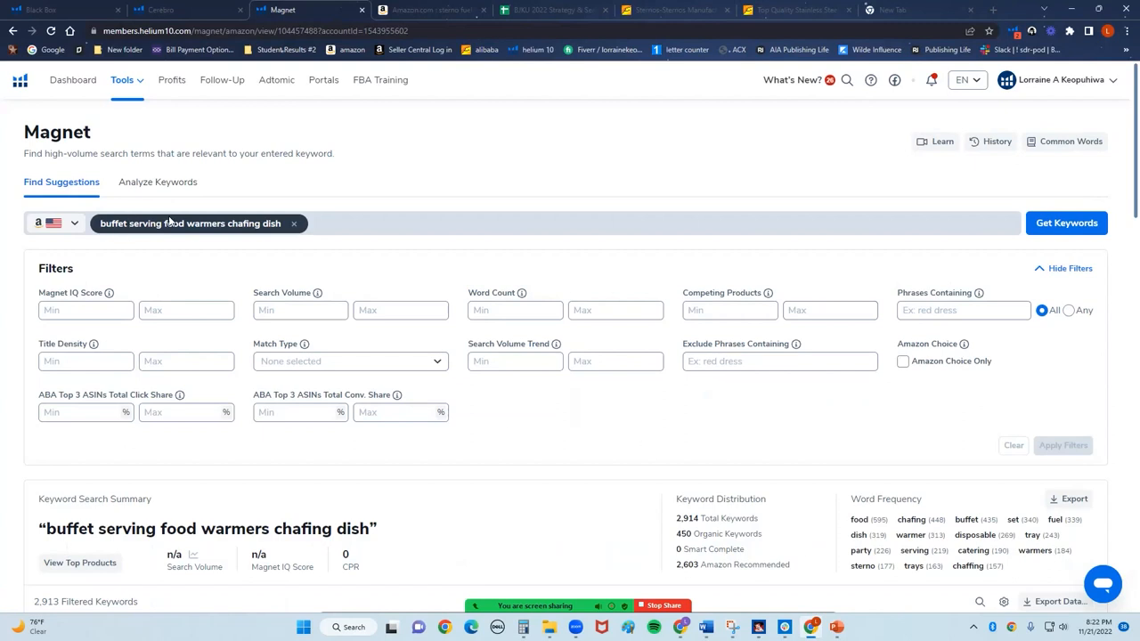
mouse_move(224, 224)
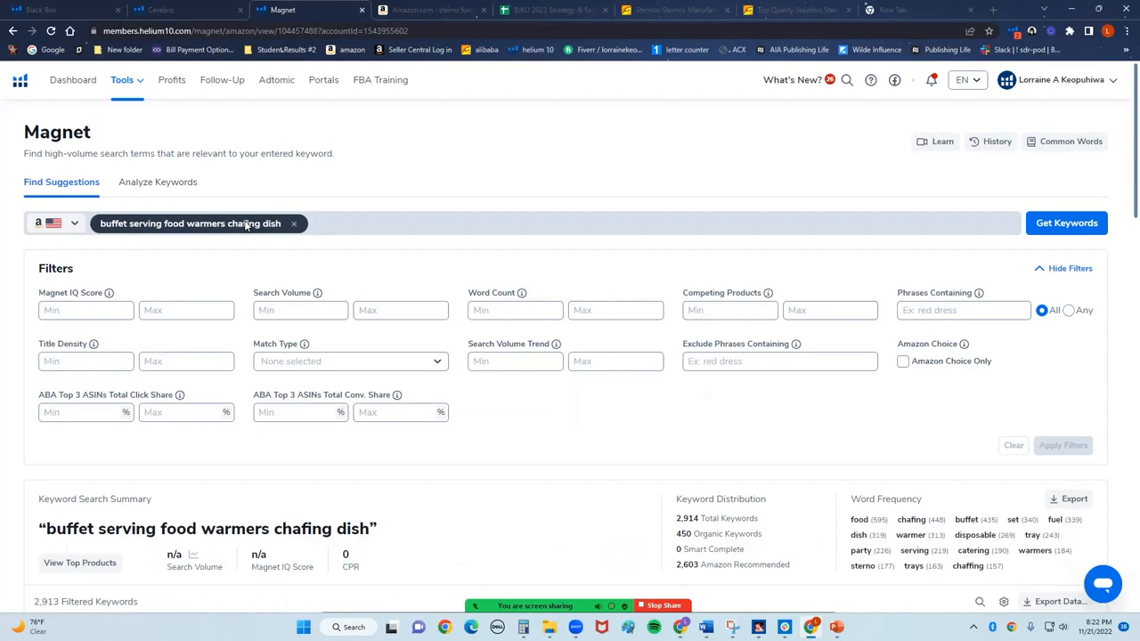
mouse_move(136, 221)
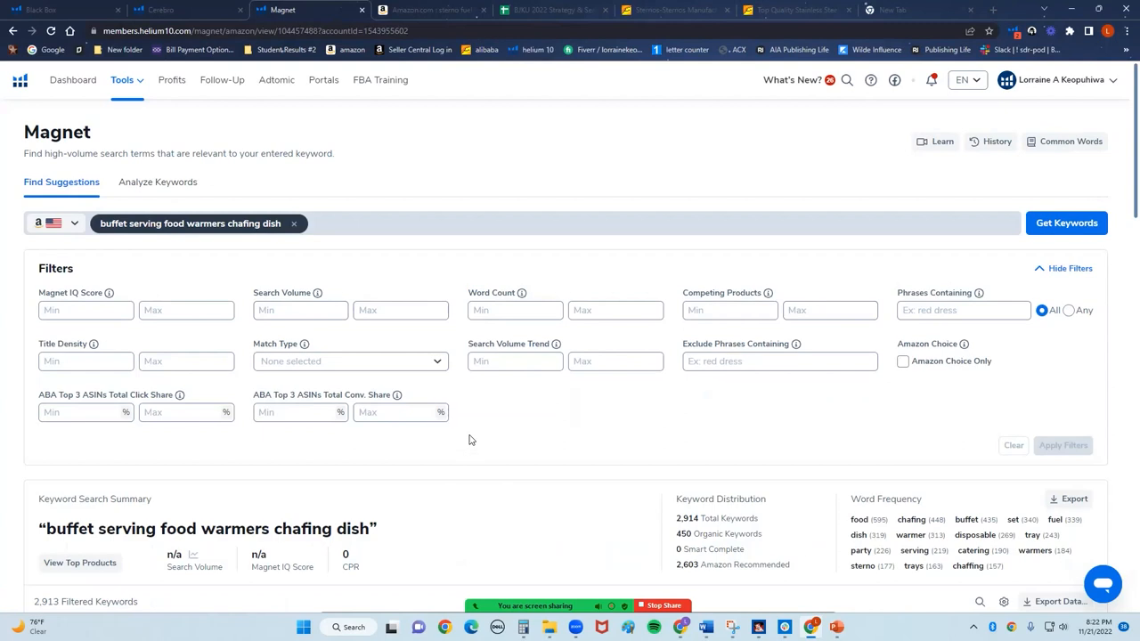
scroll(down, 3)
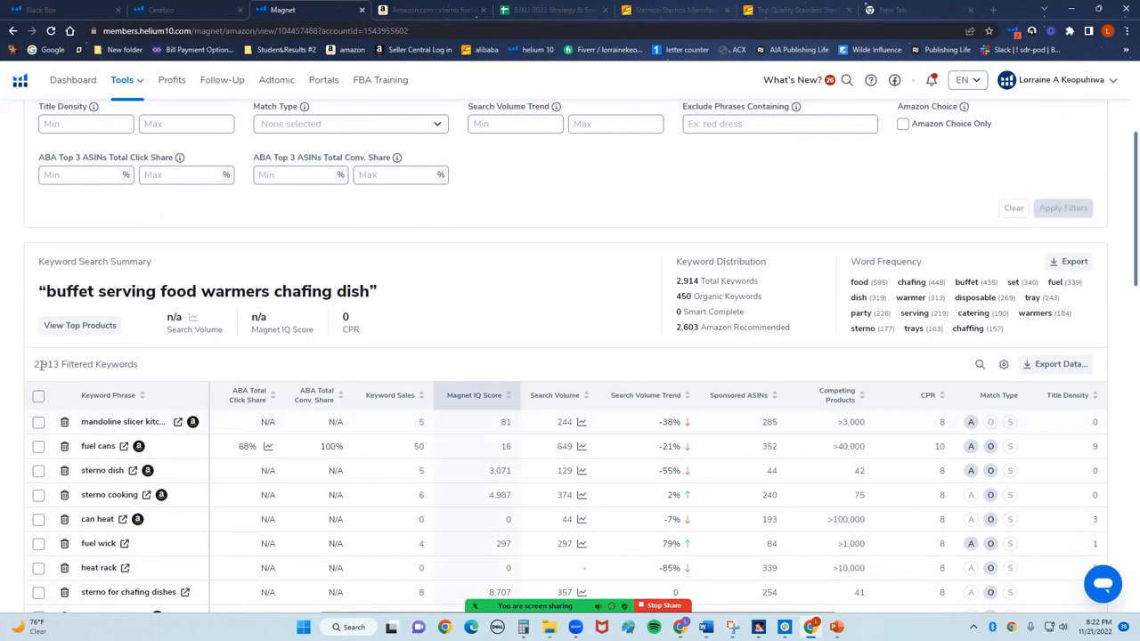
scroll(down, 3)
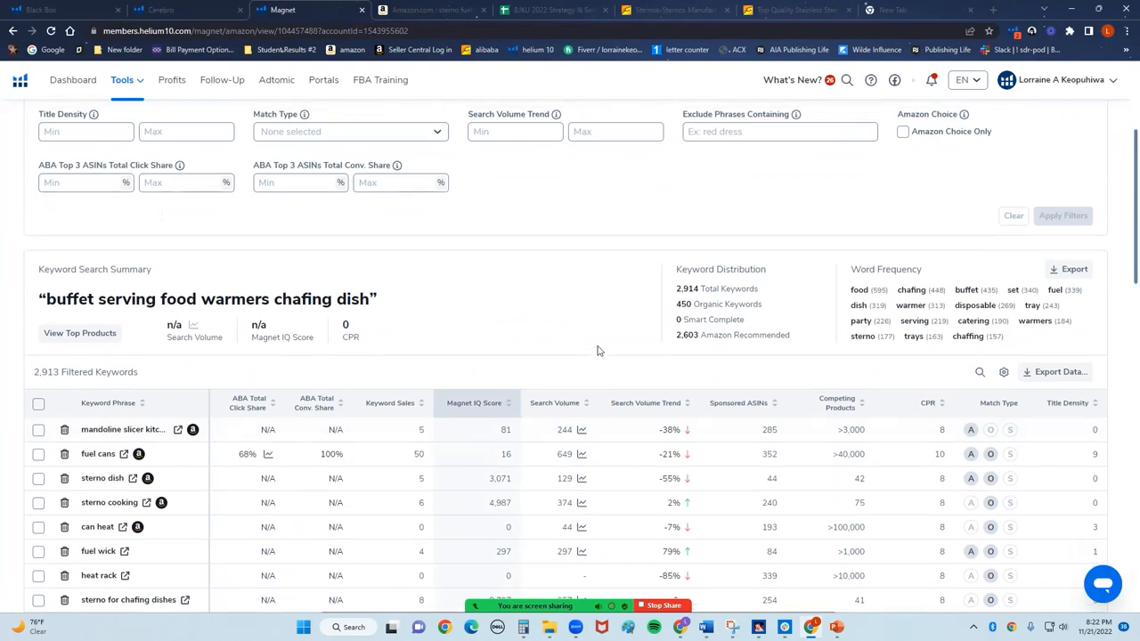
scroll(up, 3)
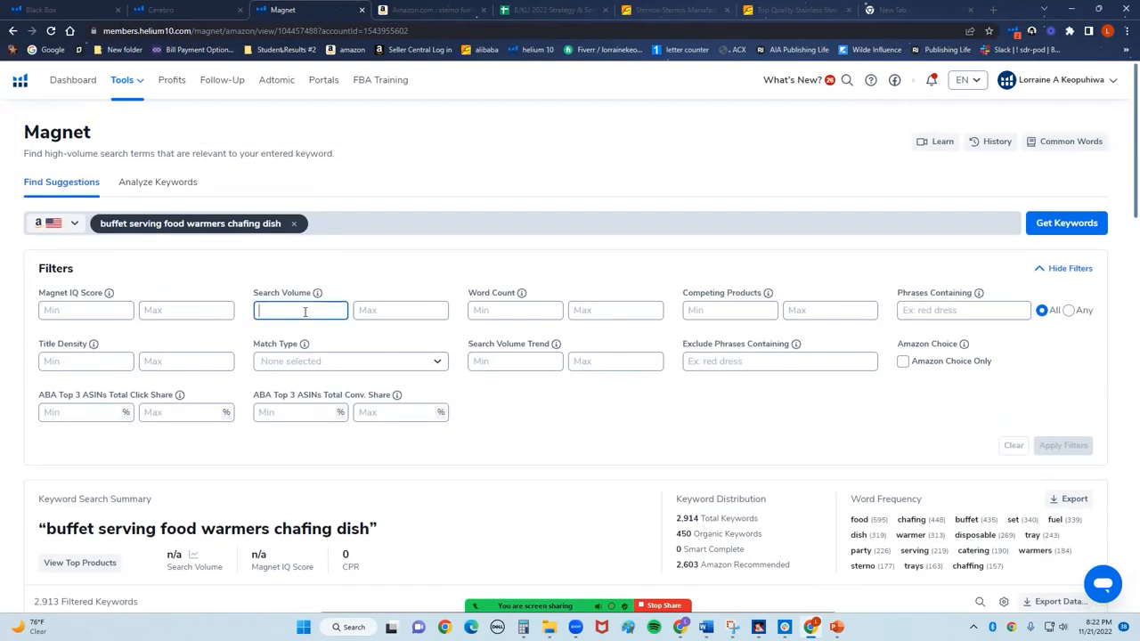
- Filter search volume to 5,000–20,000, narrowing the list to 24 keywords
text(5000)
click(401, 310)
text(200)
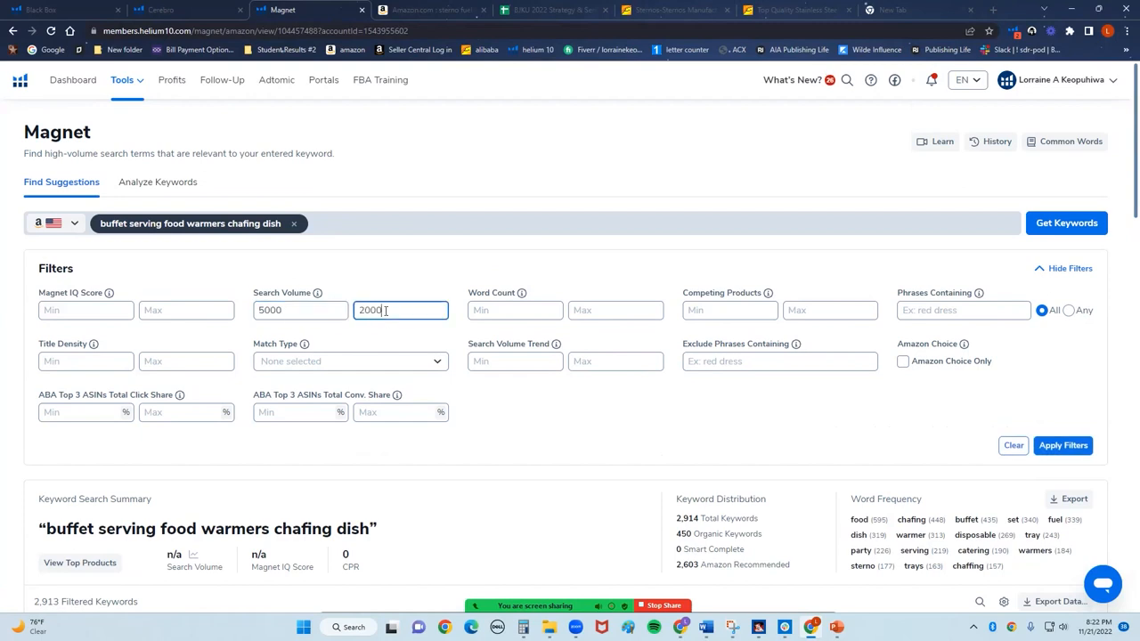
text(0)
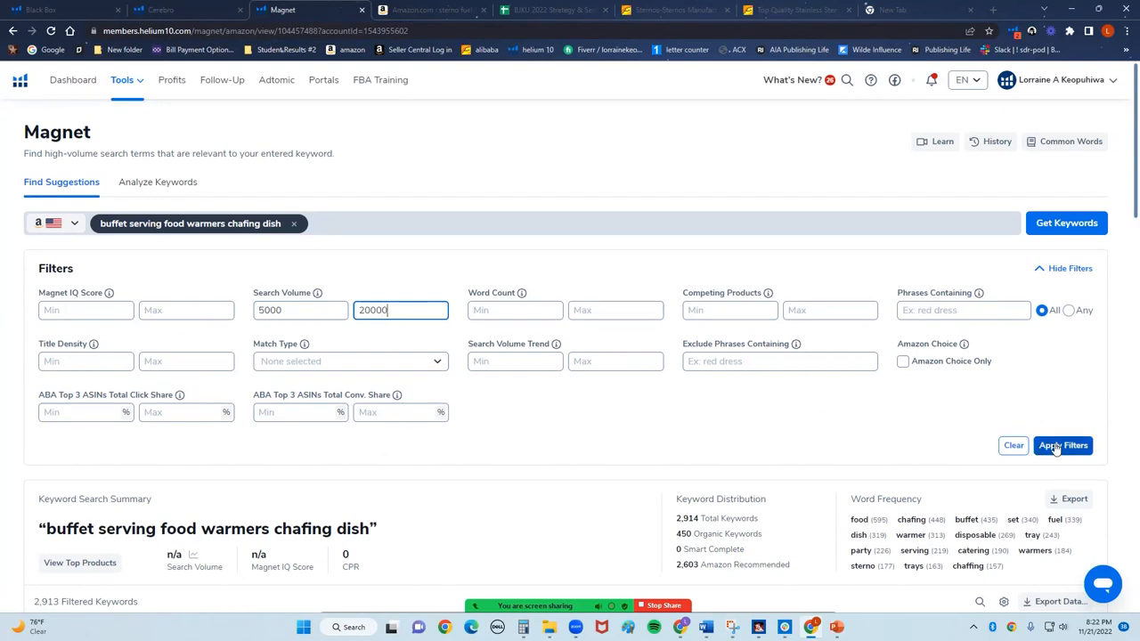
click(1061, 445)
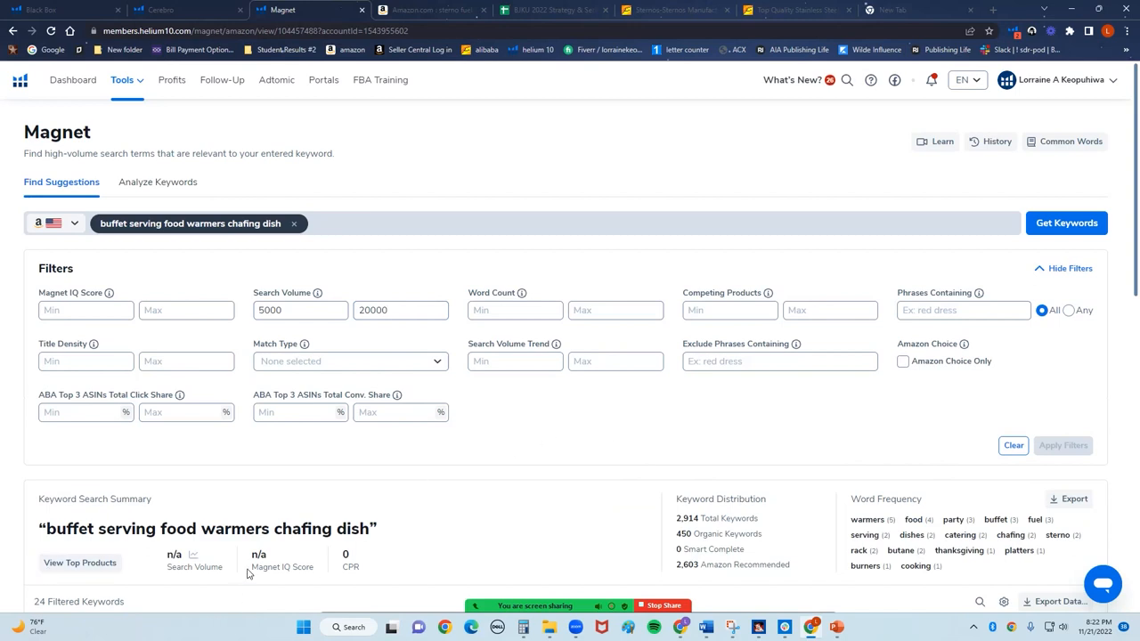
scroll(down, 3)
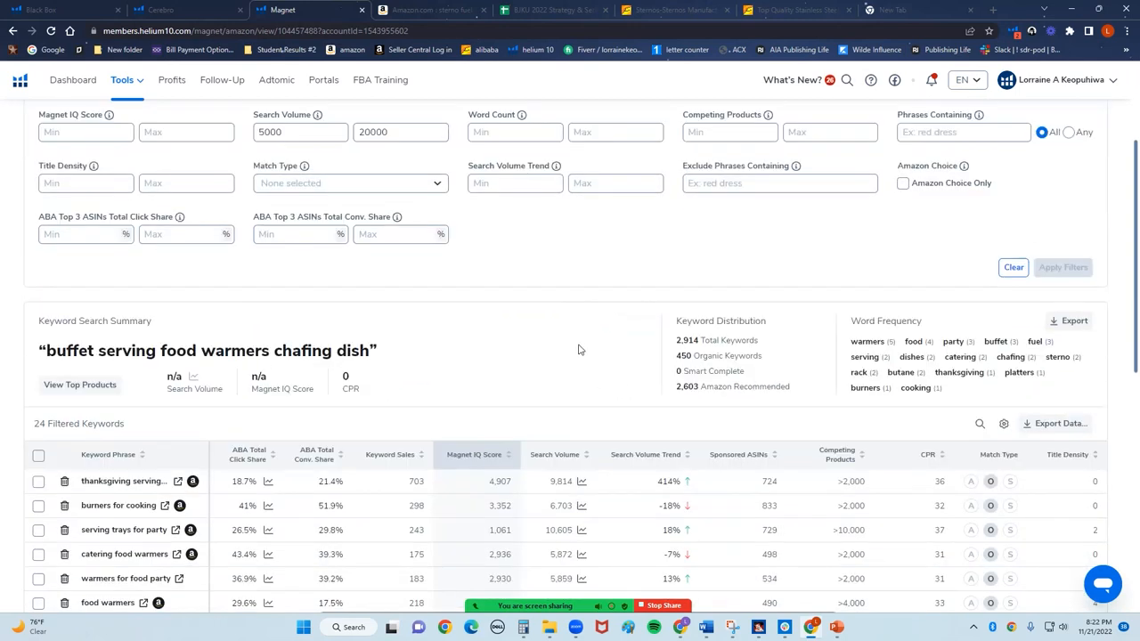
scroll(down, 3)
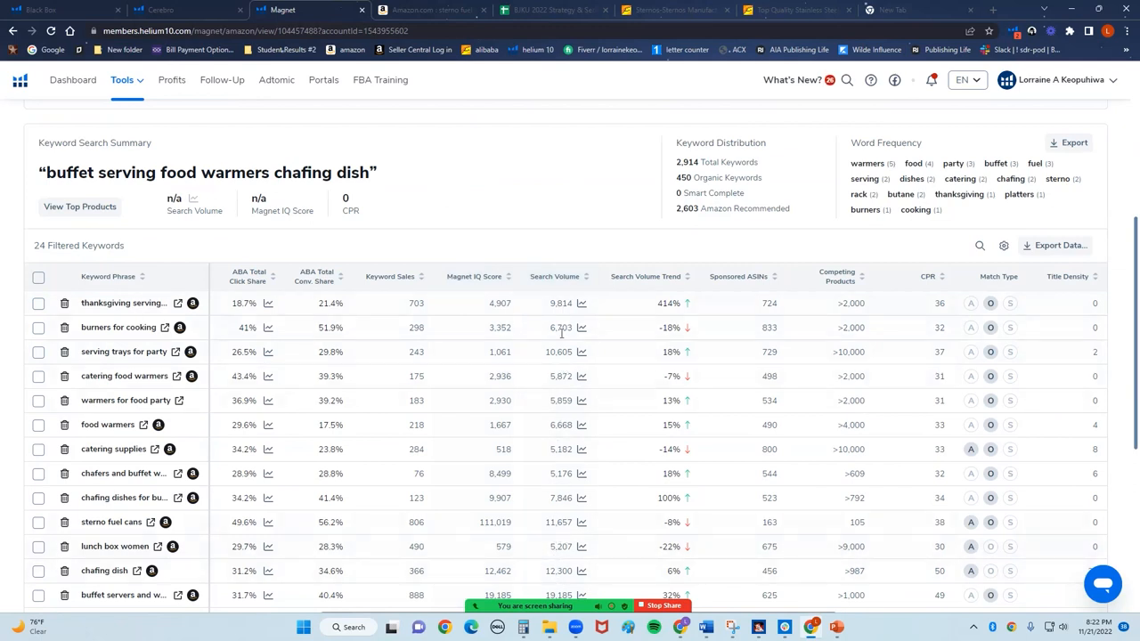
mouse_move(546, 495)
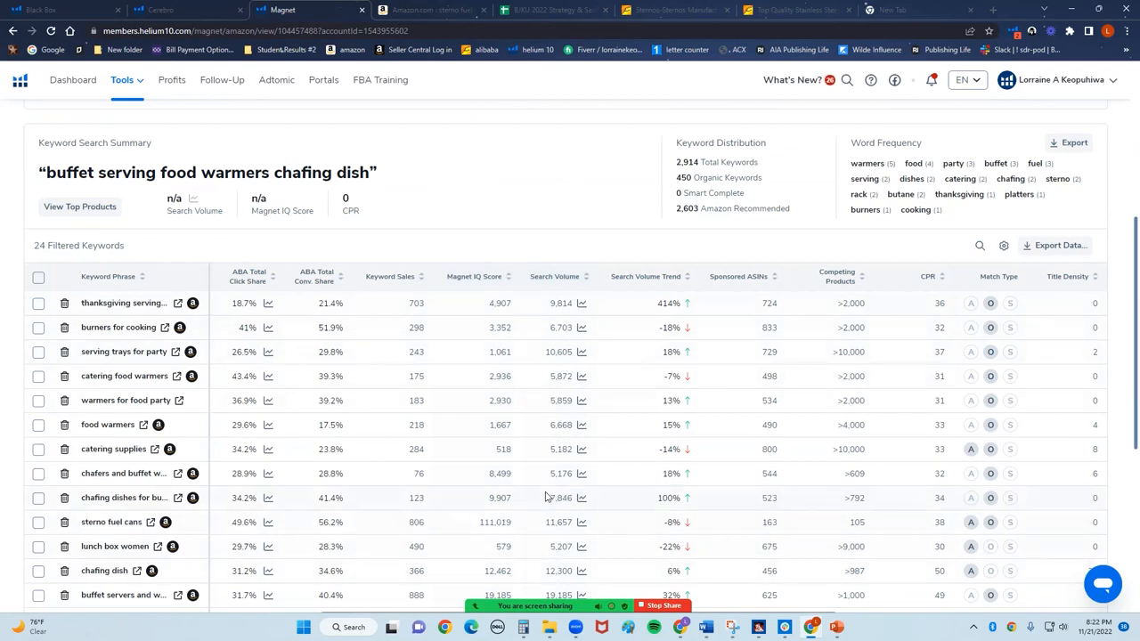
mouse_move(864, 378)
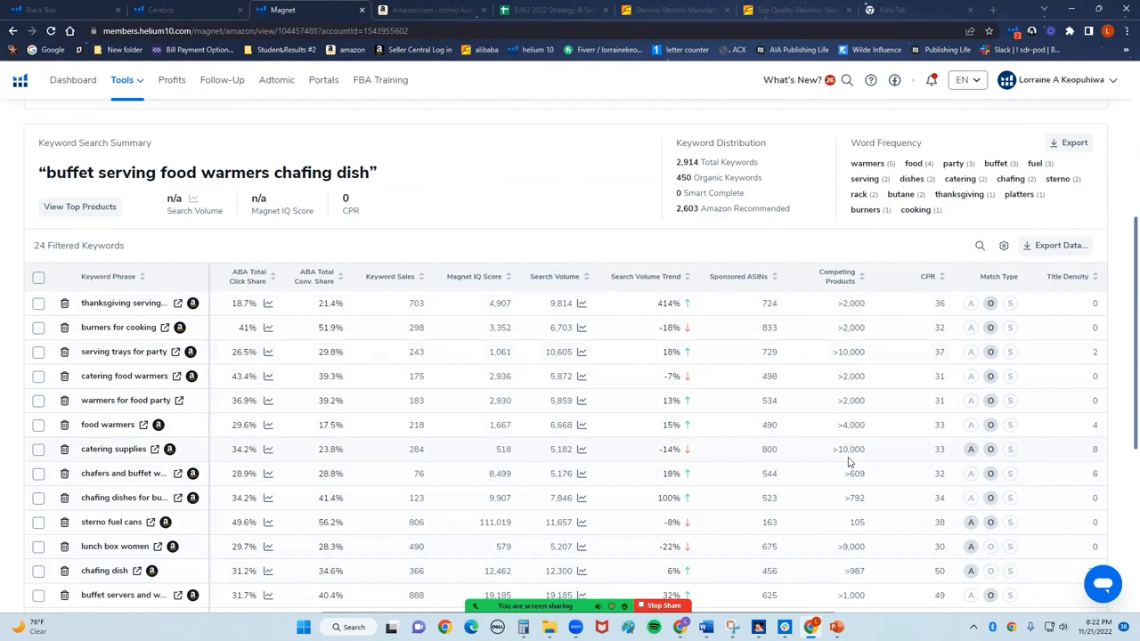
mouse_move(832, 292)
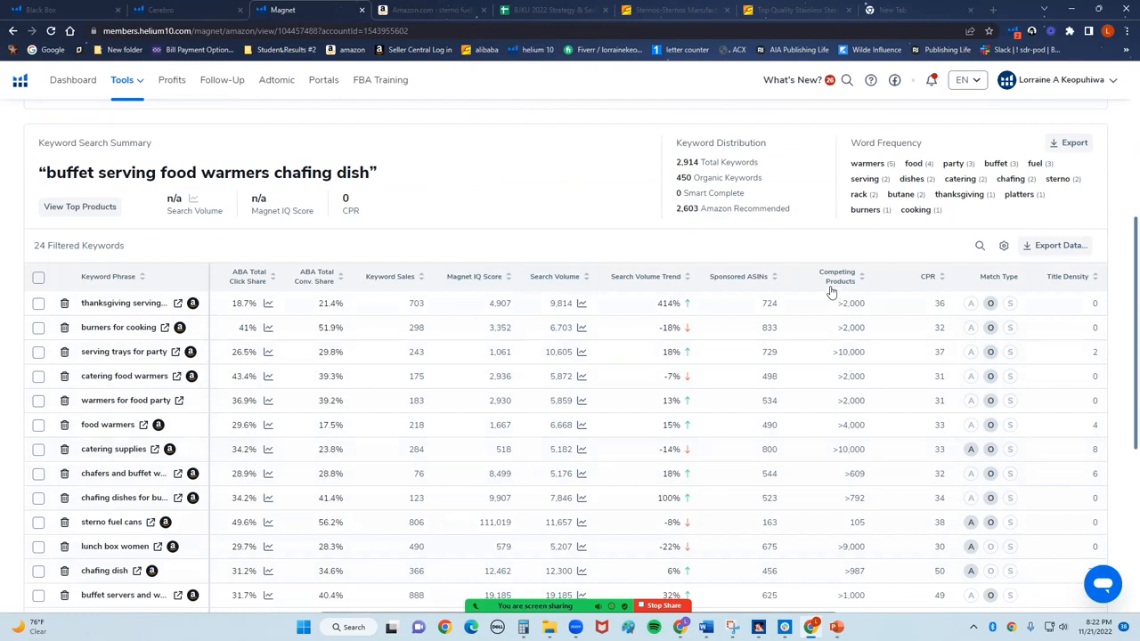
mouse_move(838, 278)
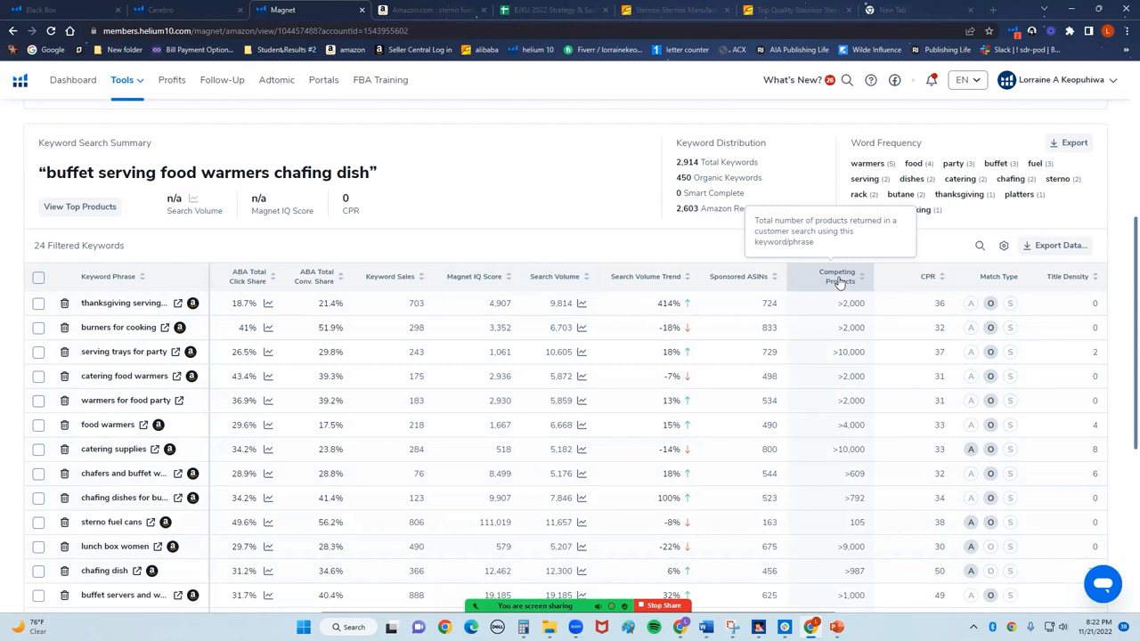
mouse_move(651, 433)
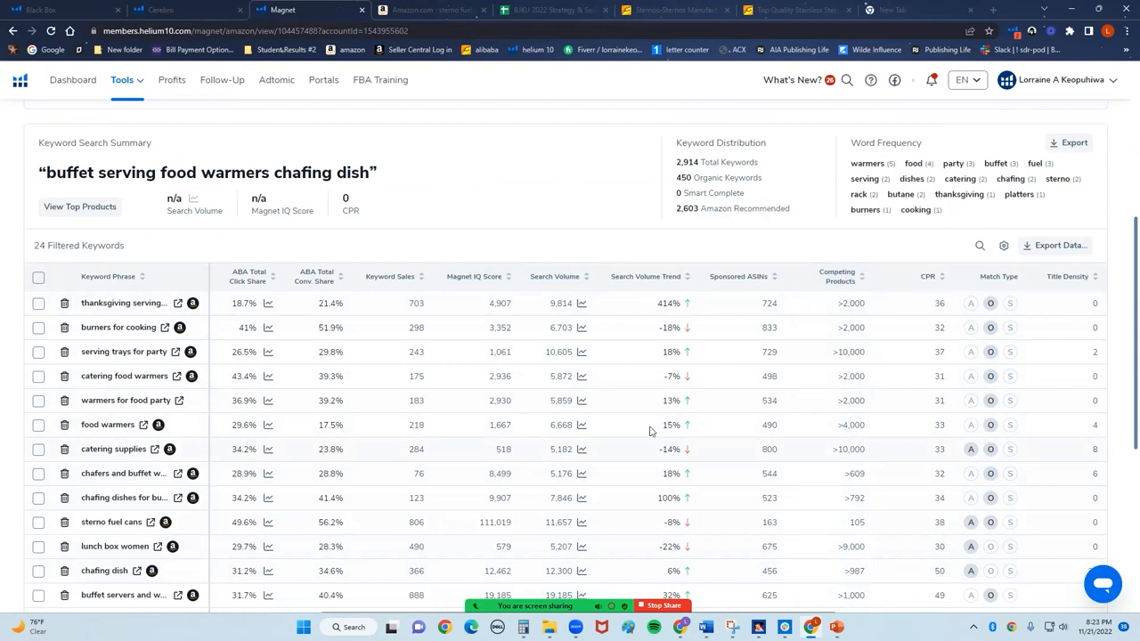
- Sort the 24 keywords by Competing Products ascending, sterno fuel cans first
click(816, 278)
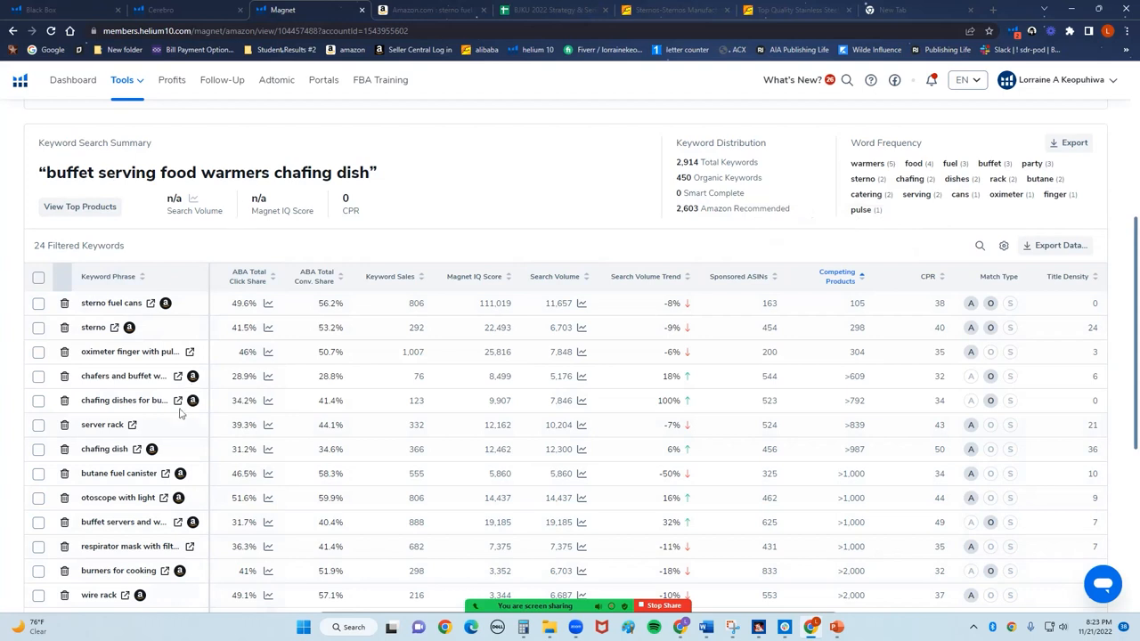
mouse_move(104, 449)
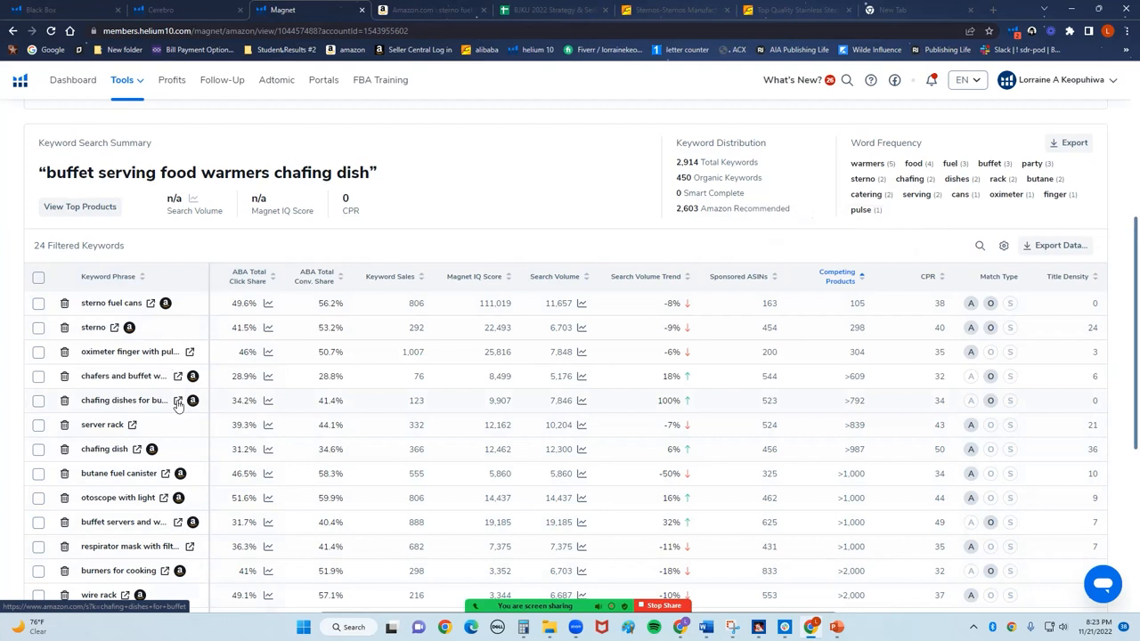
mouse_move(139, 452)
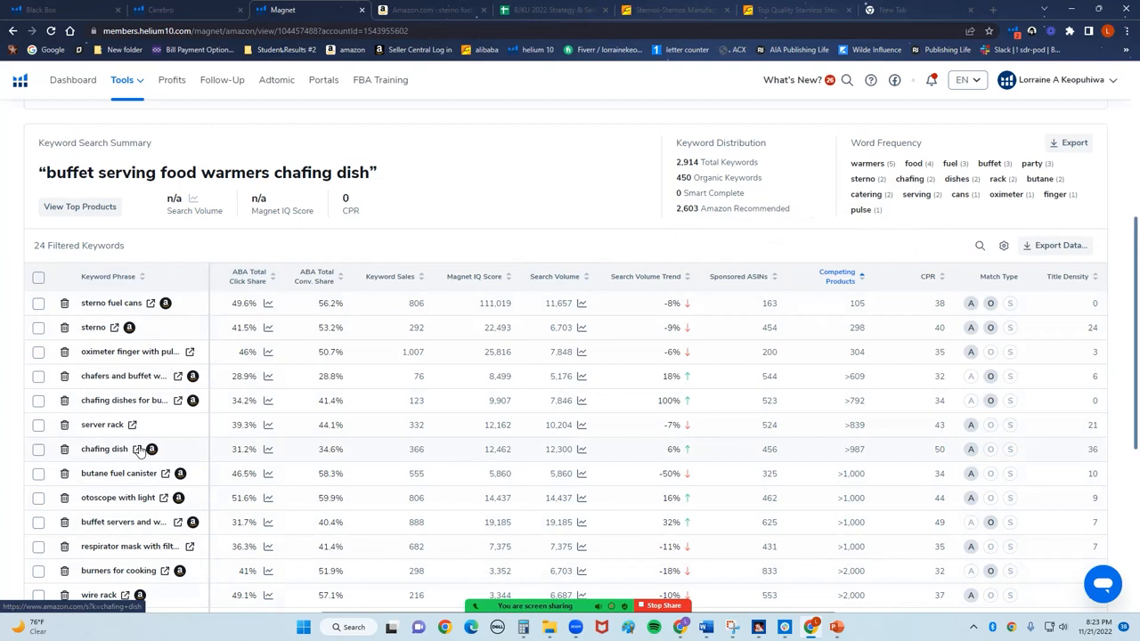
mouse_move(124, 376)
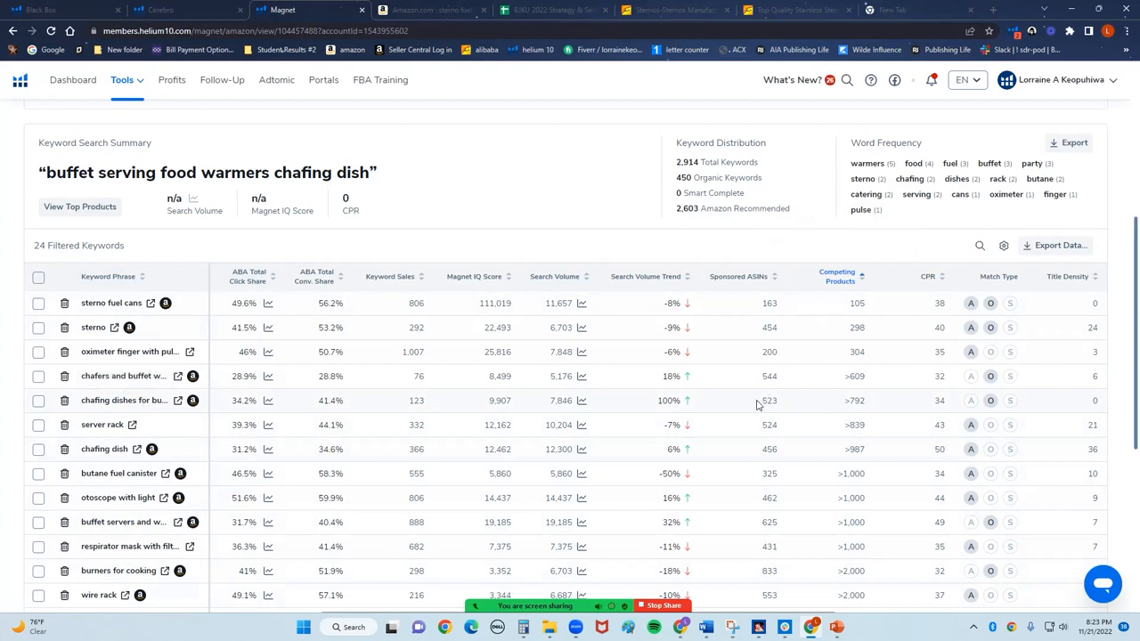
mouse_move(506, 401)
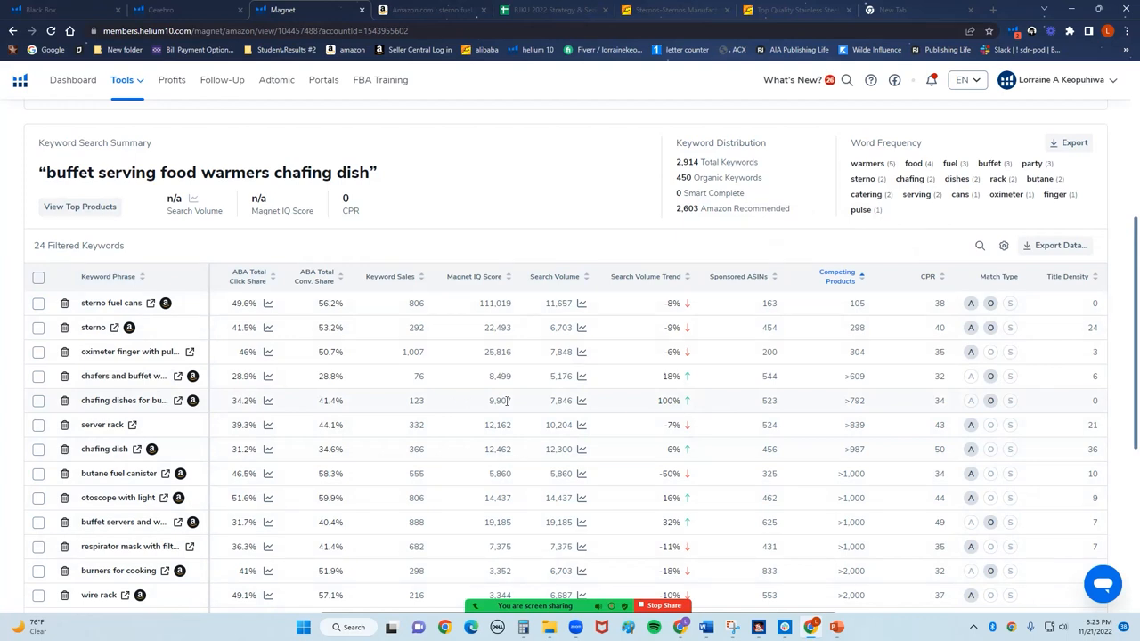
mouse_move(87, 420)
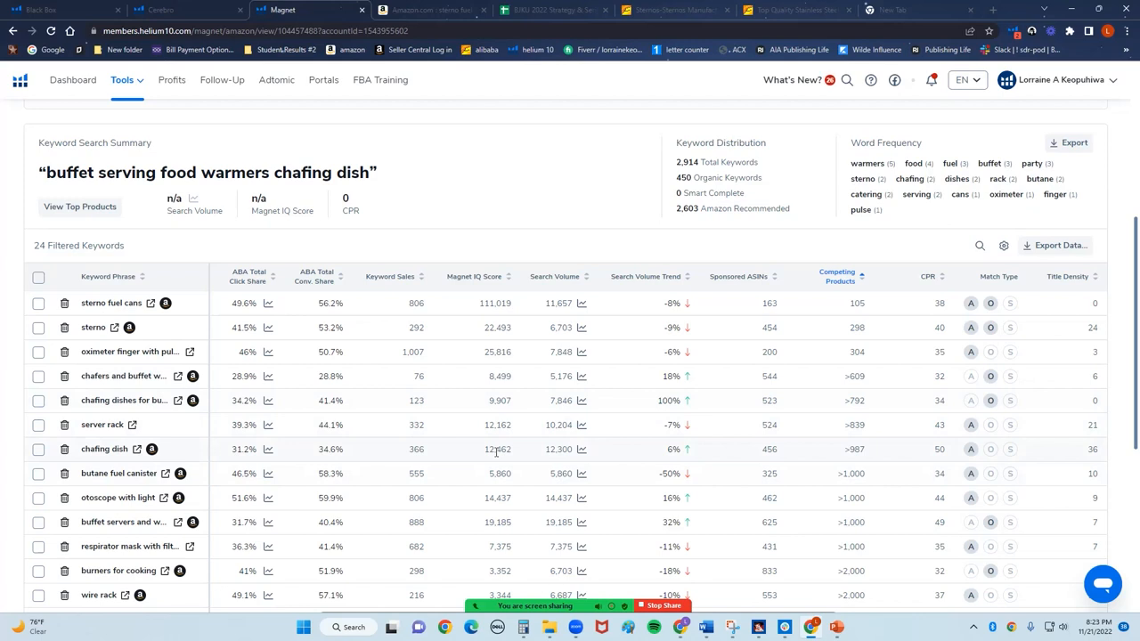
mouse_move(870, 455)
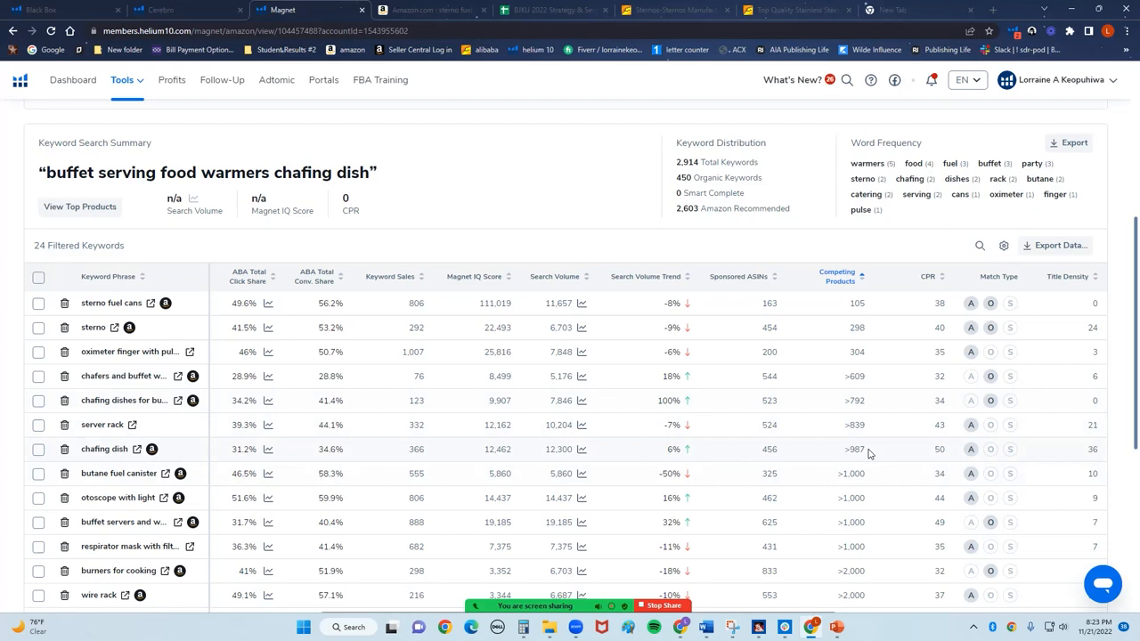
mouse_move(123, 522)
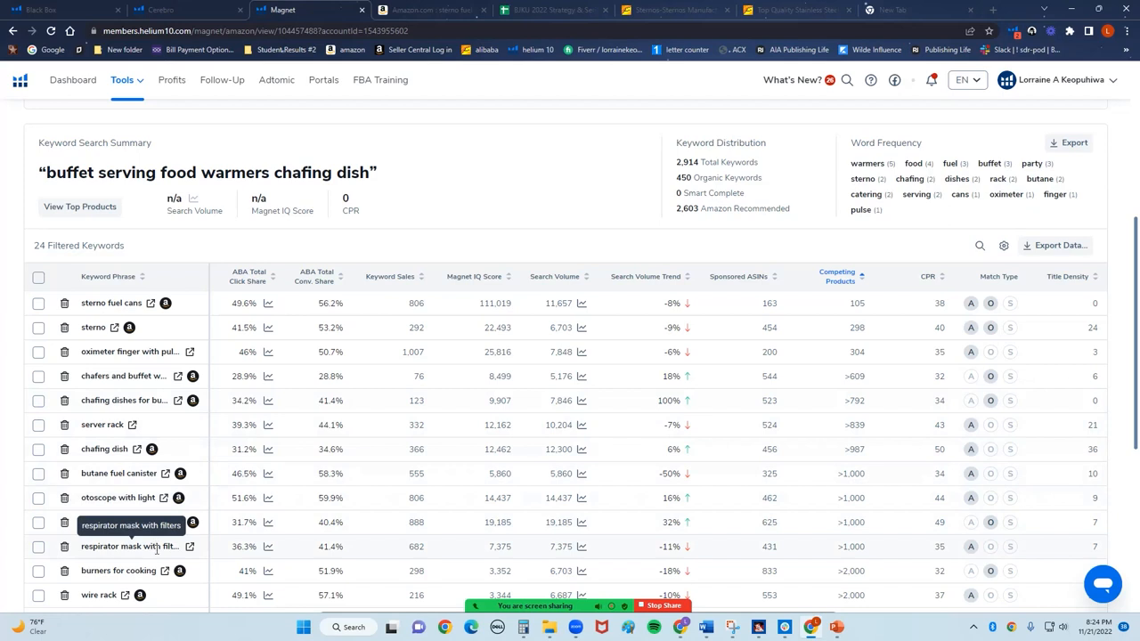
mouse_move(189, 554)
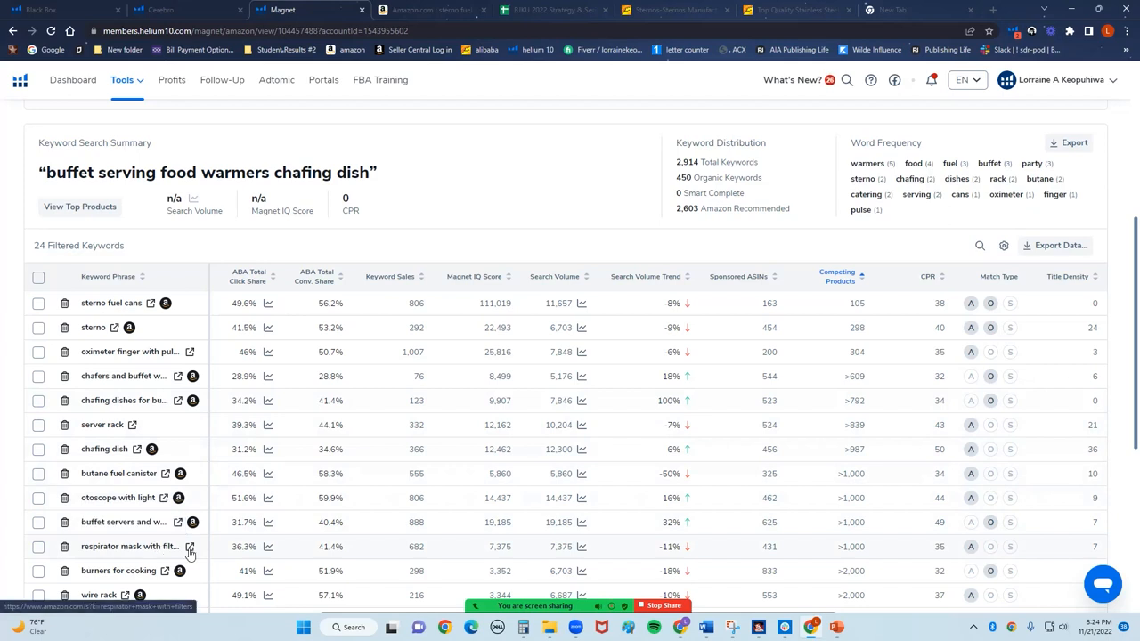
- View Amazon search results for the respirator mask with filters keyword
click(188, 546)
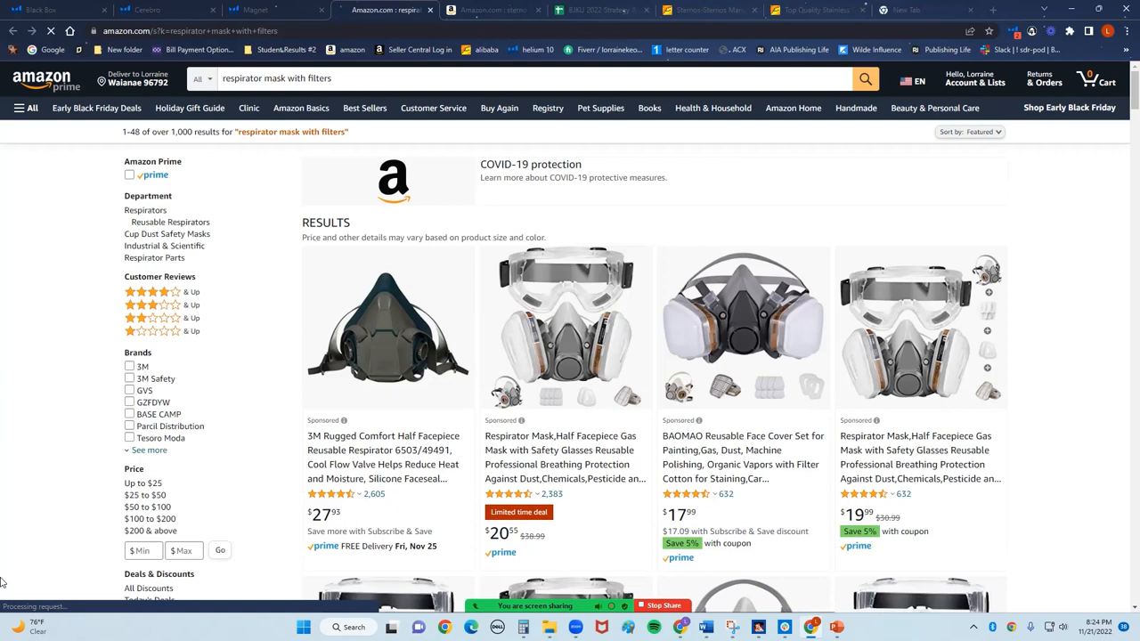
mouse_move(691, 326)
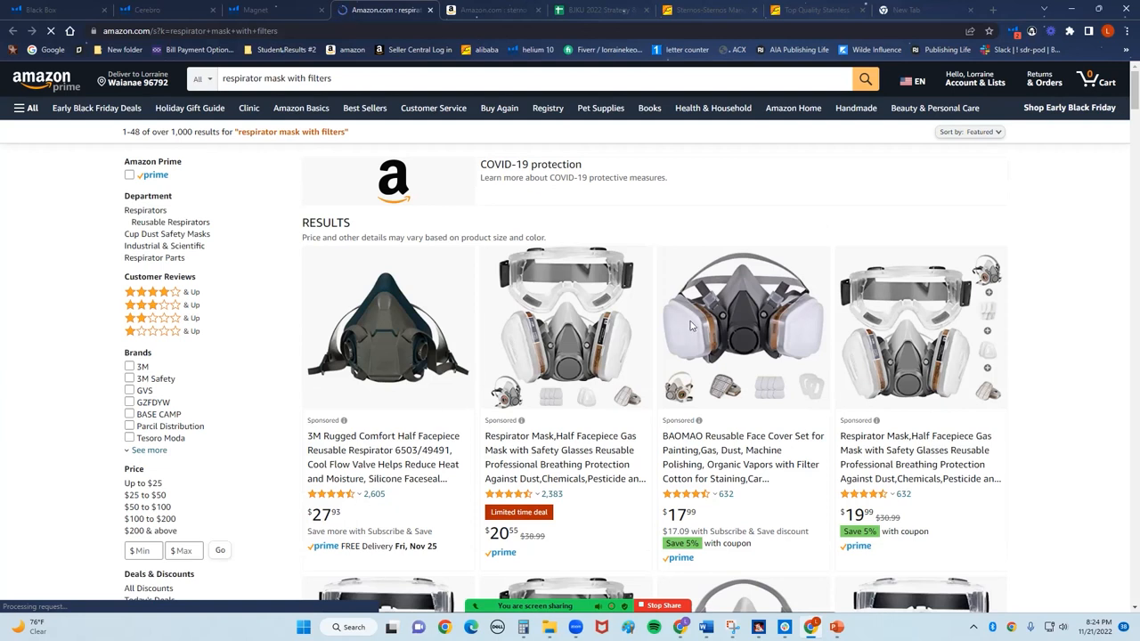
scroll(down, 3)
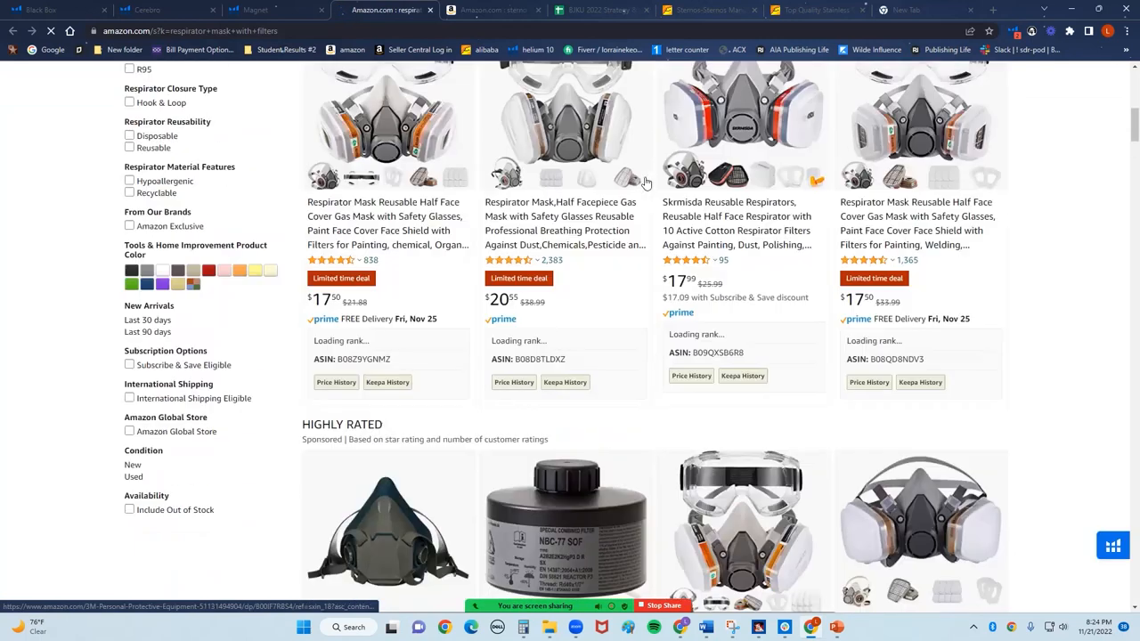
scroll(up, 3)
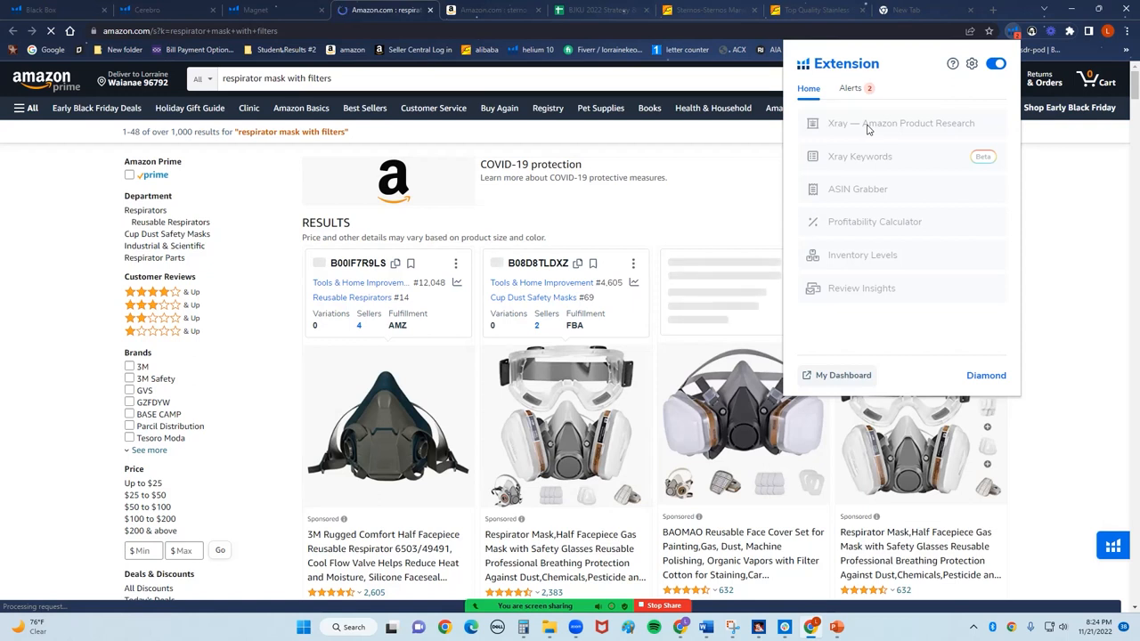
mouse_move(900, 127)
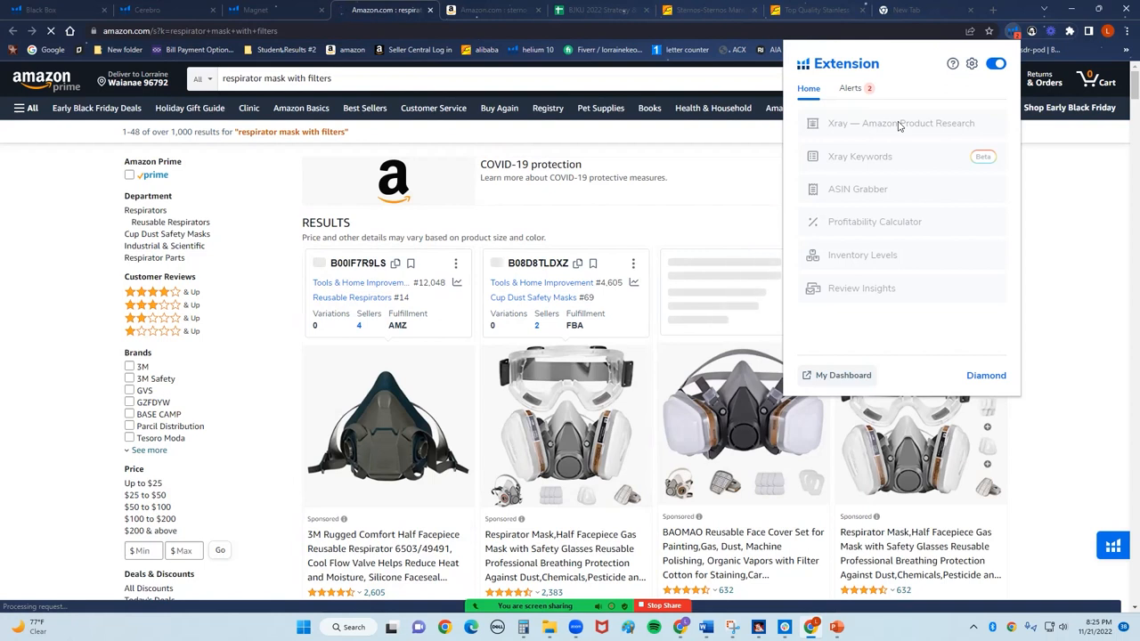
mouse_move(985, 131)
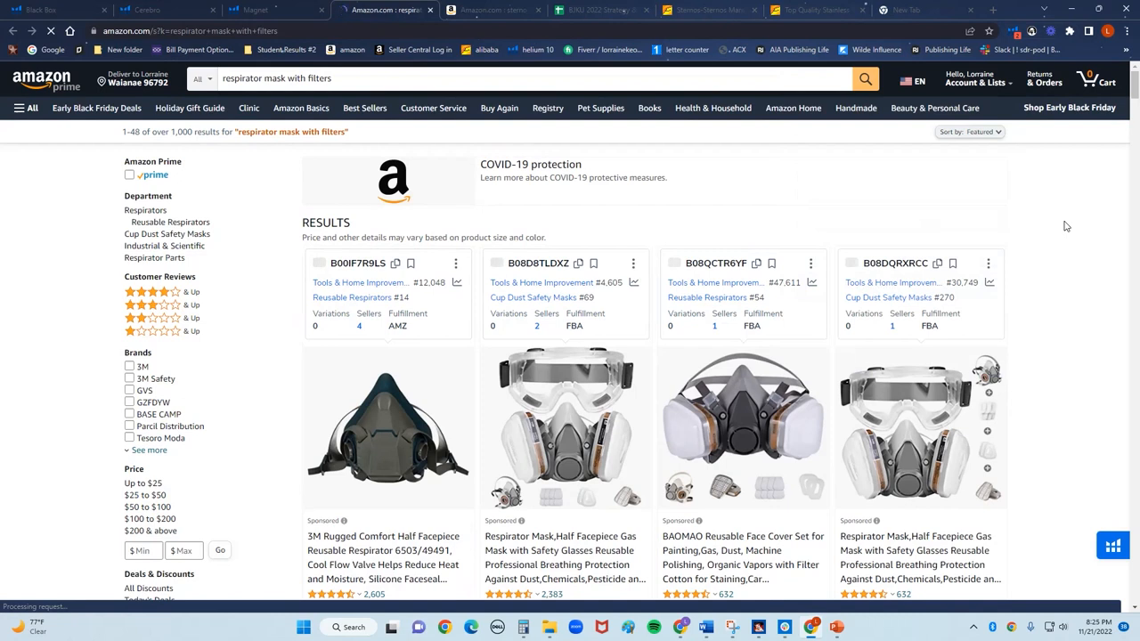
- Launch Xray product research on the respirator mask with filters results
click(1112, 545)
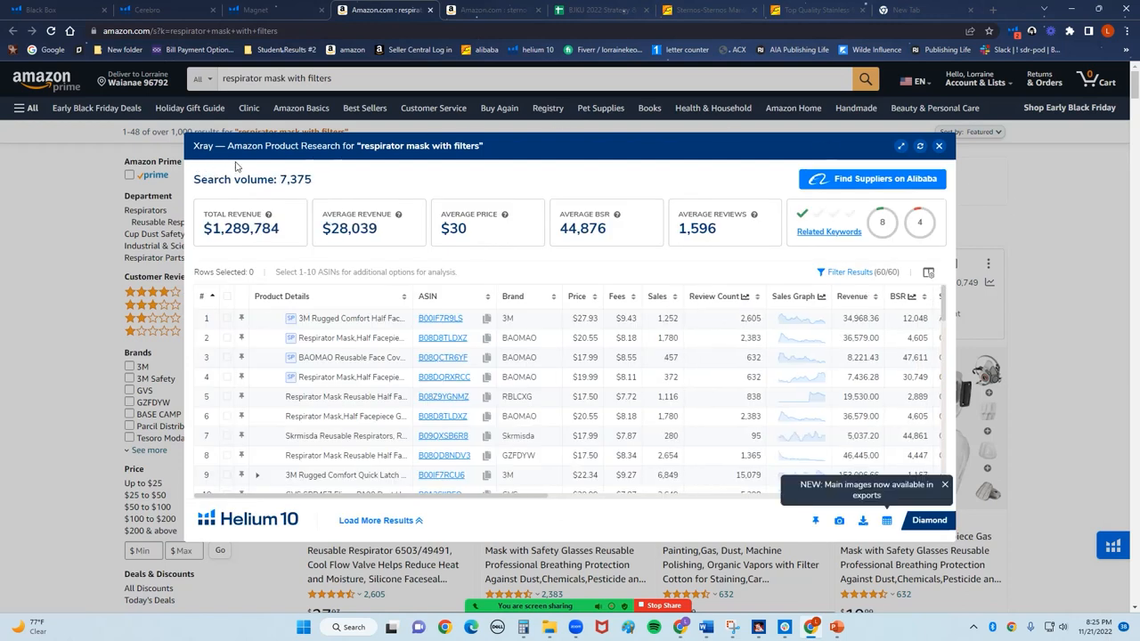
double_click(294, 179)
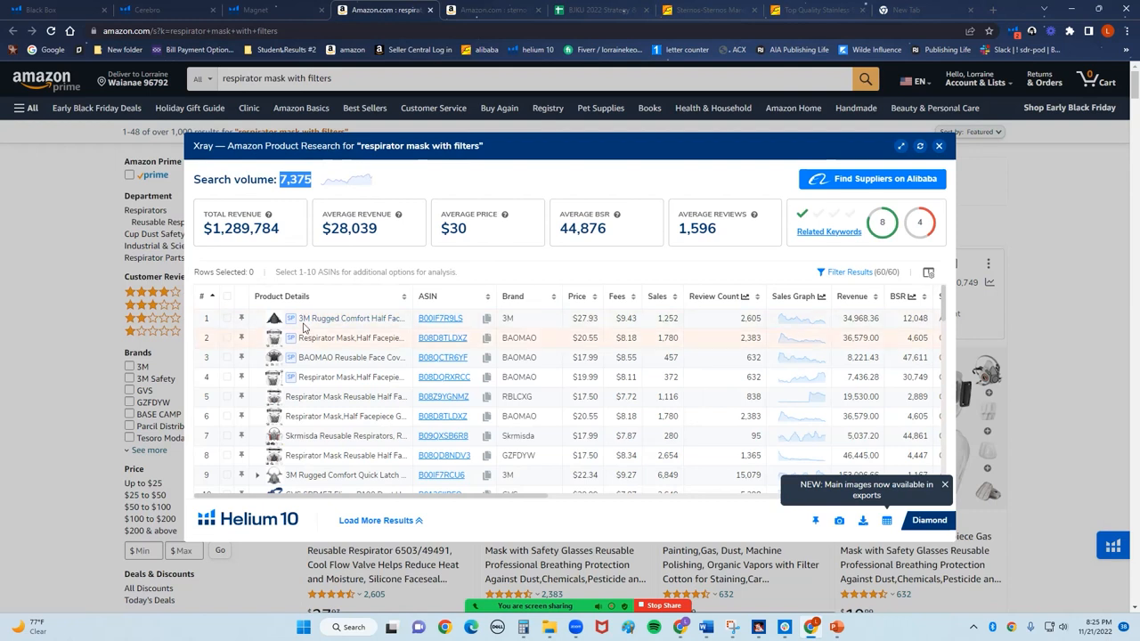
mouse_move(275, 378)
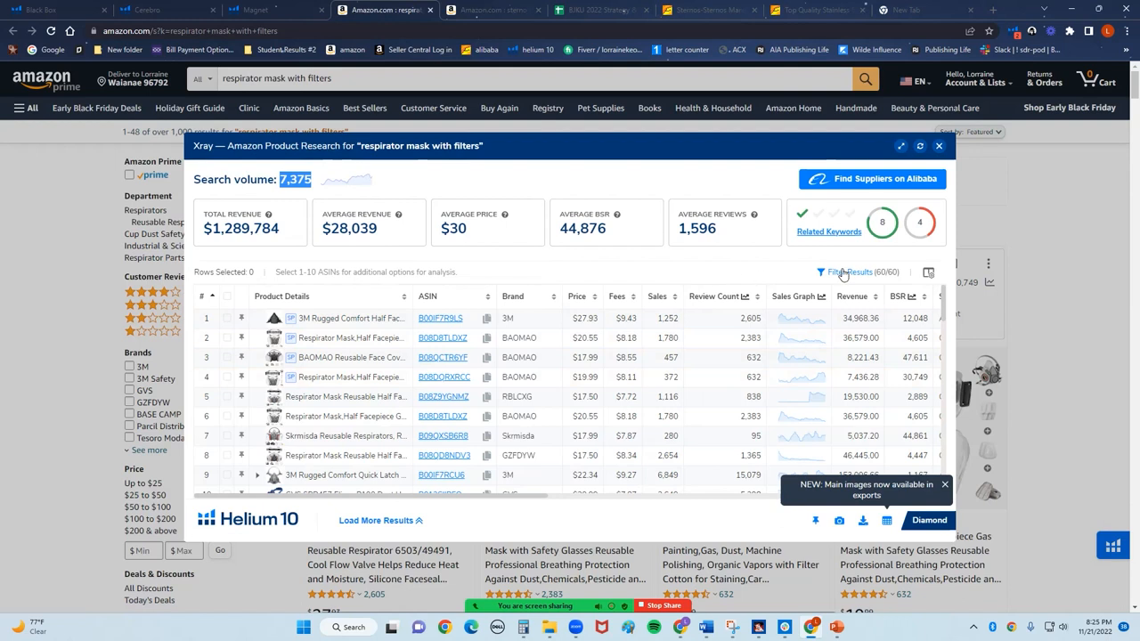
mouse_move(888, 232)
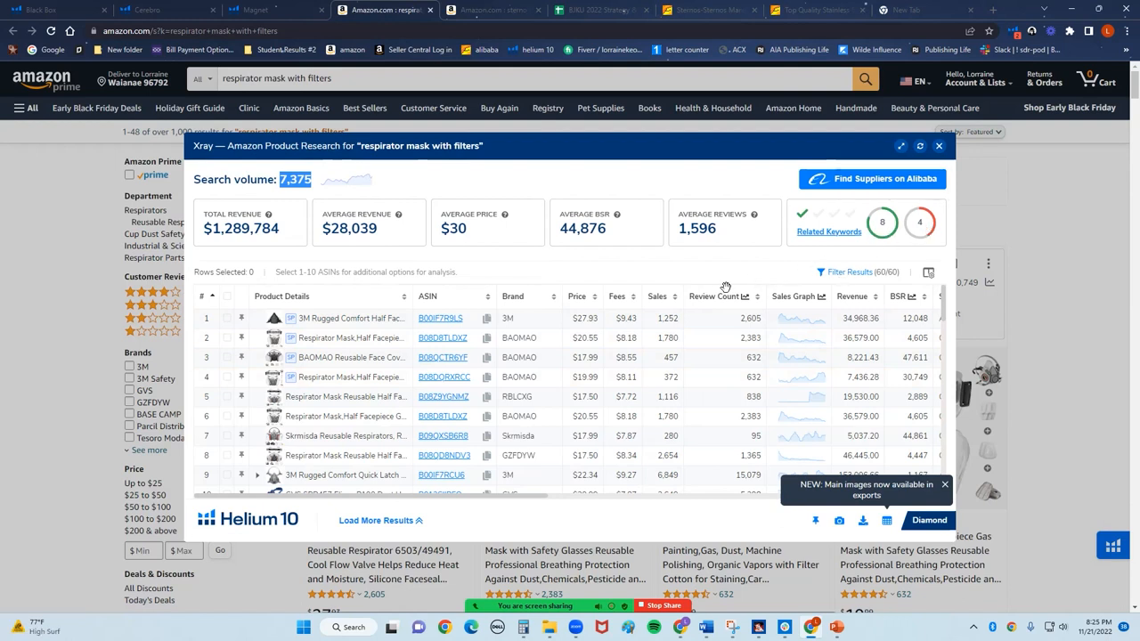
mouse_move(717, 296)
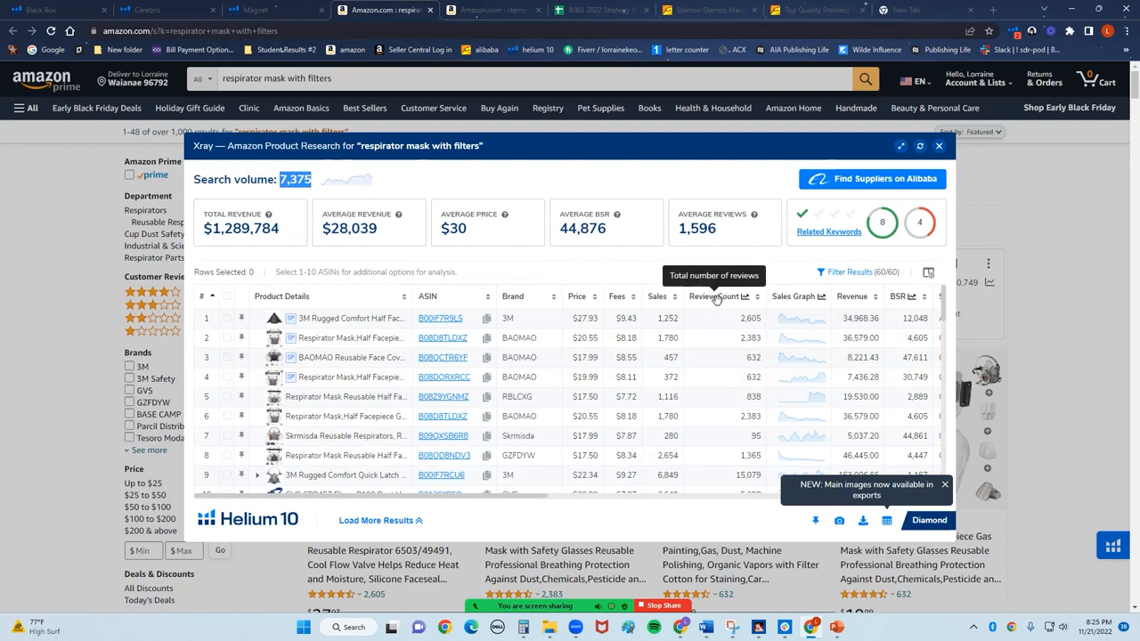
mouse_move(912, 223)
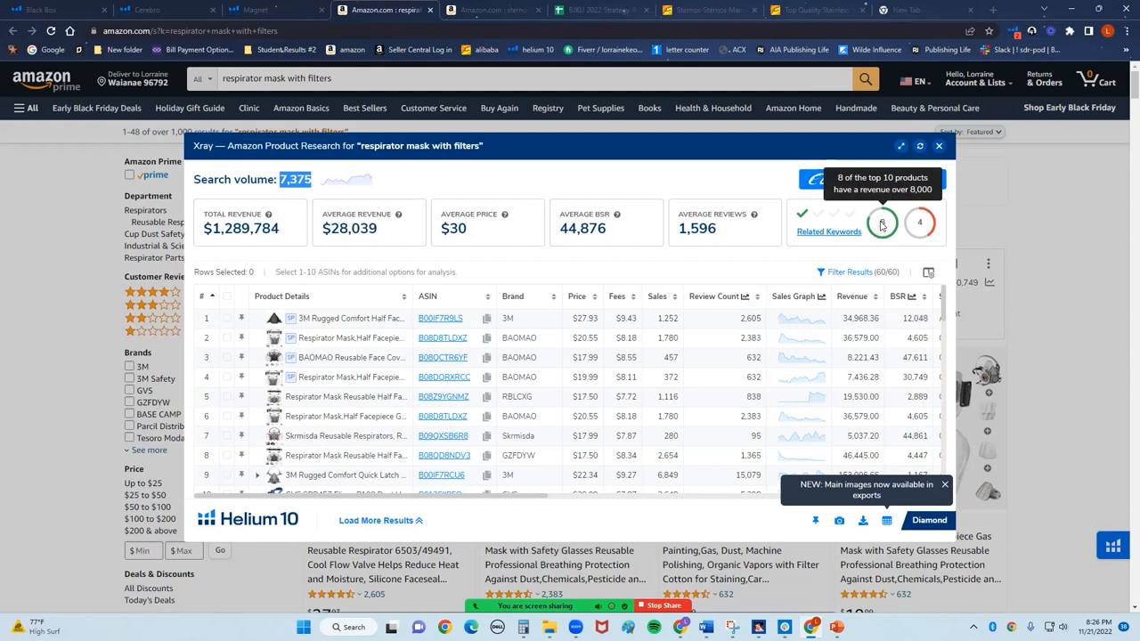
mouse_move(915, 224)
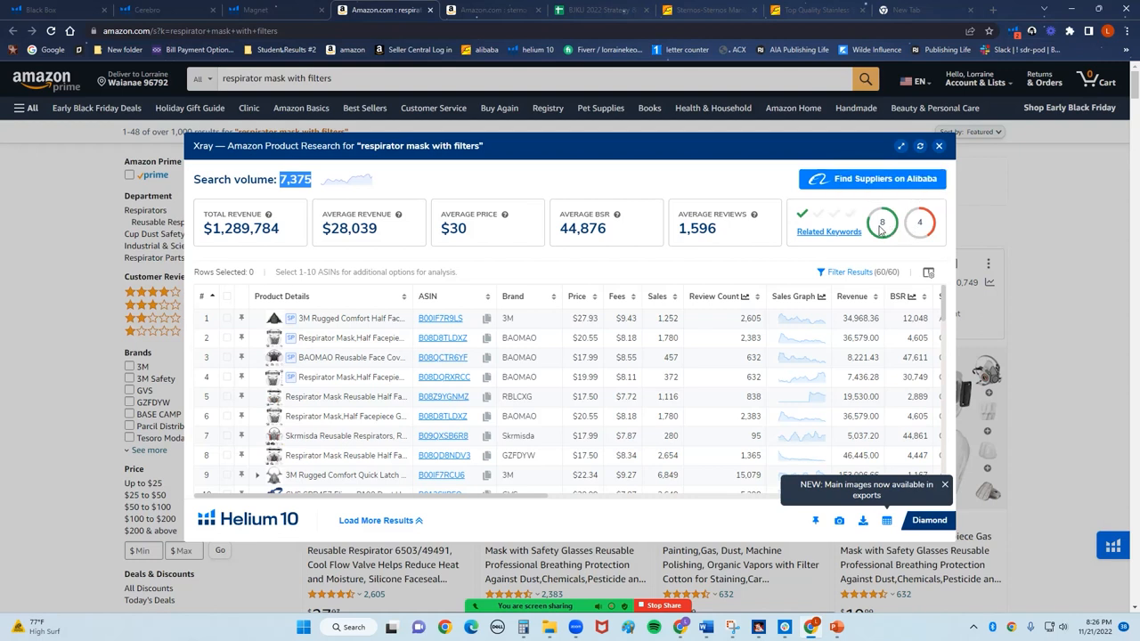
mouse_move(911, 224)
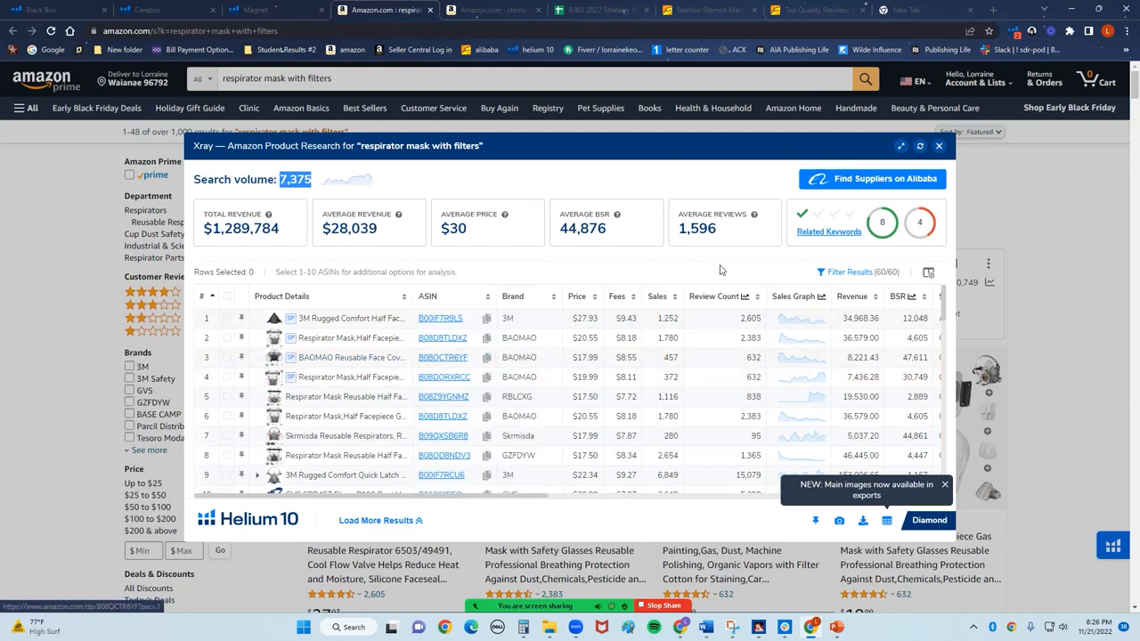
mouse_move(851, 276)
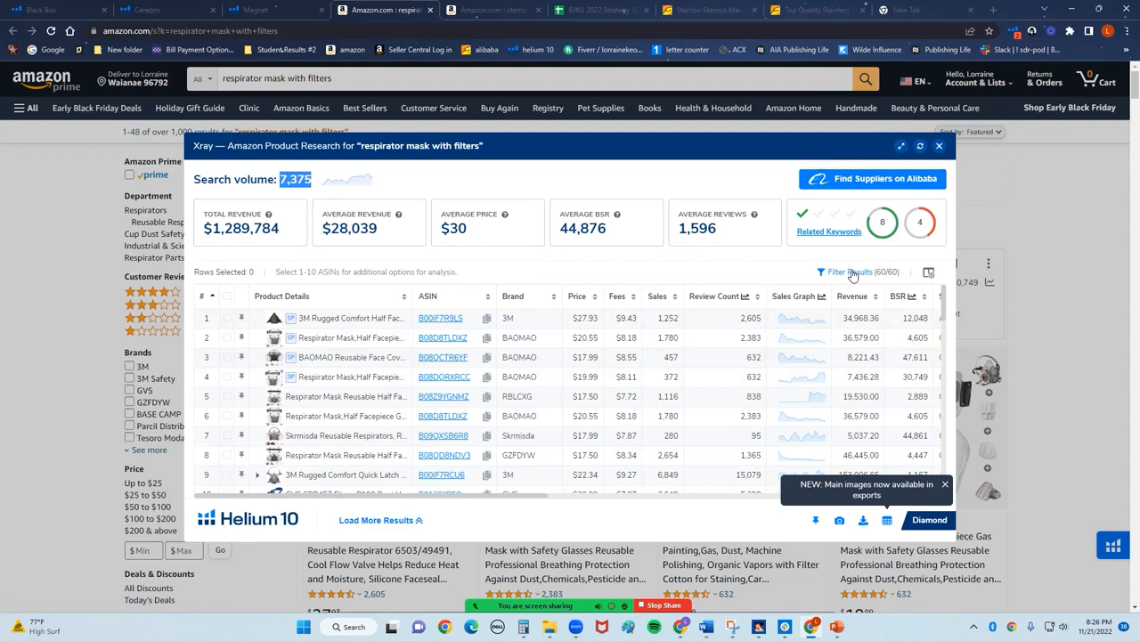
- Hide sponsored products from the Xray results, leaving 48 of 60 listings
click(859, 271)
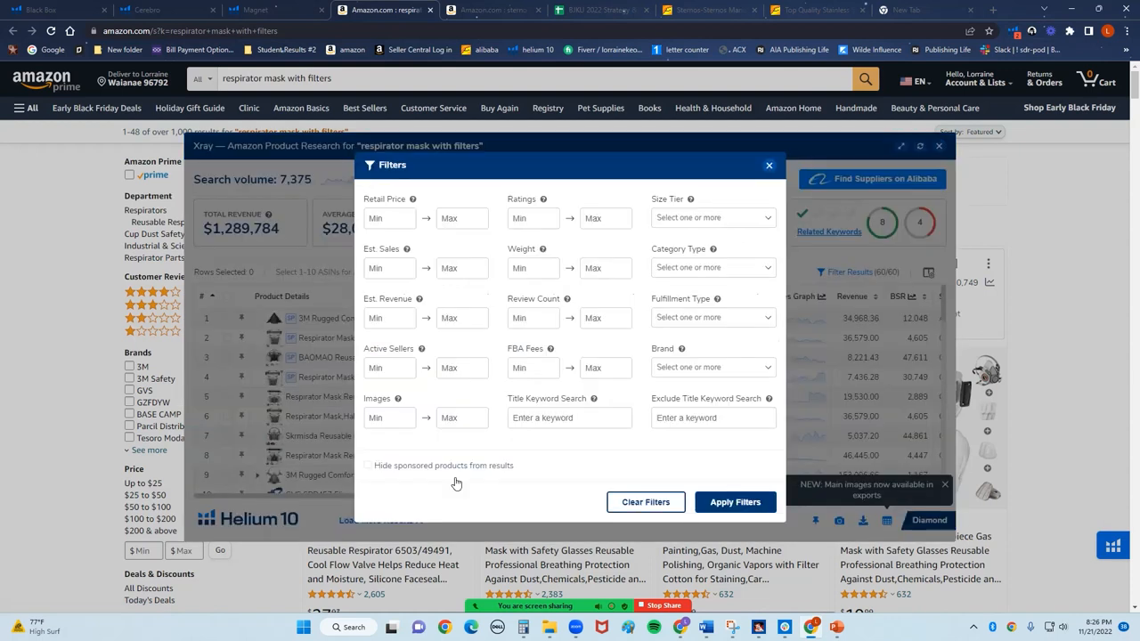
click(367, 465)
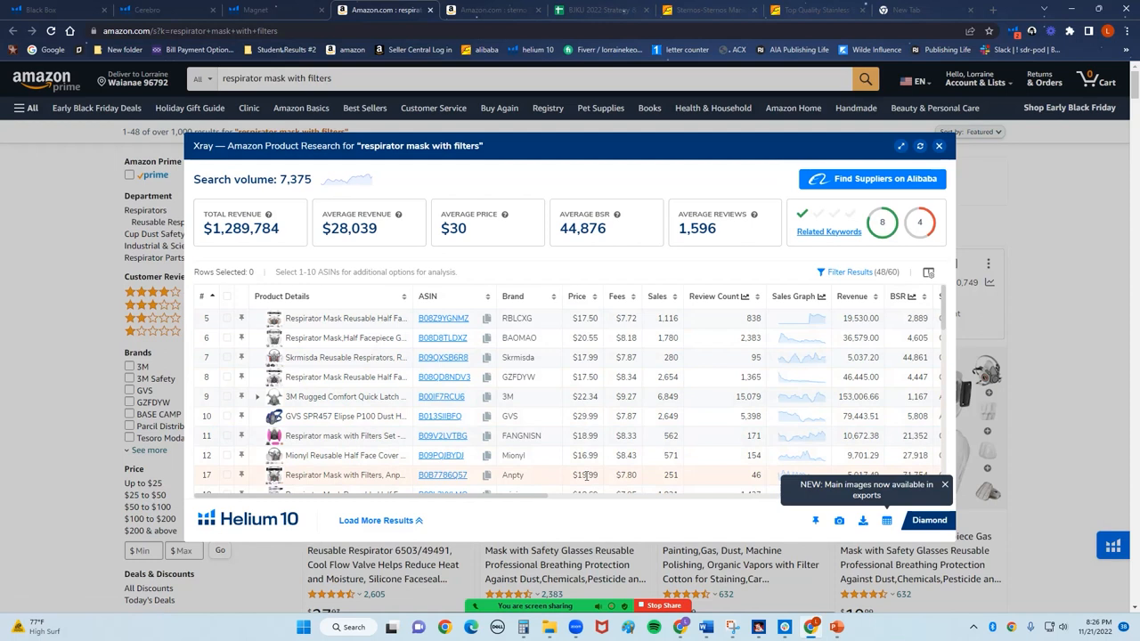
mouse_move(463, 463)
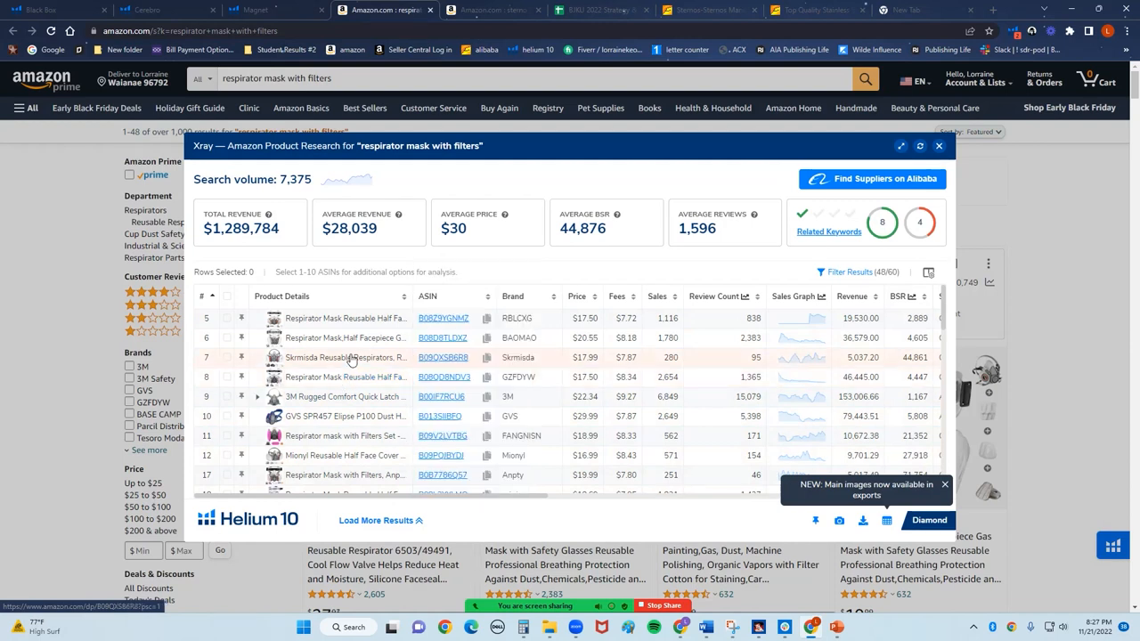
mouse_move(346, 338)
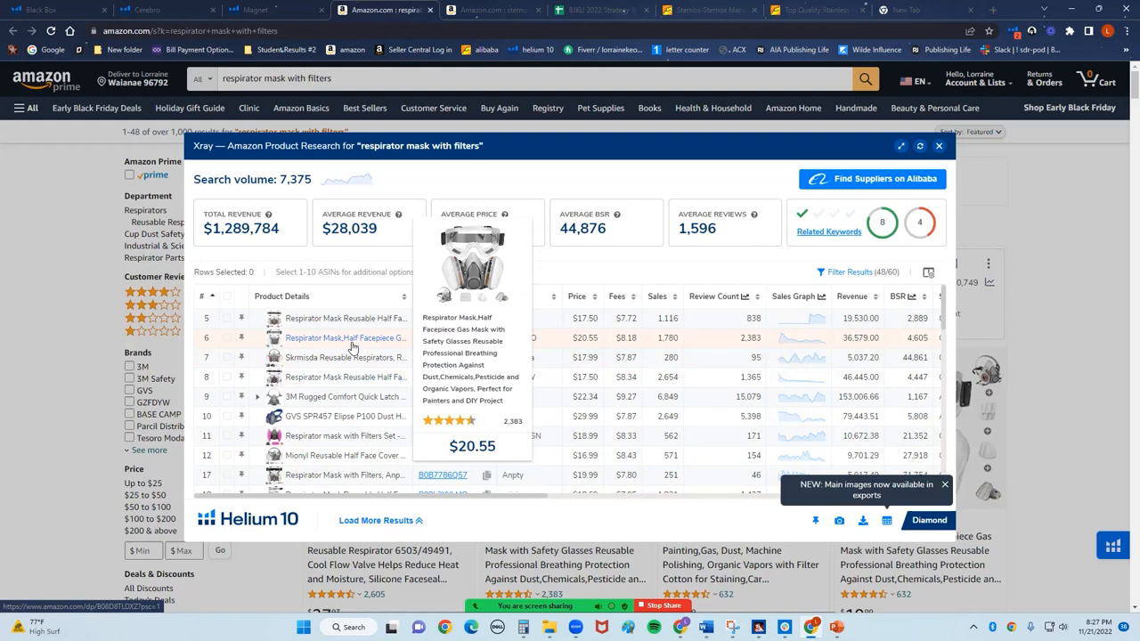
scroll(down, 3)
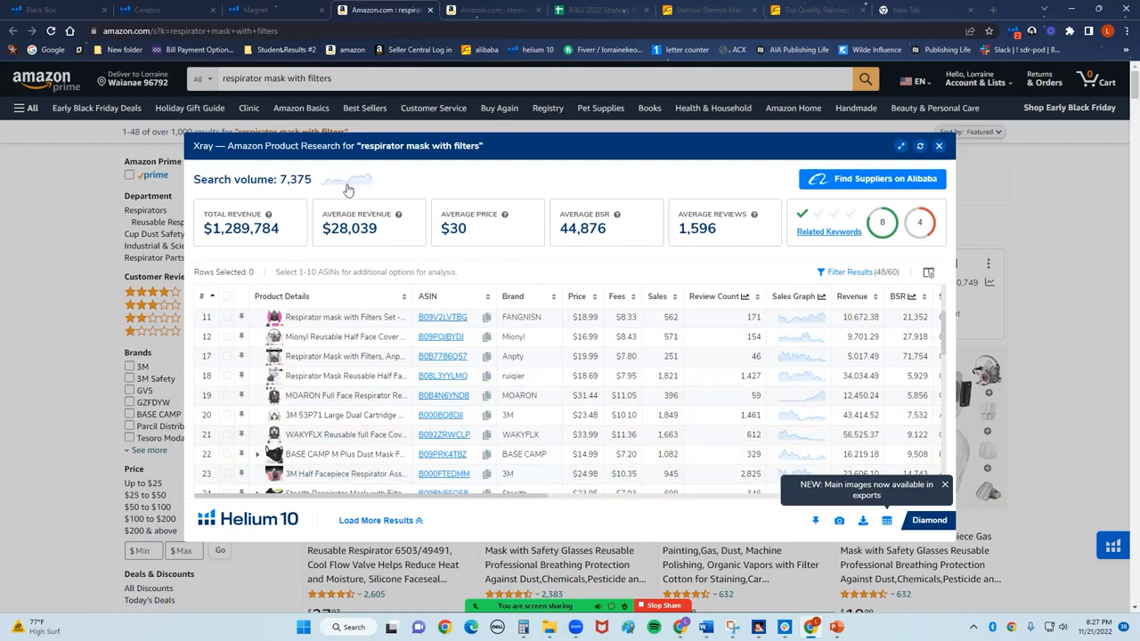
- Show the all-time search volume history chart for respirator mask with filters
click(346, 182)
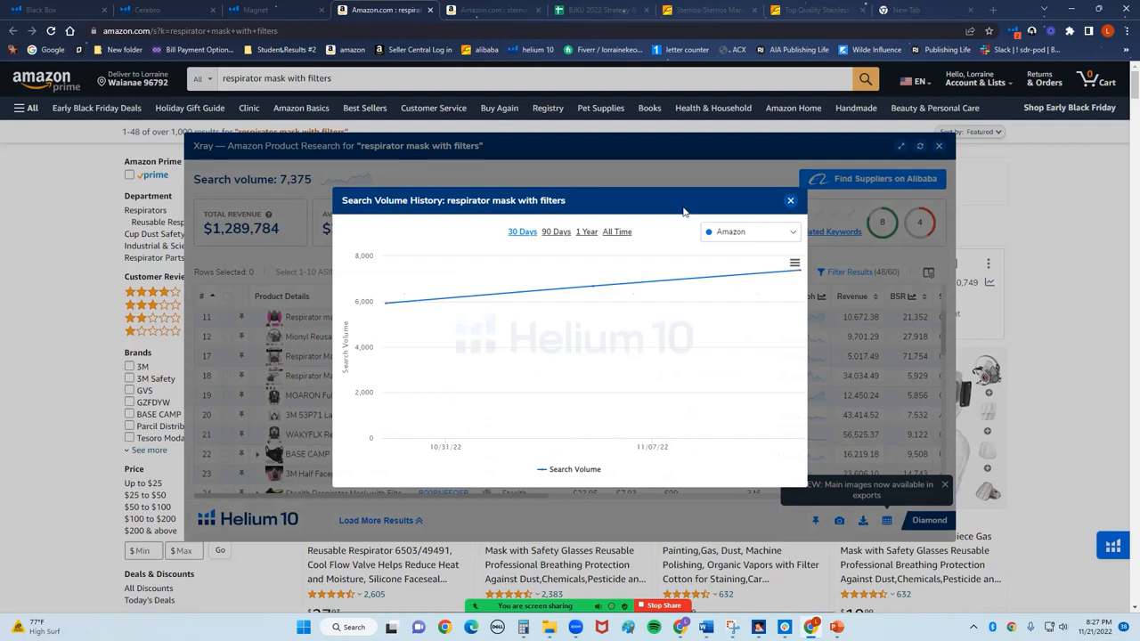
click(586, 231)
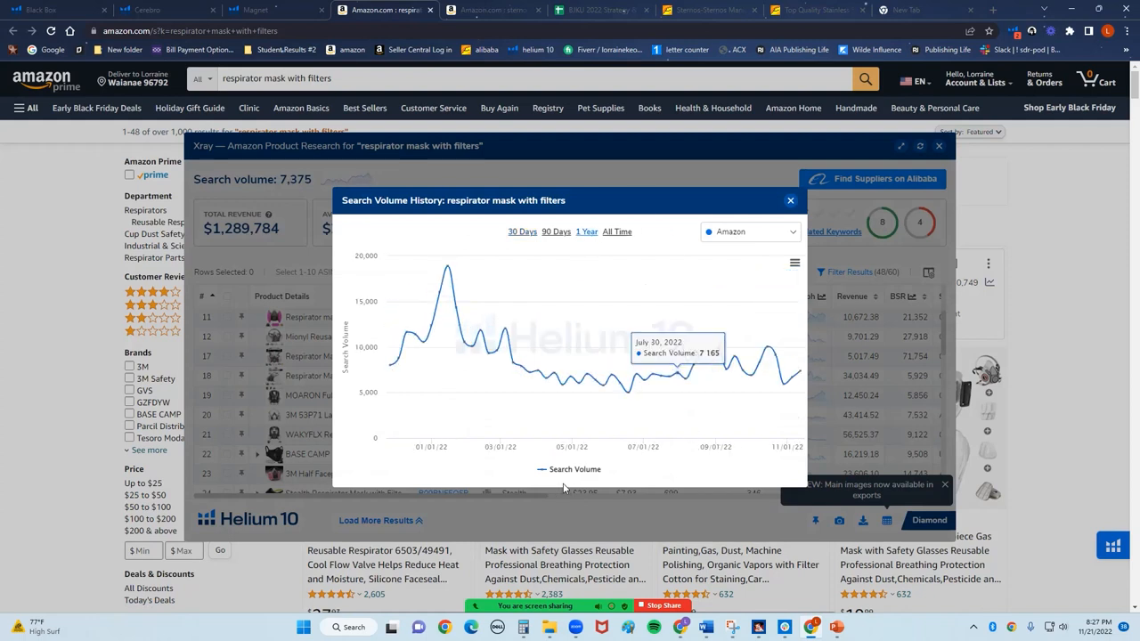
mouse_move(438, 268)
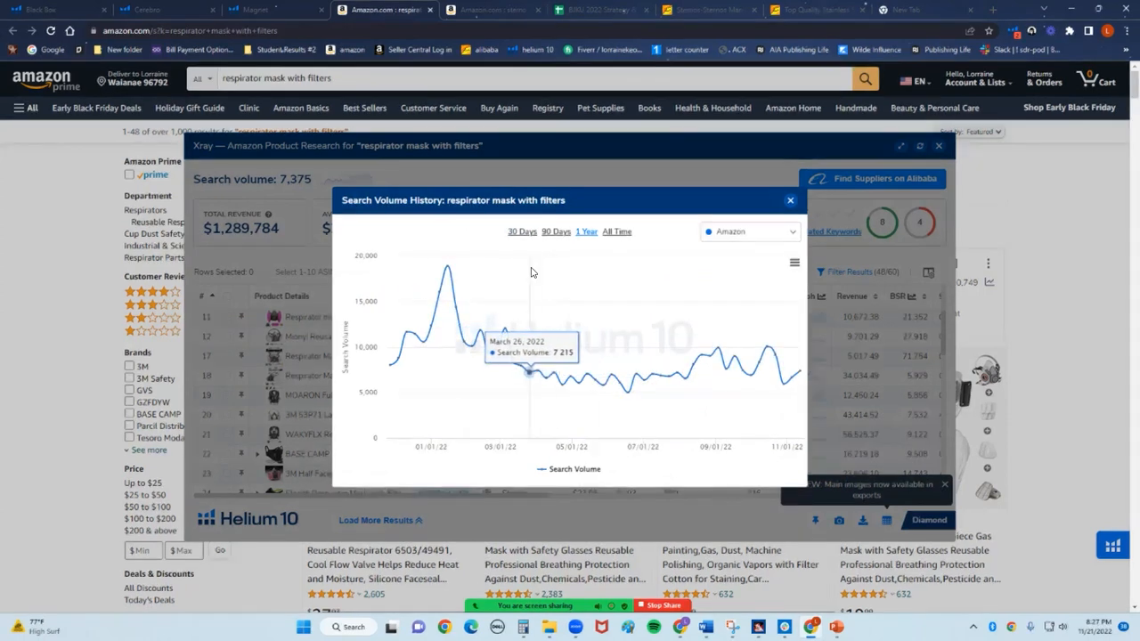
click(617, 232)
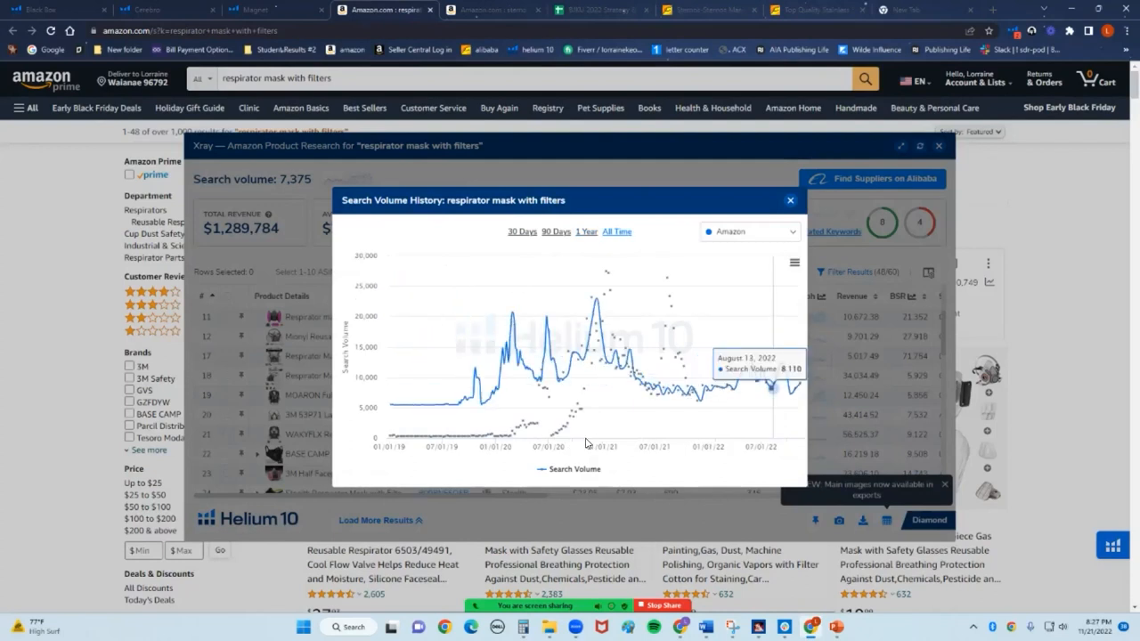
mouse_move(624, 443)
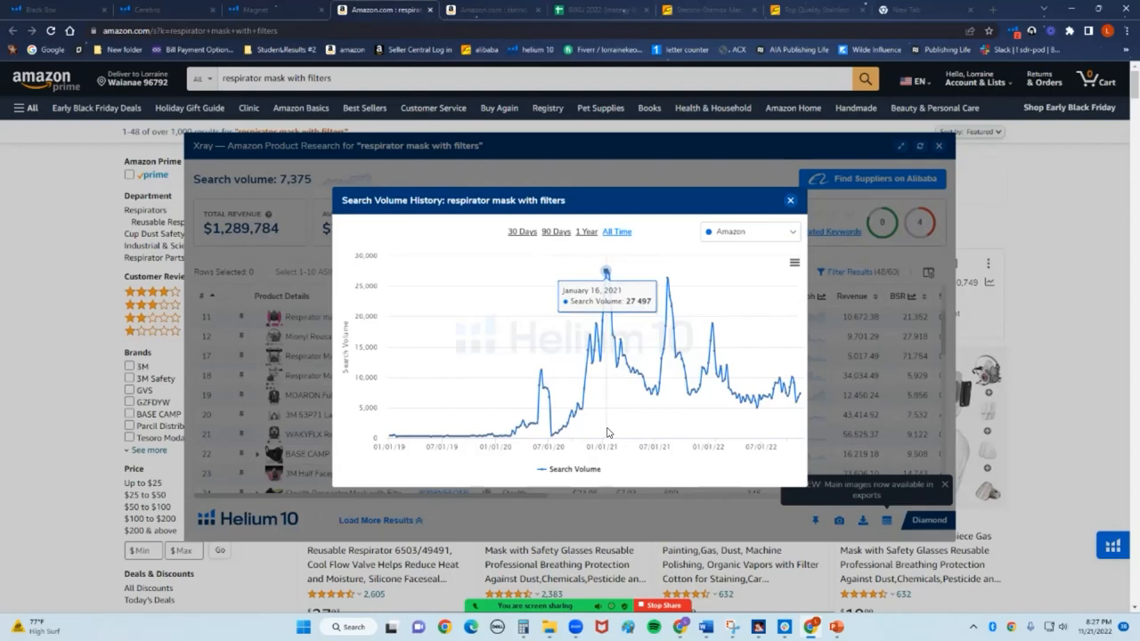
mouse_move(666, 437)
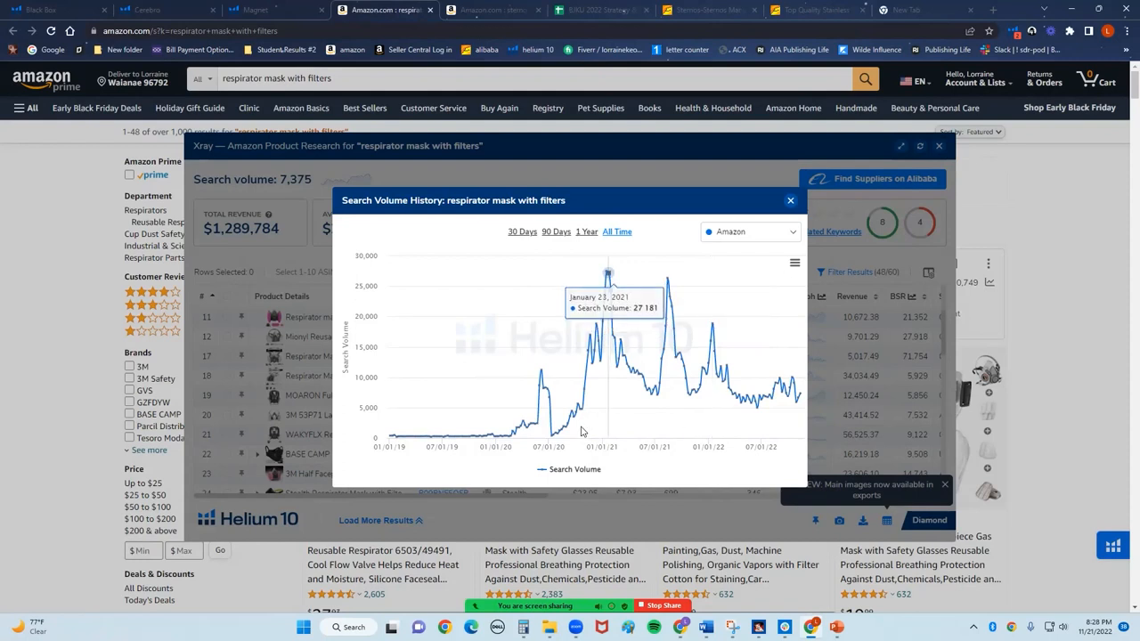
mouse_move(728, 414)
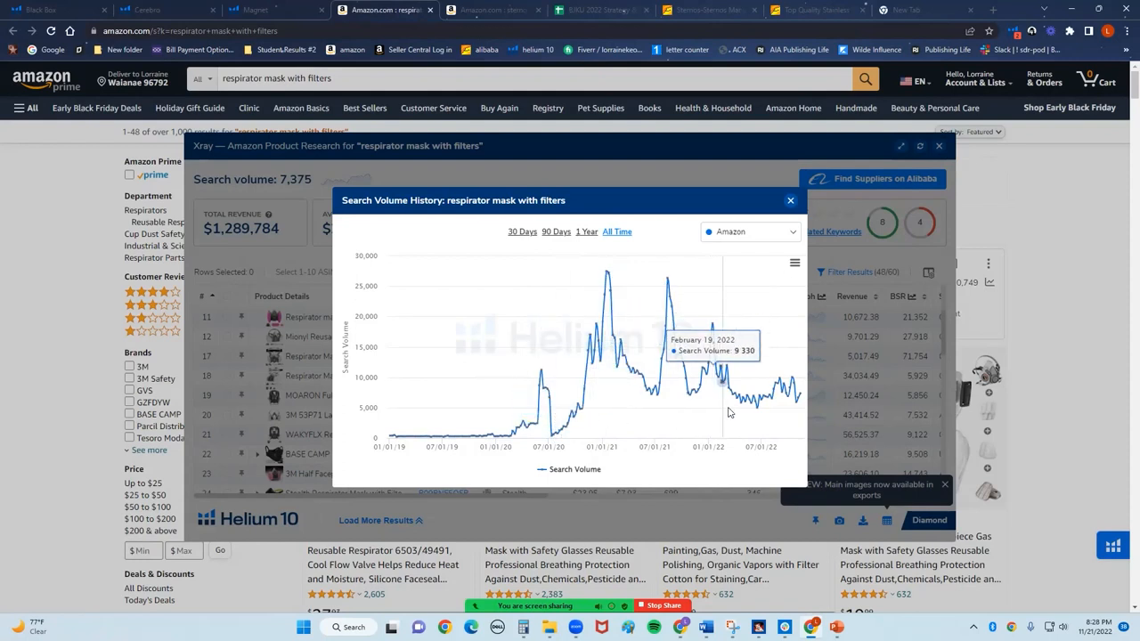
mouse_move(659, 395)
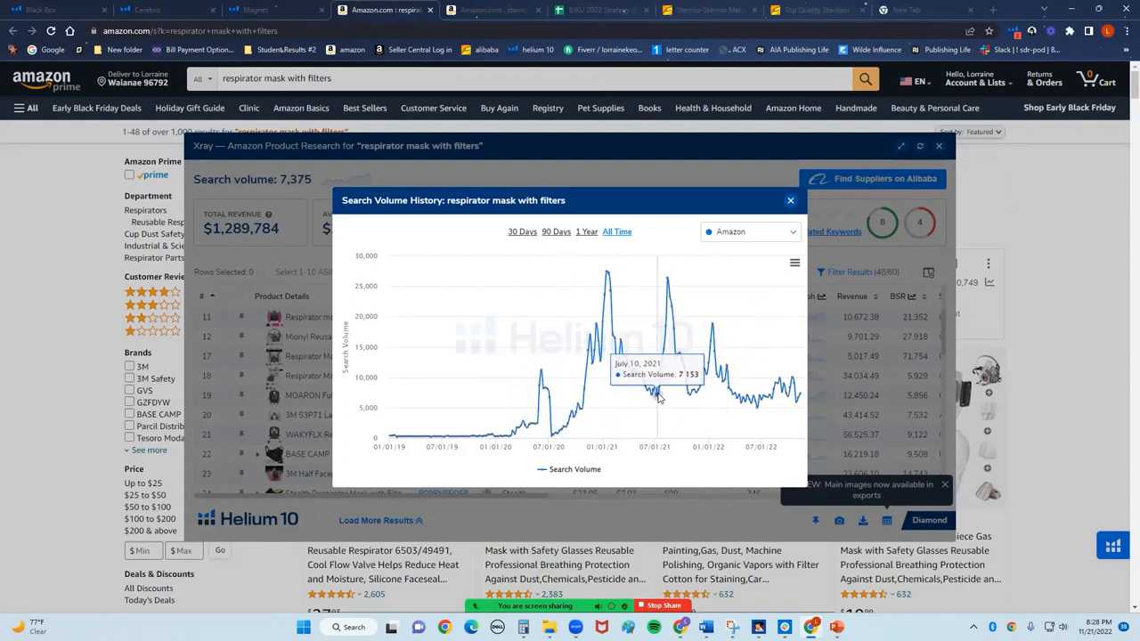
mouse_move(663, 395)
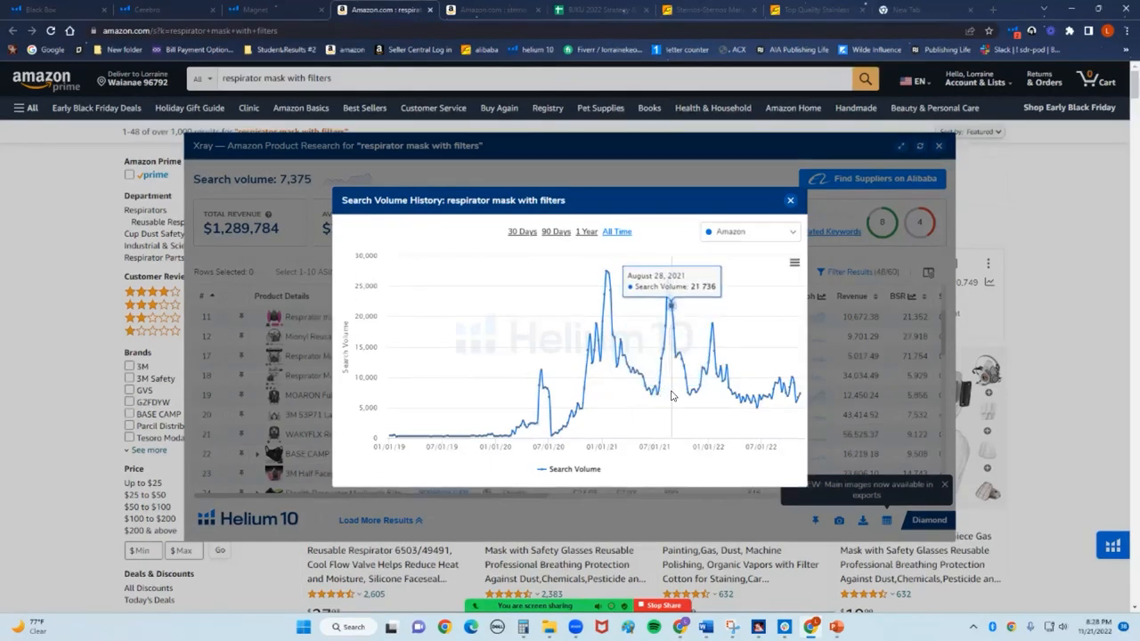
mouse_move(695, 411)
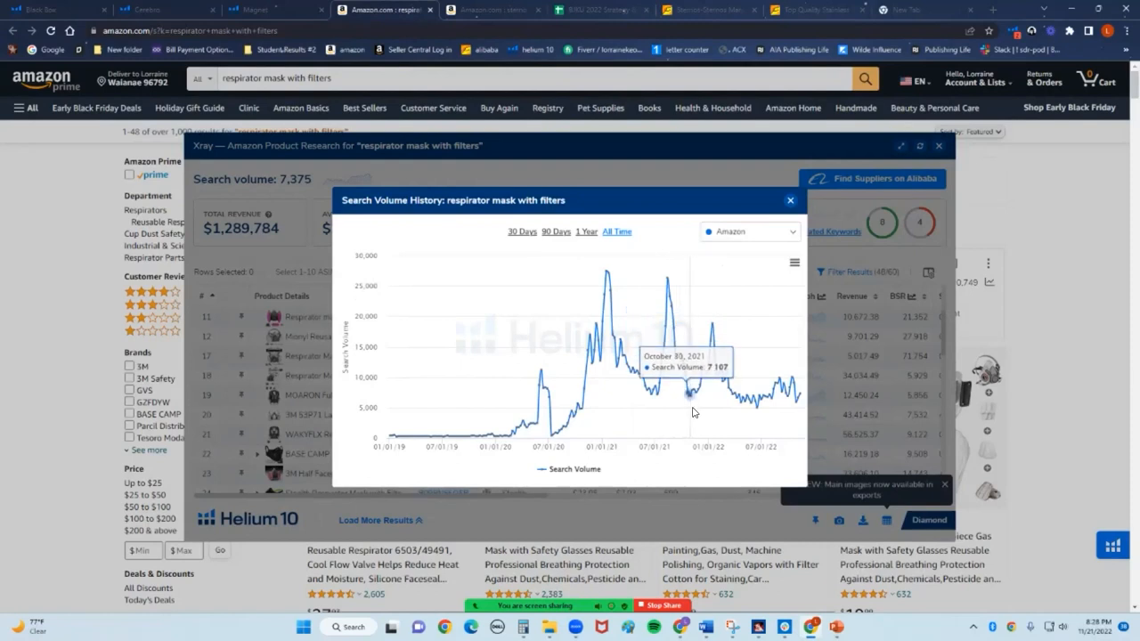
mouse_move(702, 399)
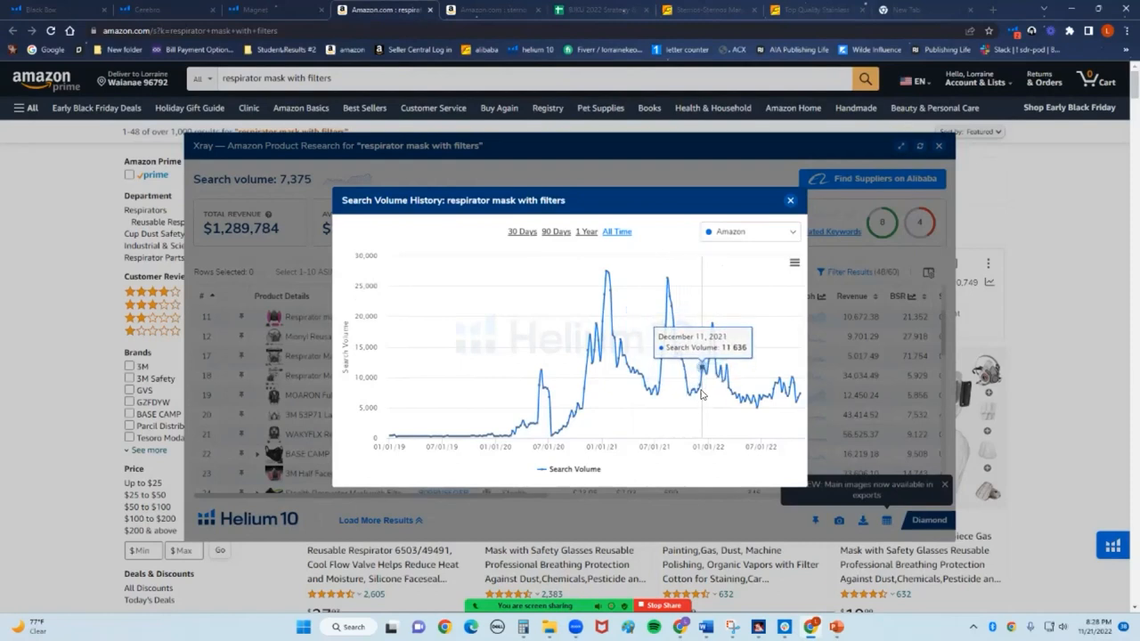
mouse_move(591, 369)
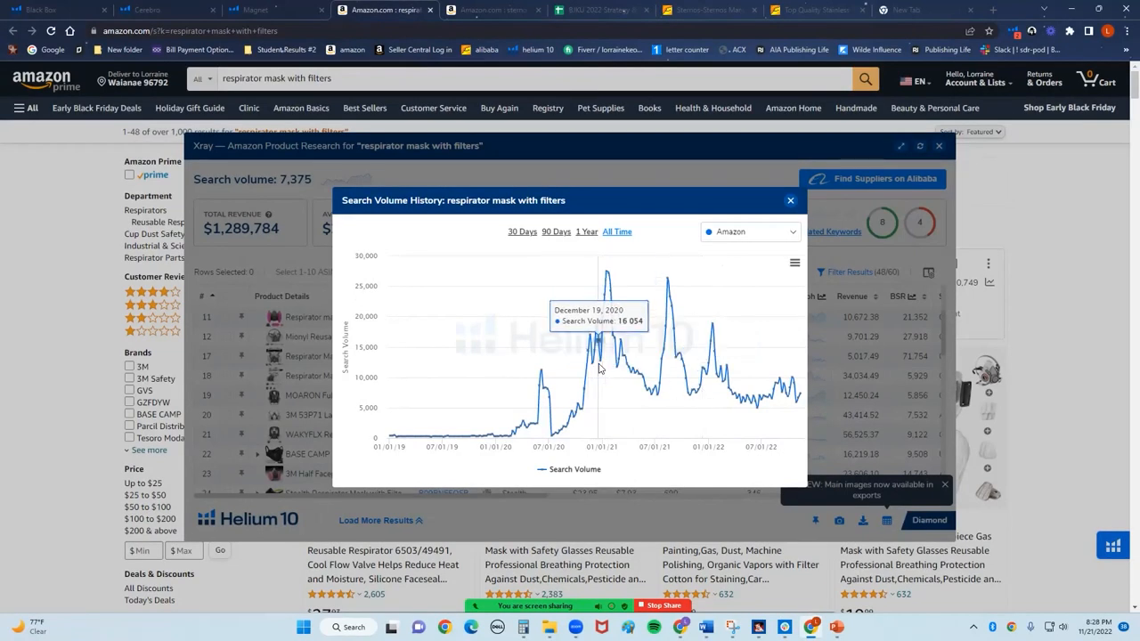
mouse_move(736, 417)
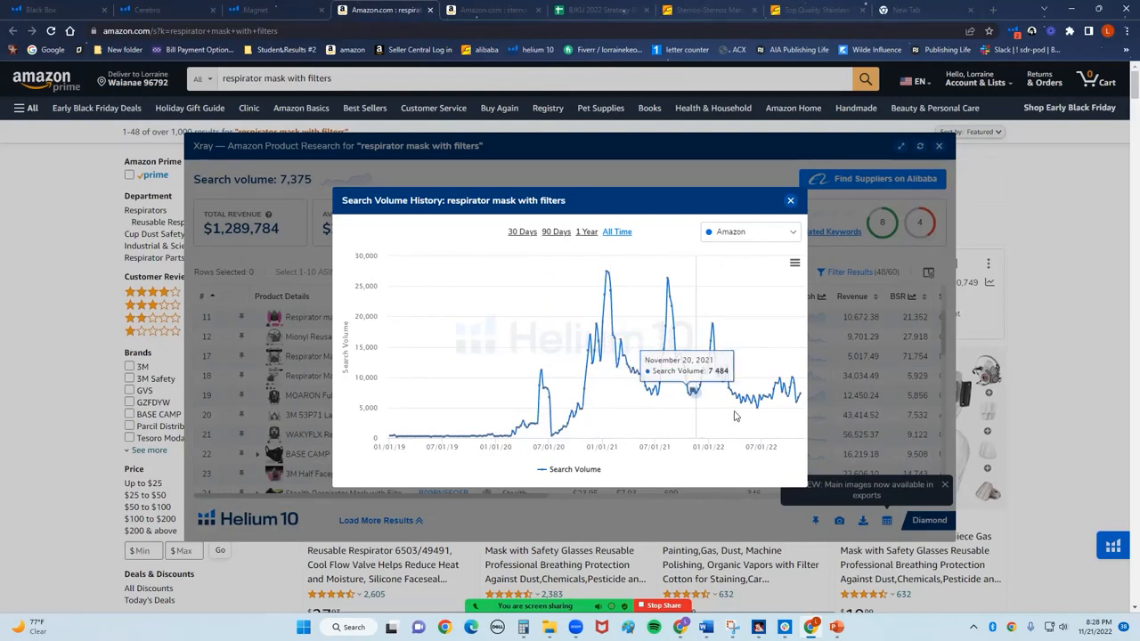
mouse_move(586, 349)
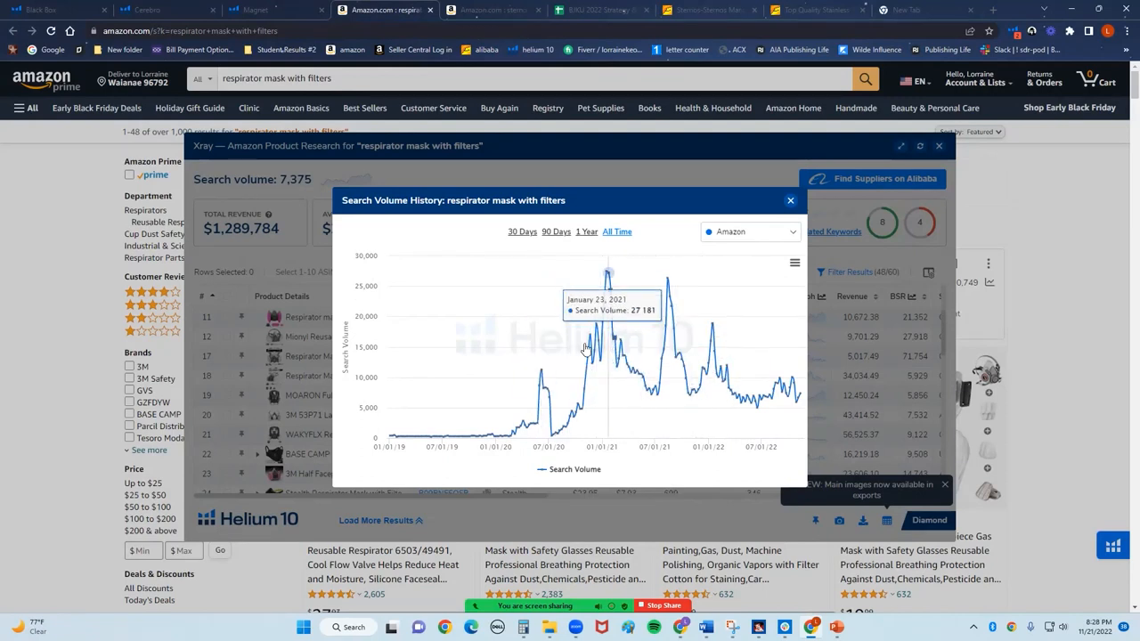
mouse_move(588, 347)
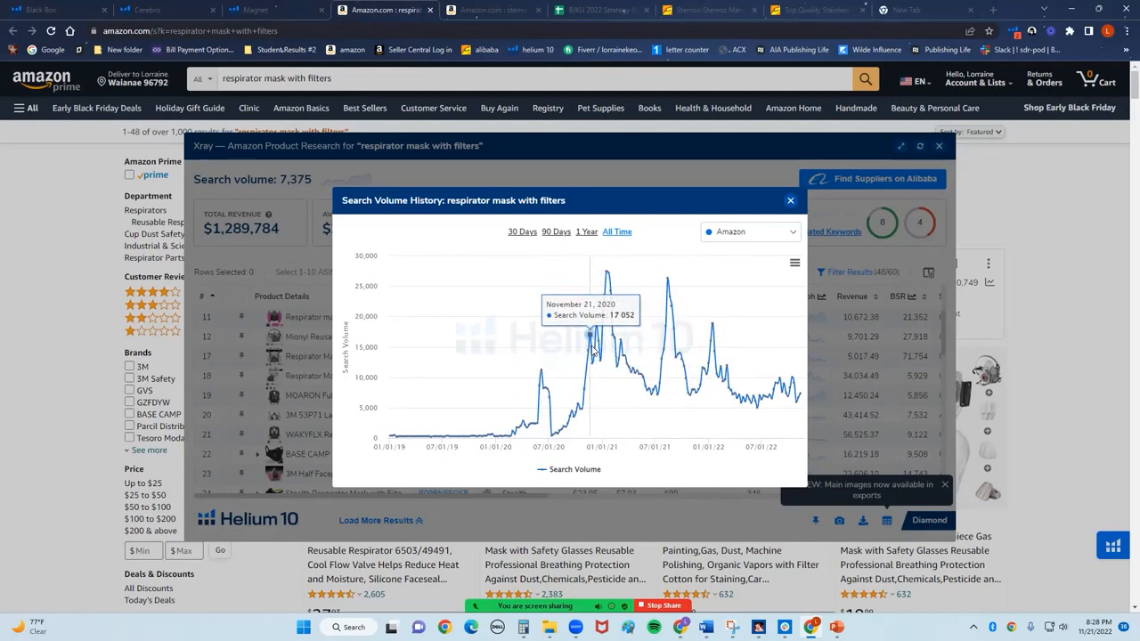
mouse_move(597, 348)
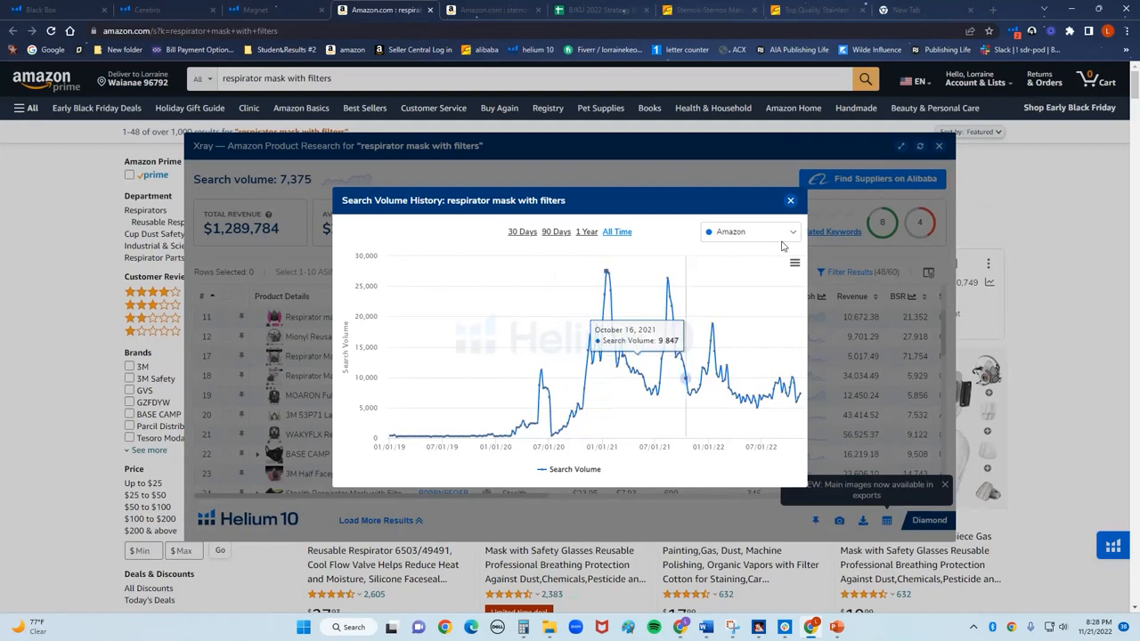
- Close the search volume history chart and scroll the product table to ranks 24–35
click(790, 200)
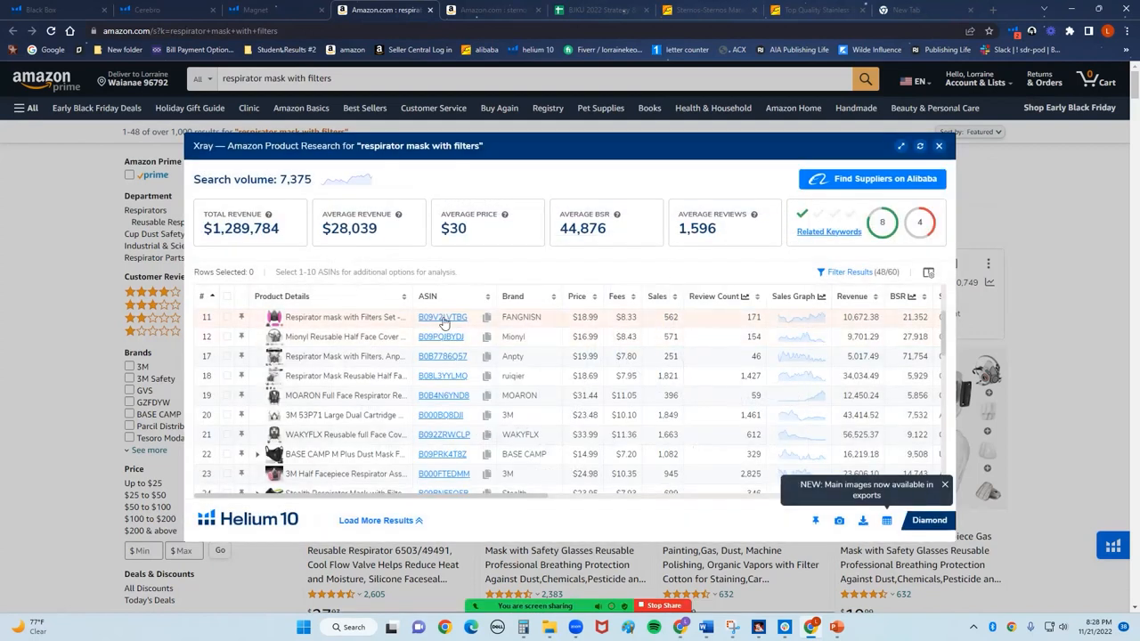
mouse_move(614, 356)
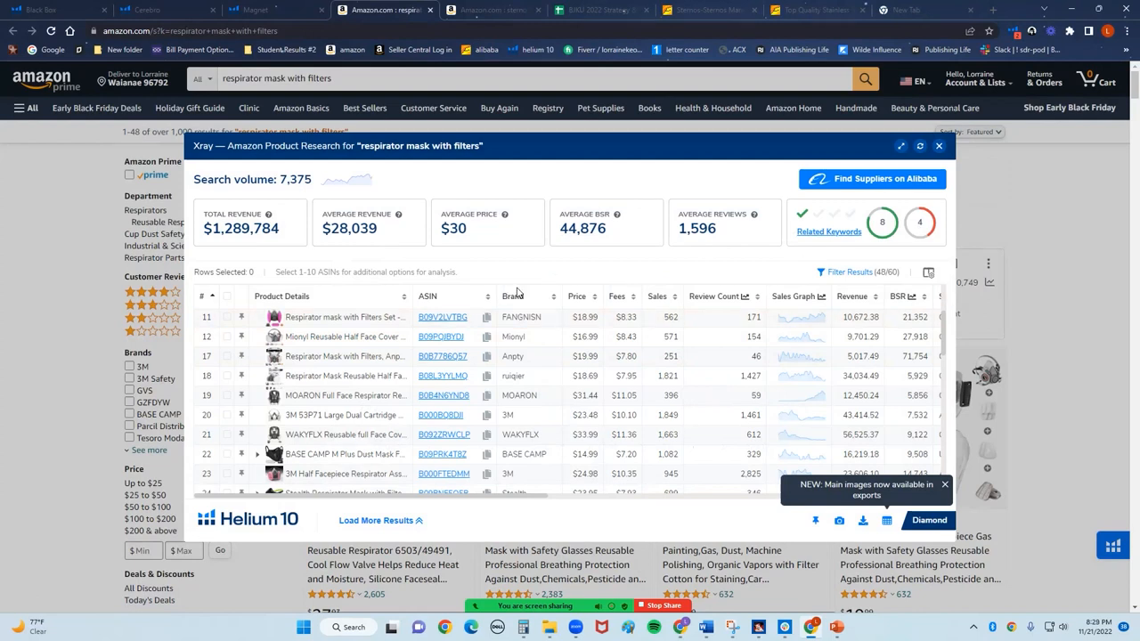
mouse_move(520, 330)
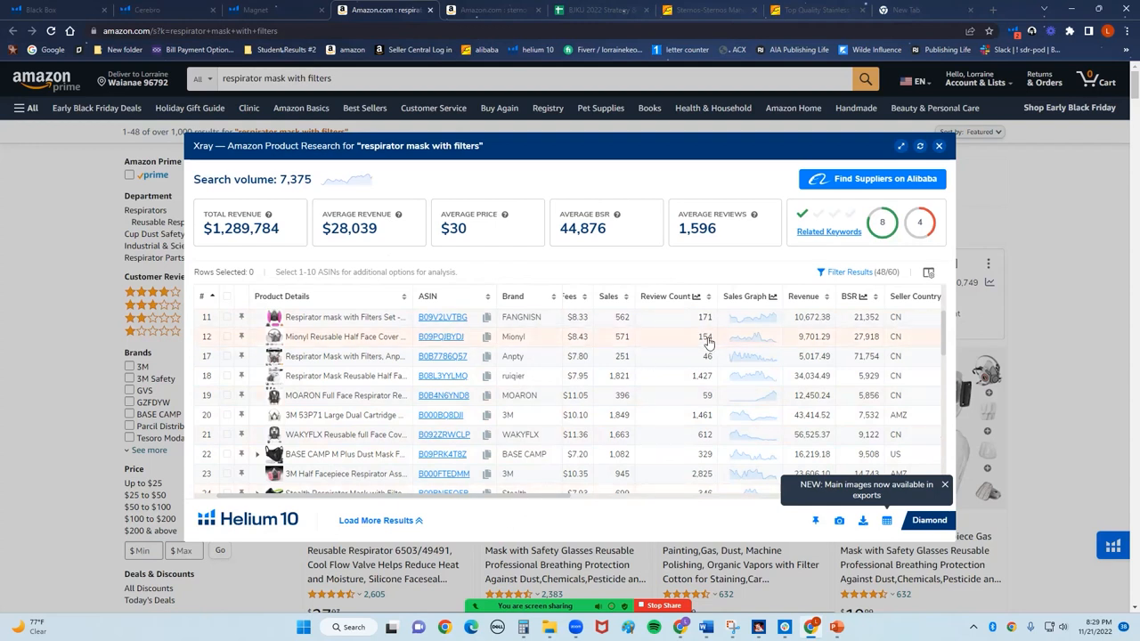
mouse_move(712, 407)
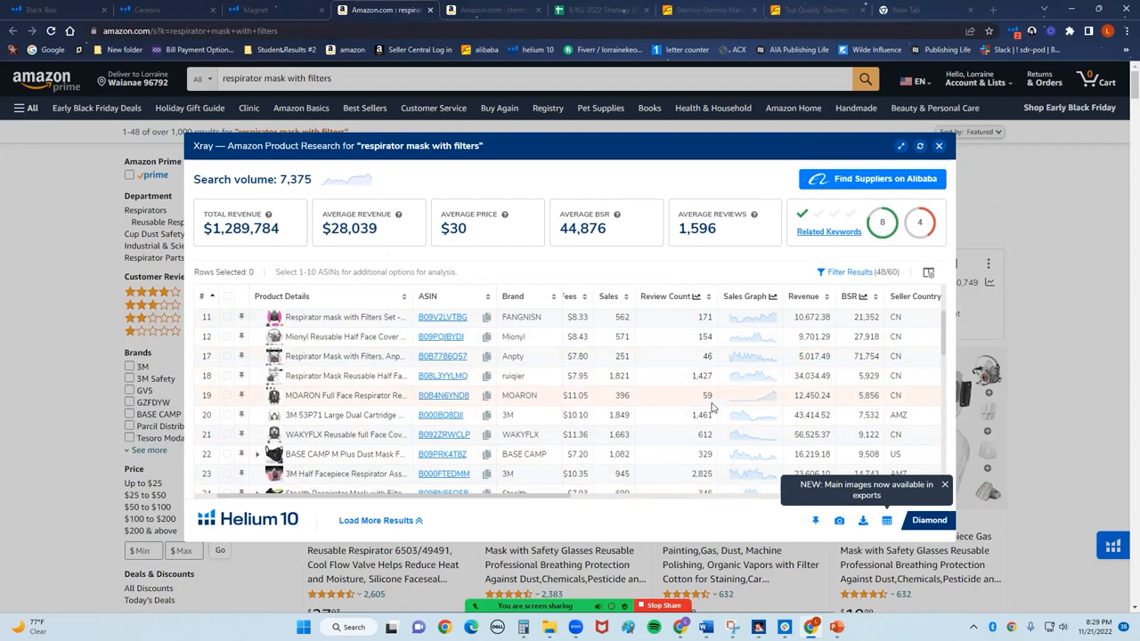
mouse_move(693, 456)
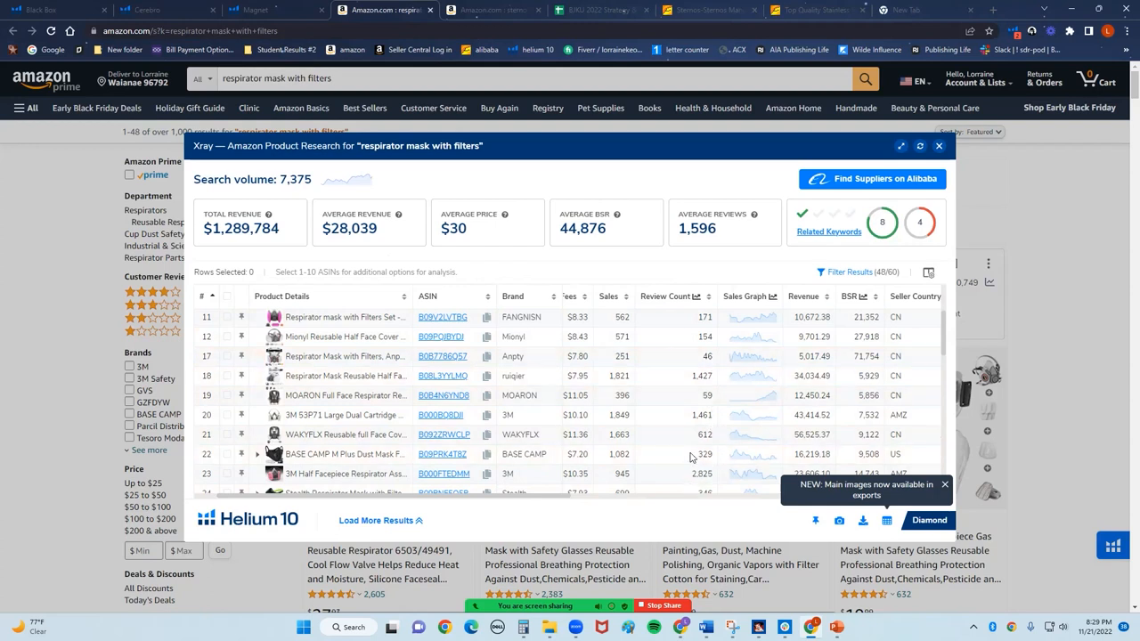
scroll(down, 3)
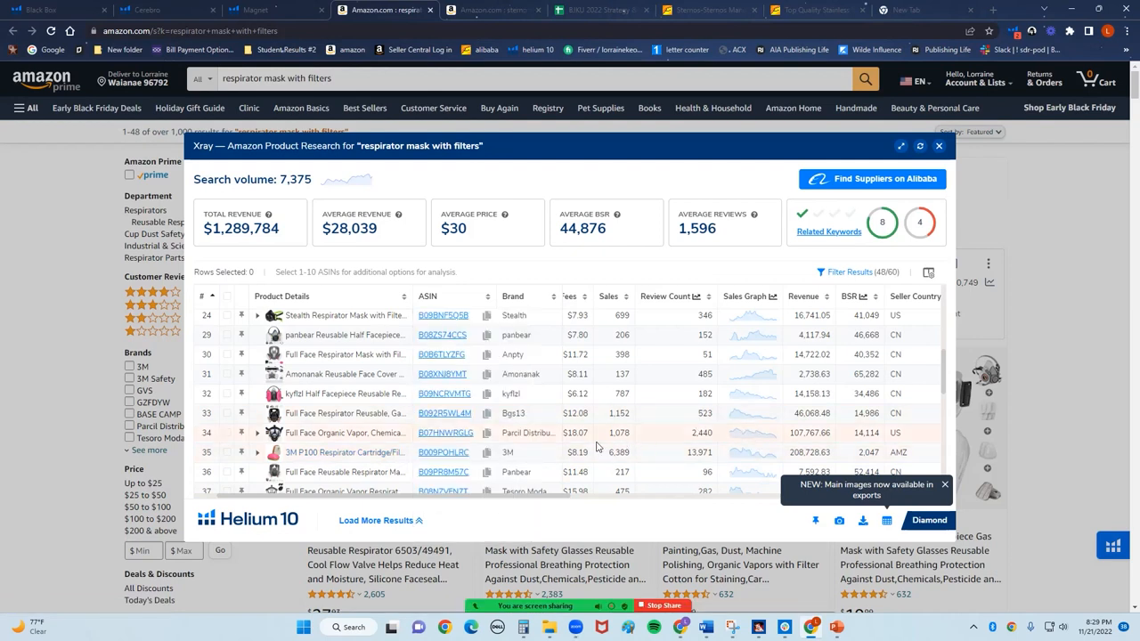
mouse_move(303, 388)
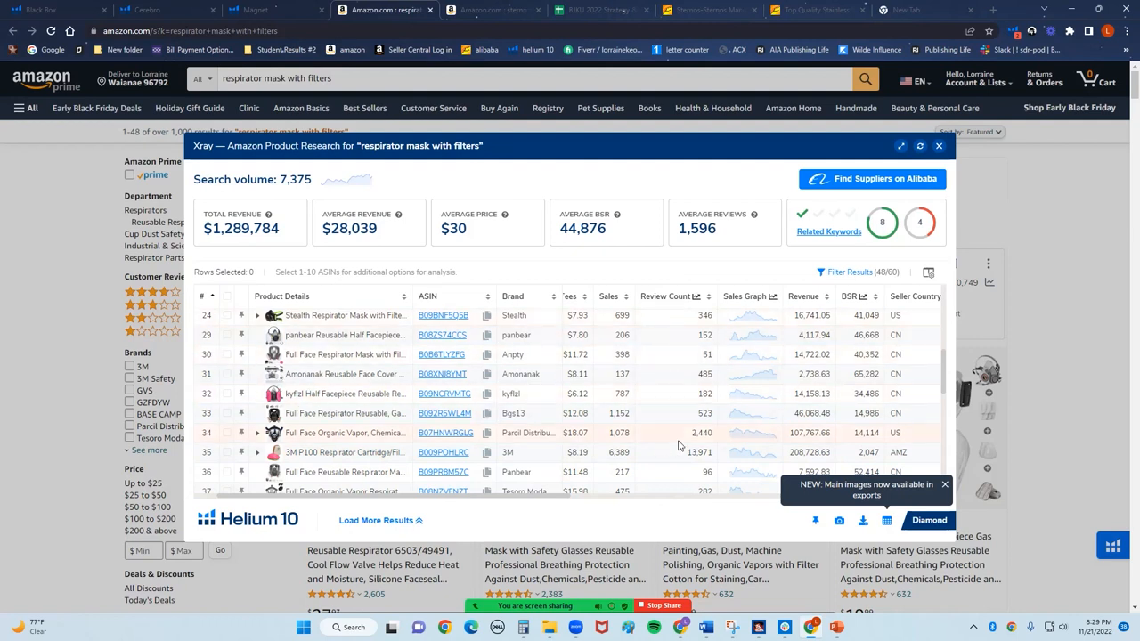
mouse_move(680, 424)
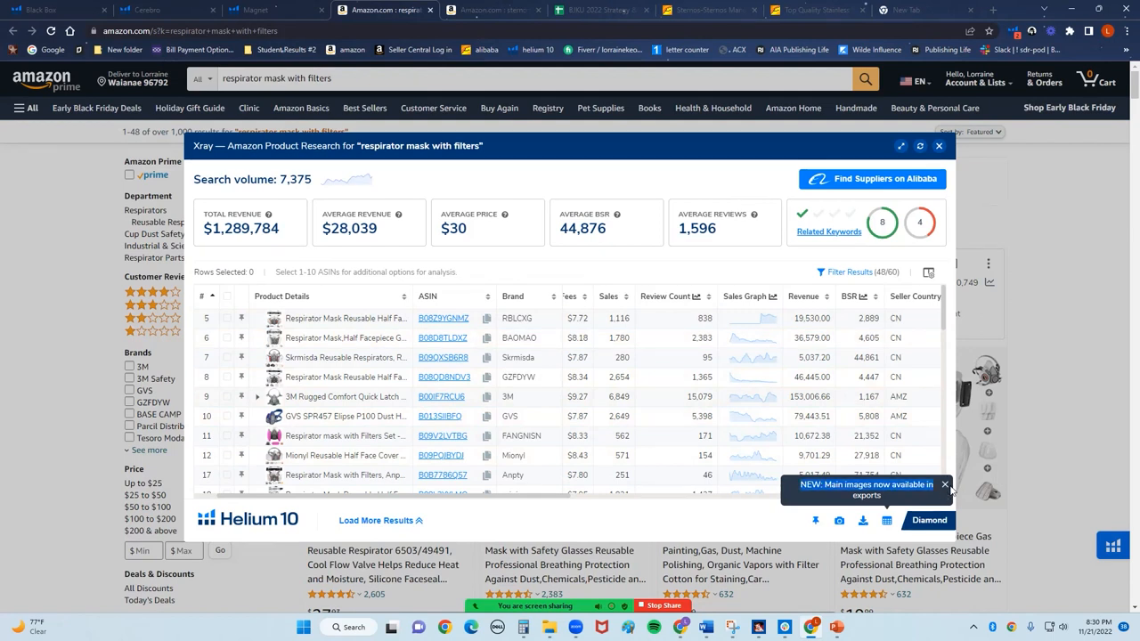
- Reveal the Price column in the Xray table and select the BAOMAO listing's price
click(945, 484)
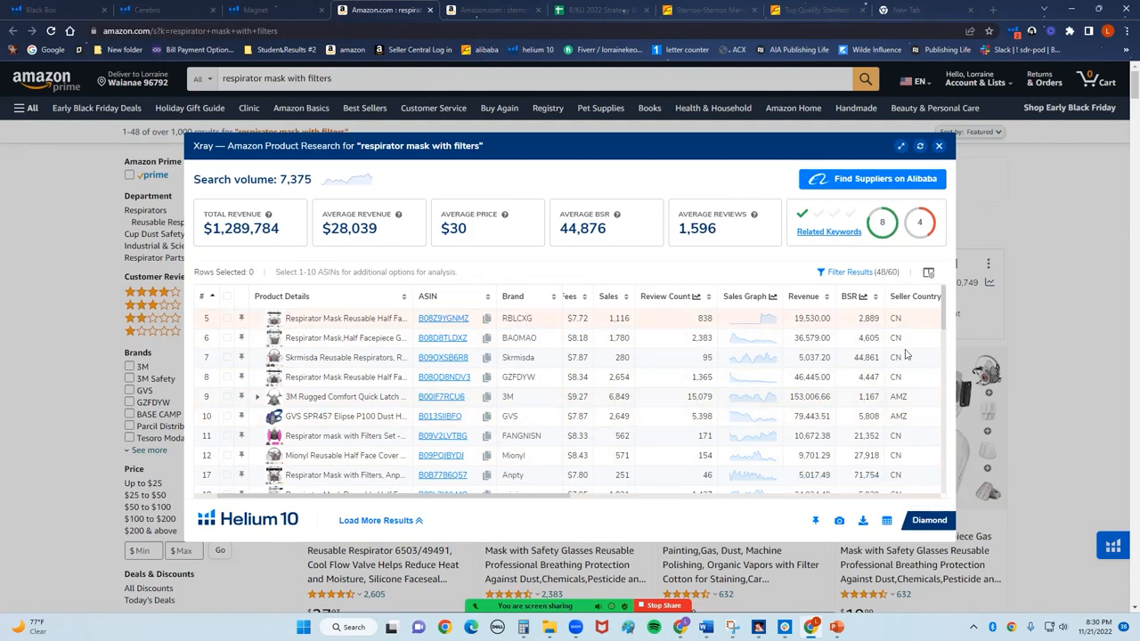
mouse_move(898, 417)
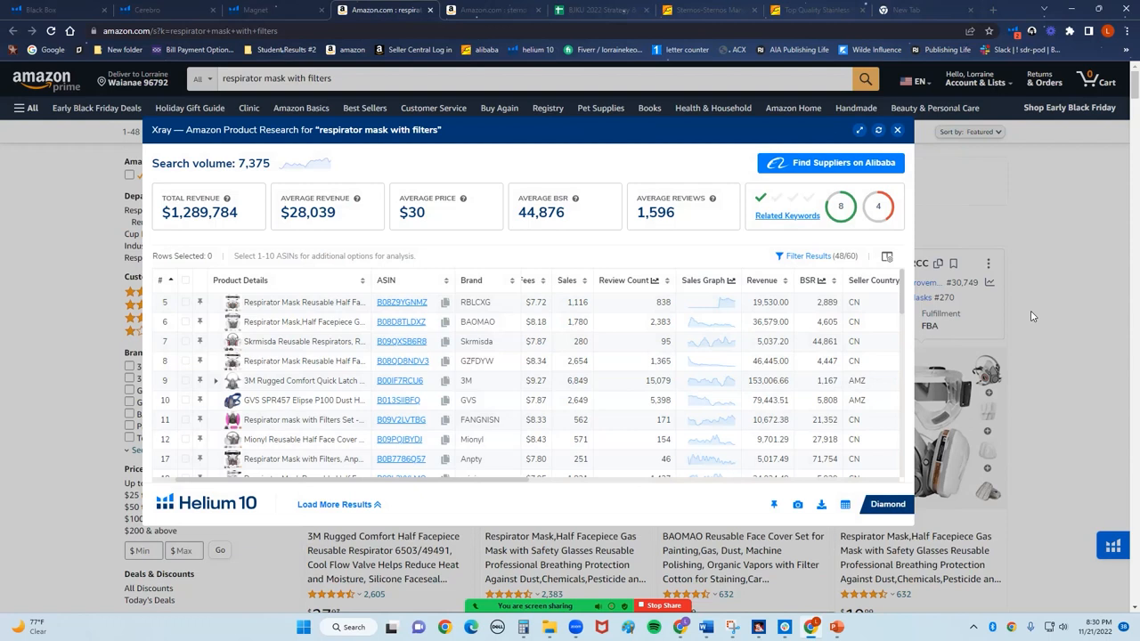
mouse_move(859, 449)
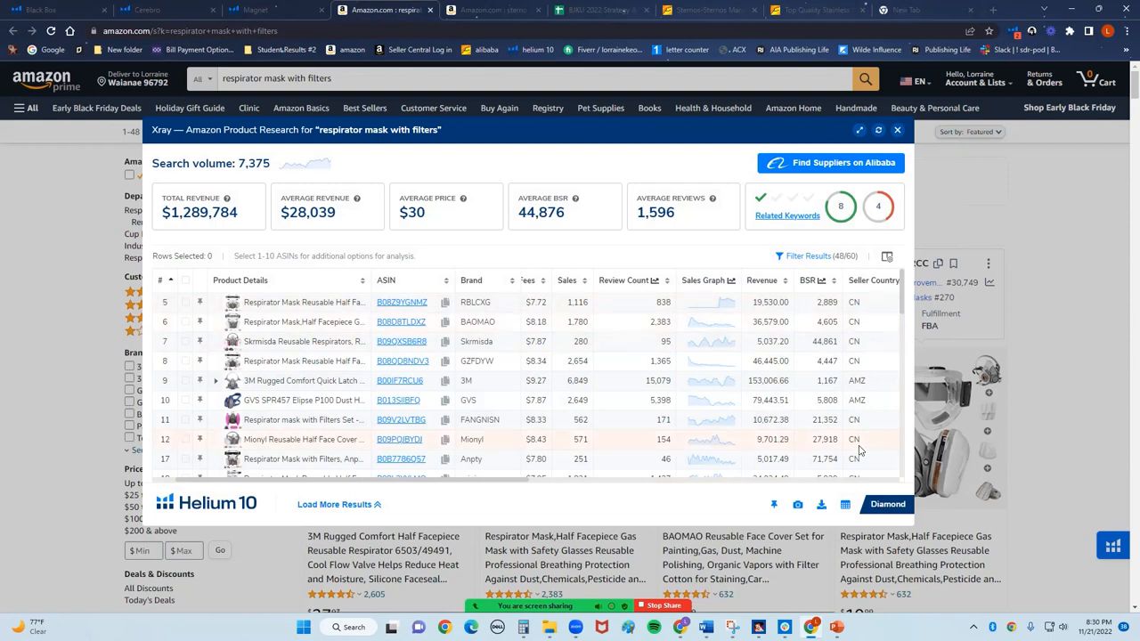
mouse_move(655, 500)
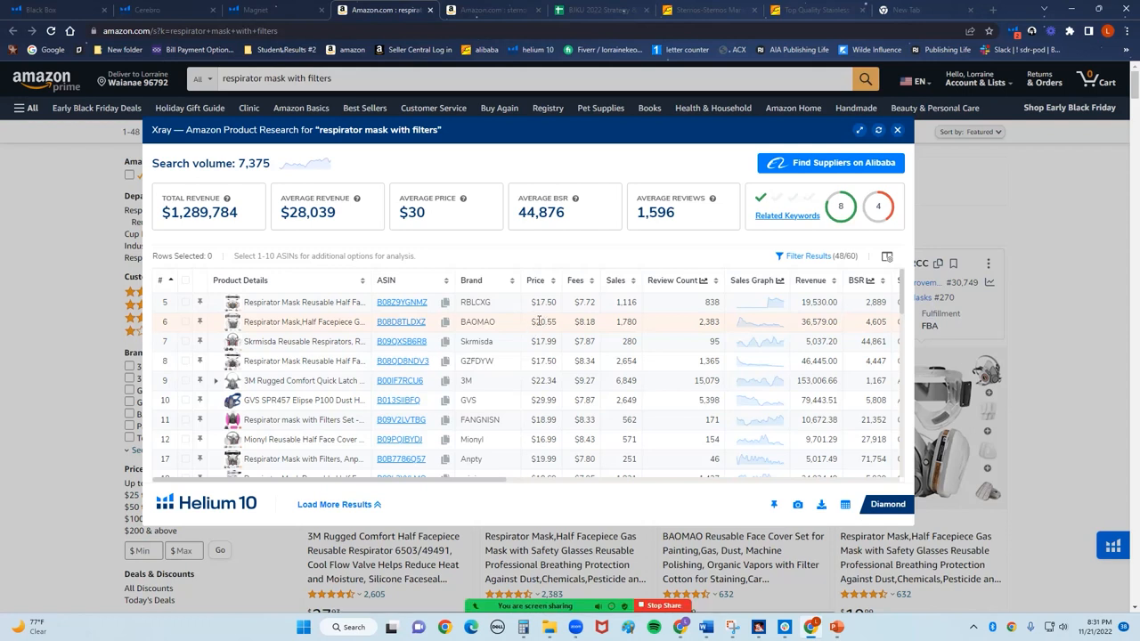
double_click(541, 321)
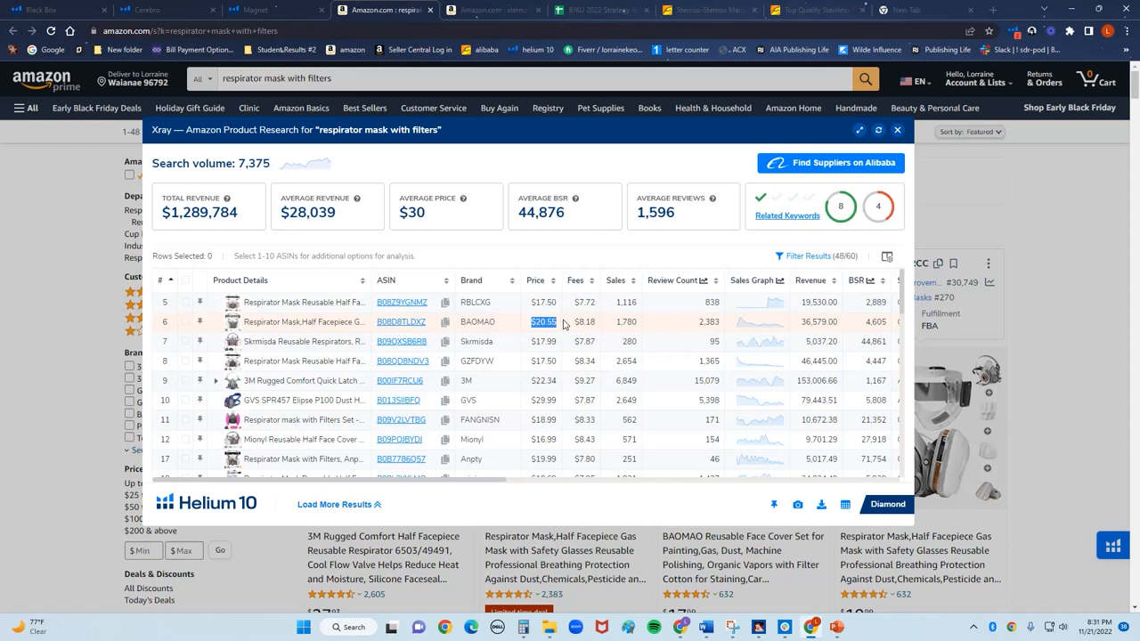
mouse_move(256, 321)
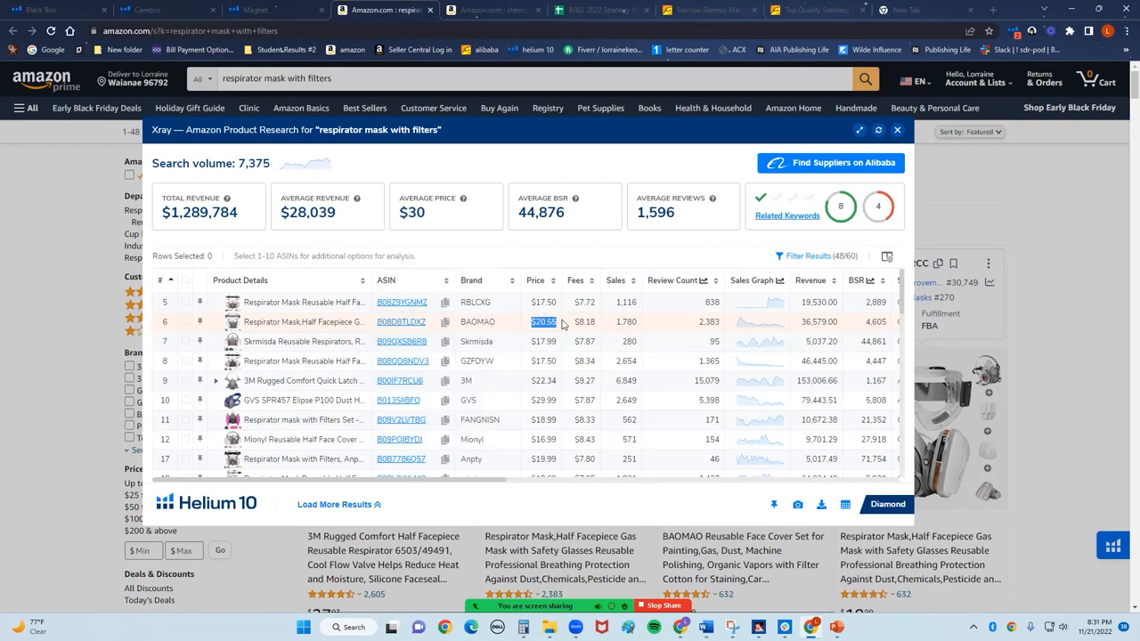
mouse_move(570, 324)
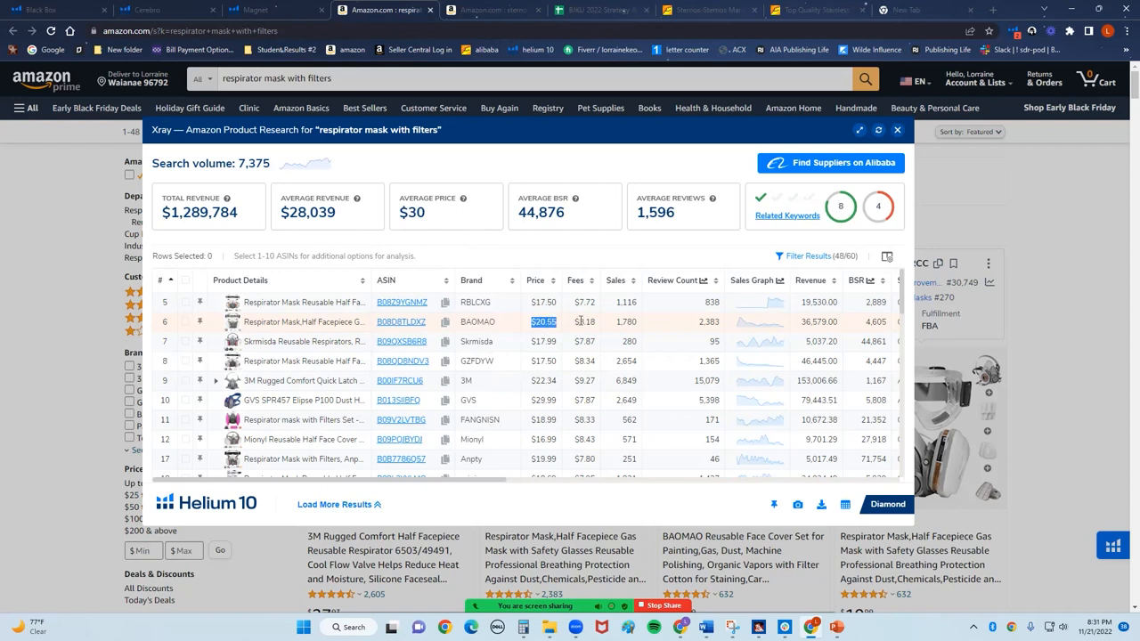
mouse_move(573, 324)
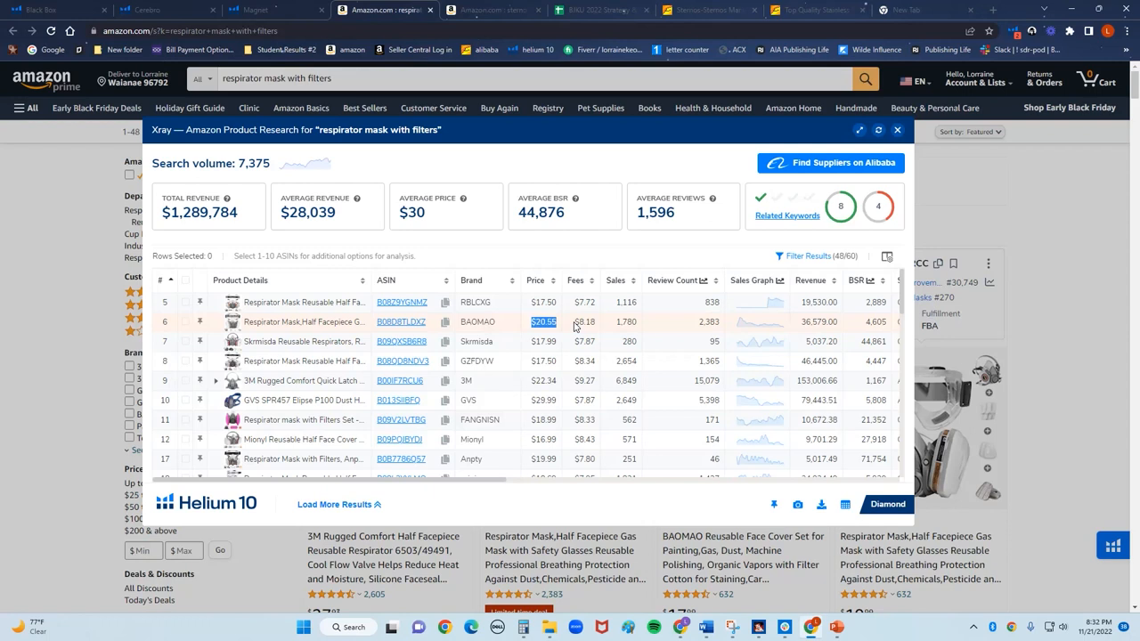
mouse_move(438, 328)
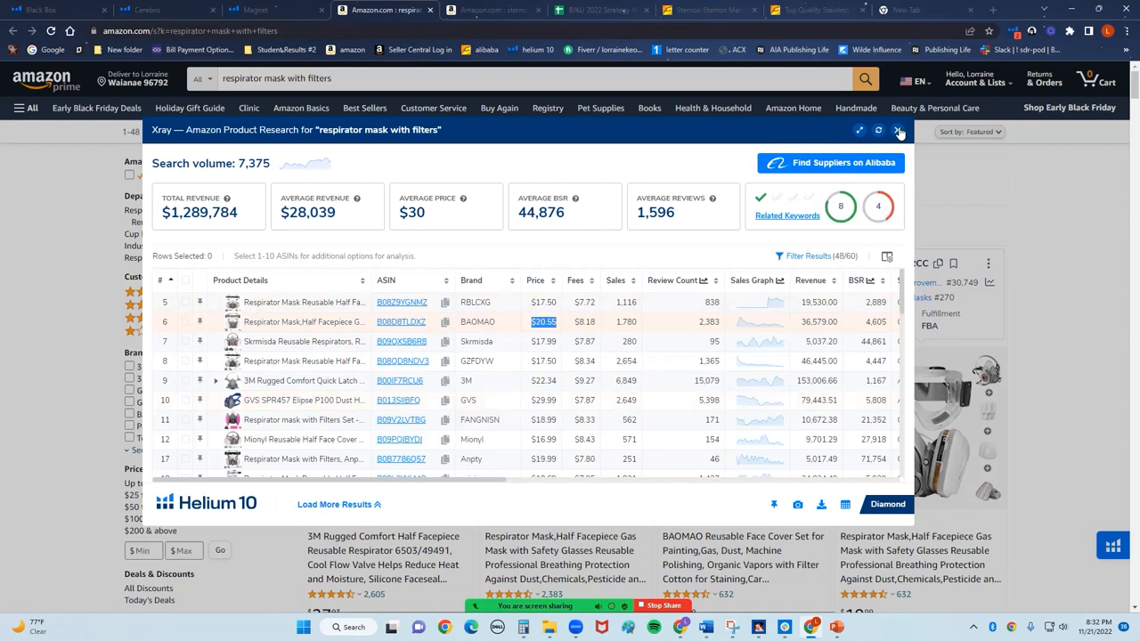
- Close the Xray panel and return to the Magnet tab with the 24 chafing dish keywords
click(898, 132)
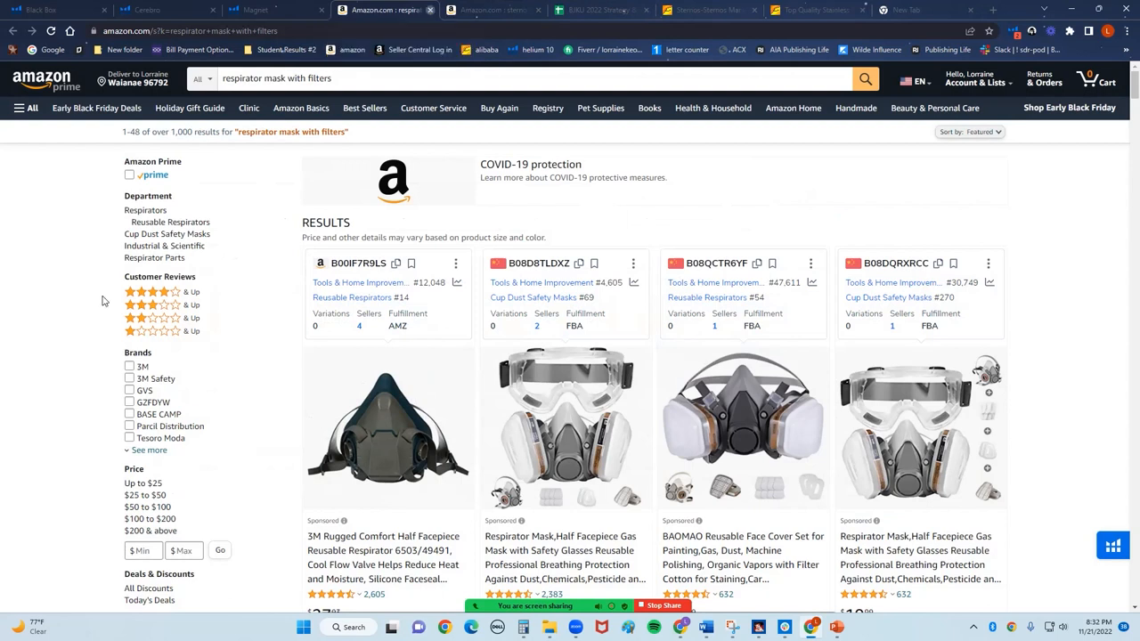
click(278, 11)
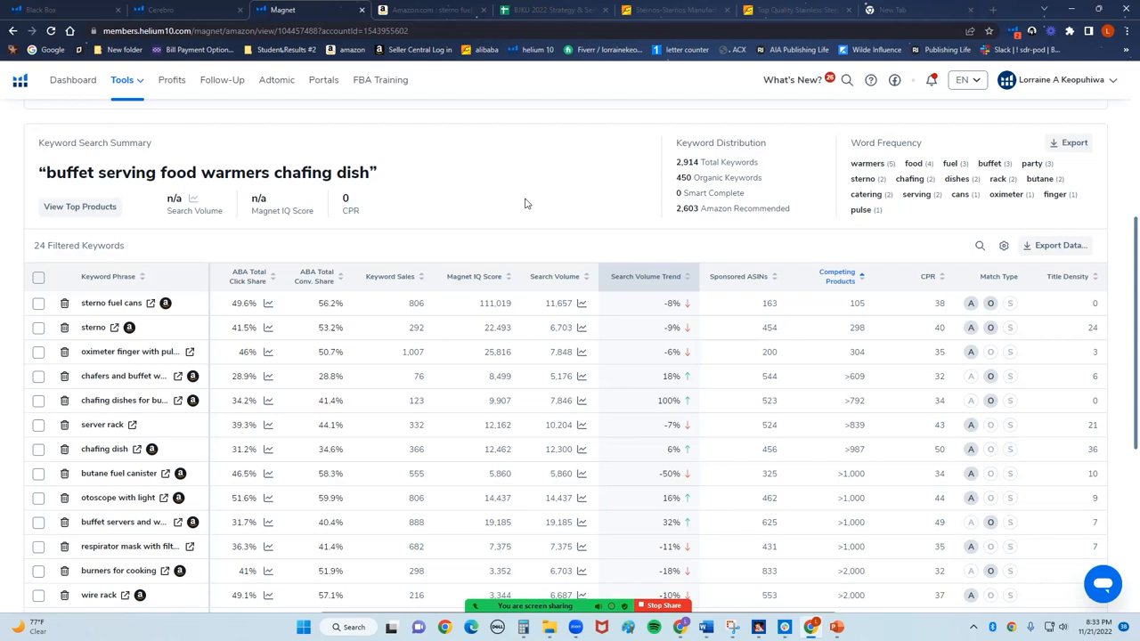
mouse_move(235, 307)
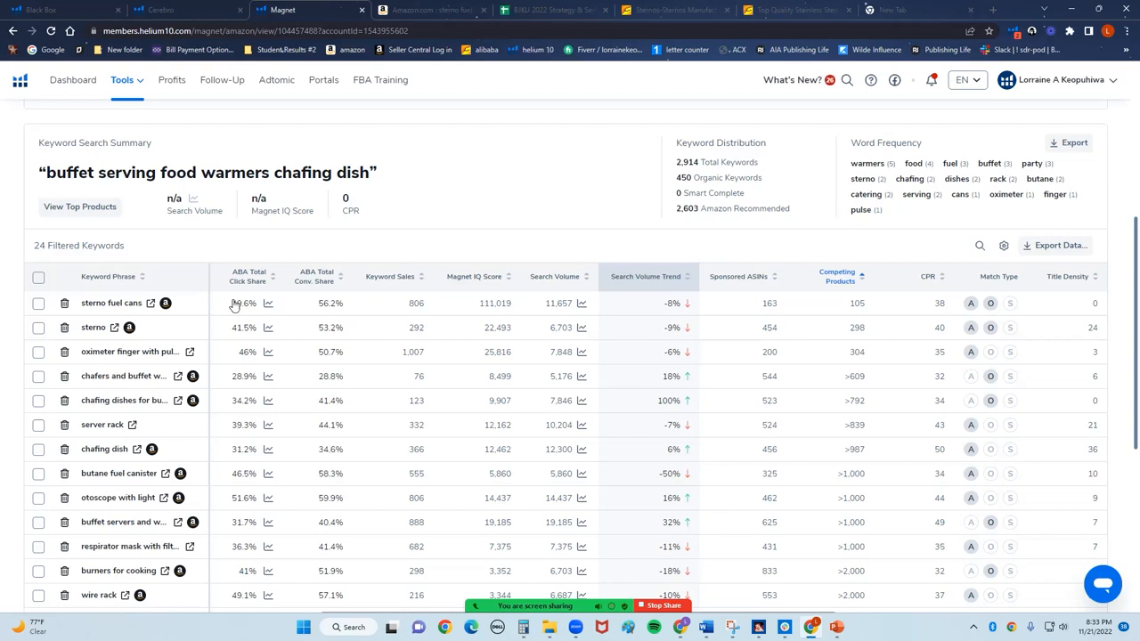
mouse_move(125, 376)
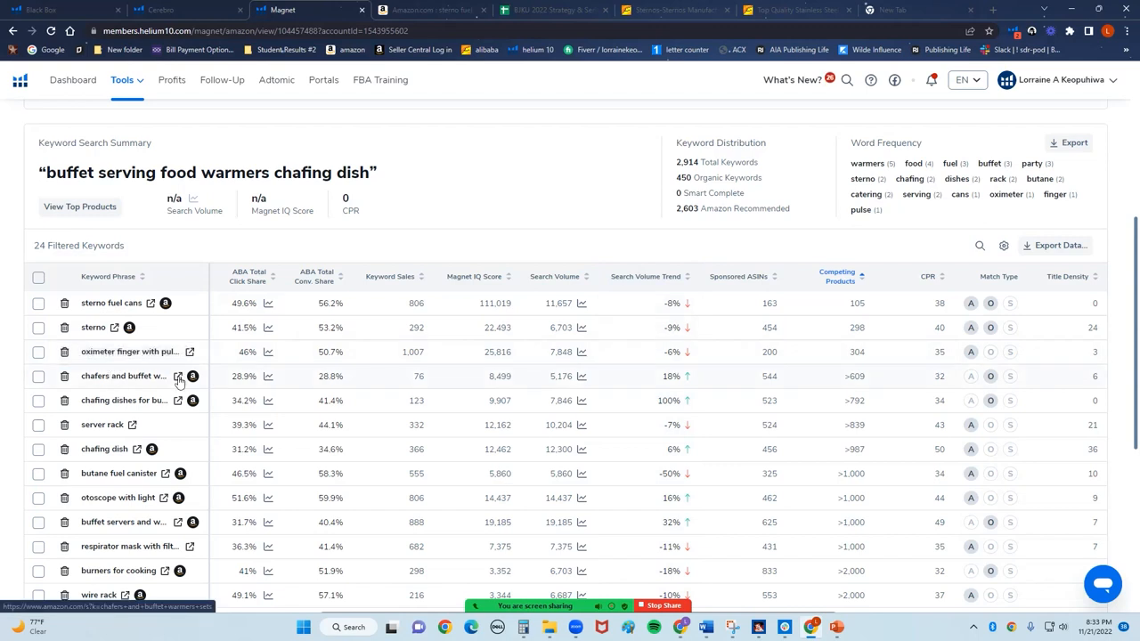
- Open the Amazon search results for the Magnet keyword 'chafers and buffet warmers sets'
click(178, 376)
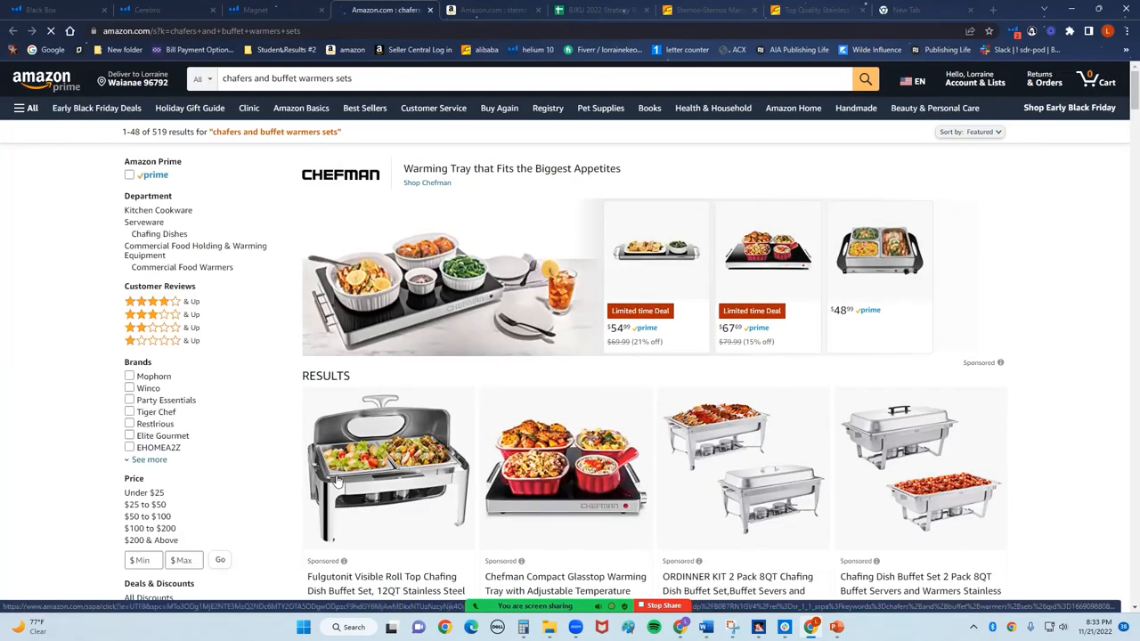
- Scroll down the Amazon chafer results to the lower listings, including the ZENY 4-pack chafing dish set
scroll(down, 3)
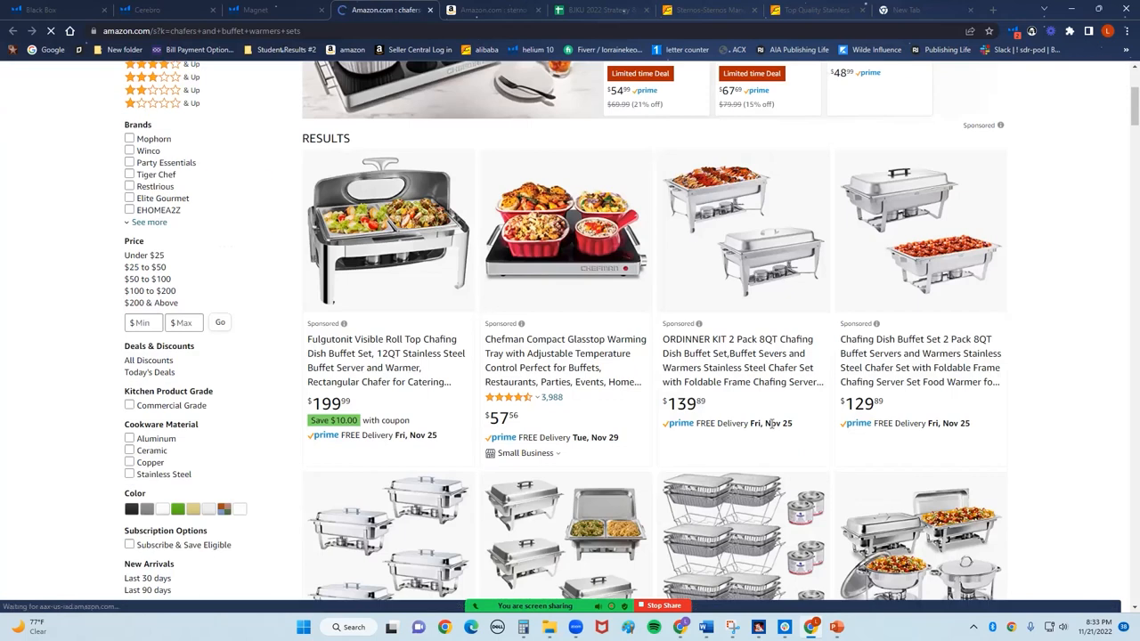
scroll(down, 3)
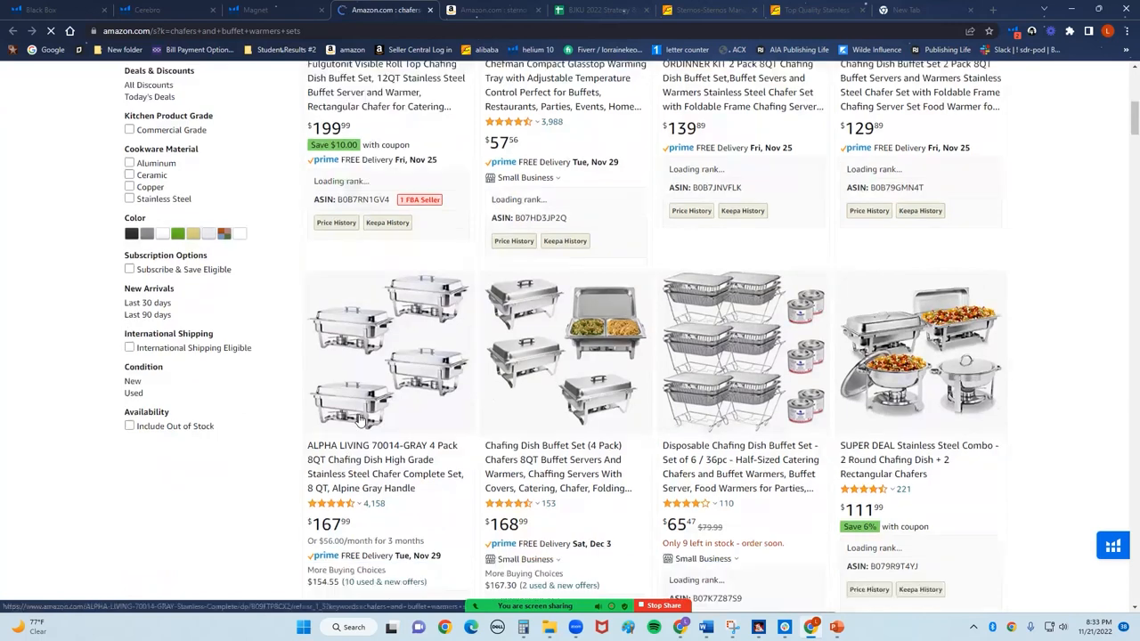
scroll(down, 3)
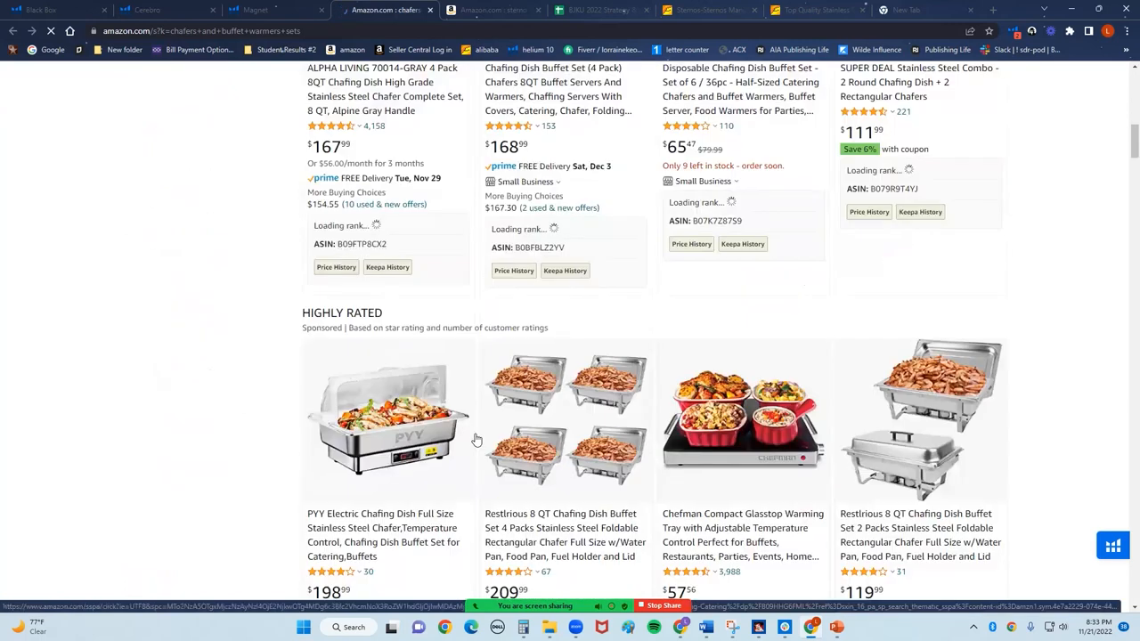
scroll(down, 3)
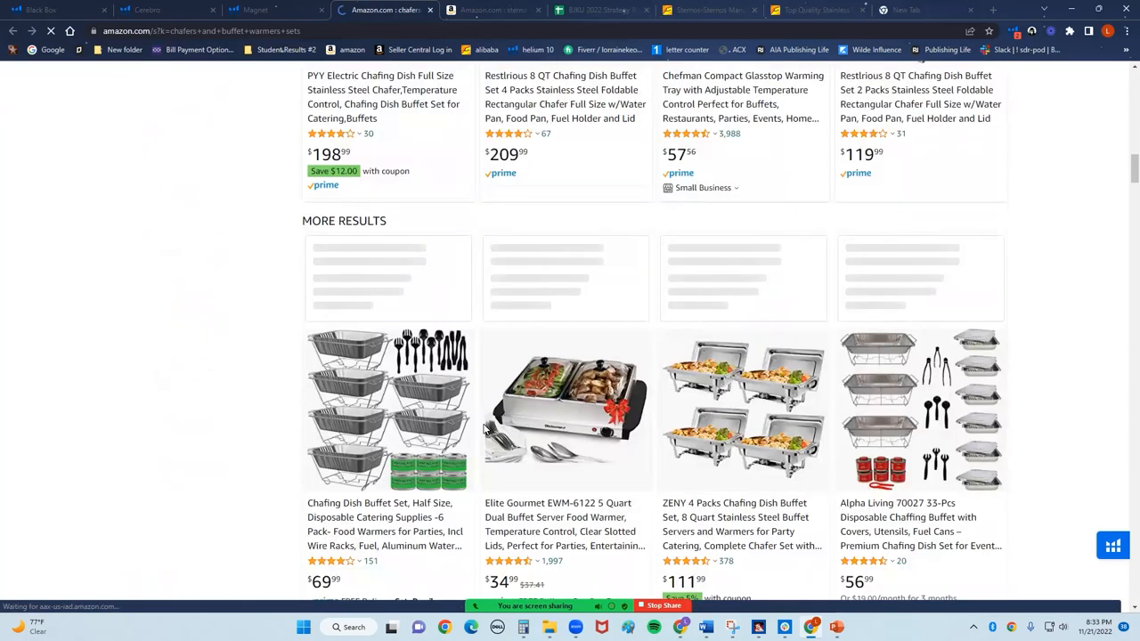
scroll(down, 3)
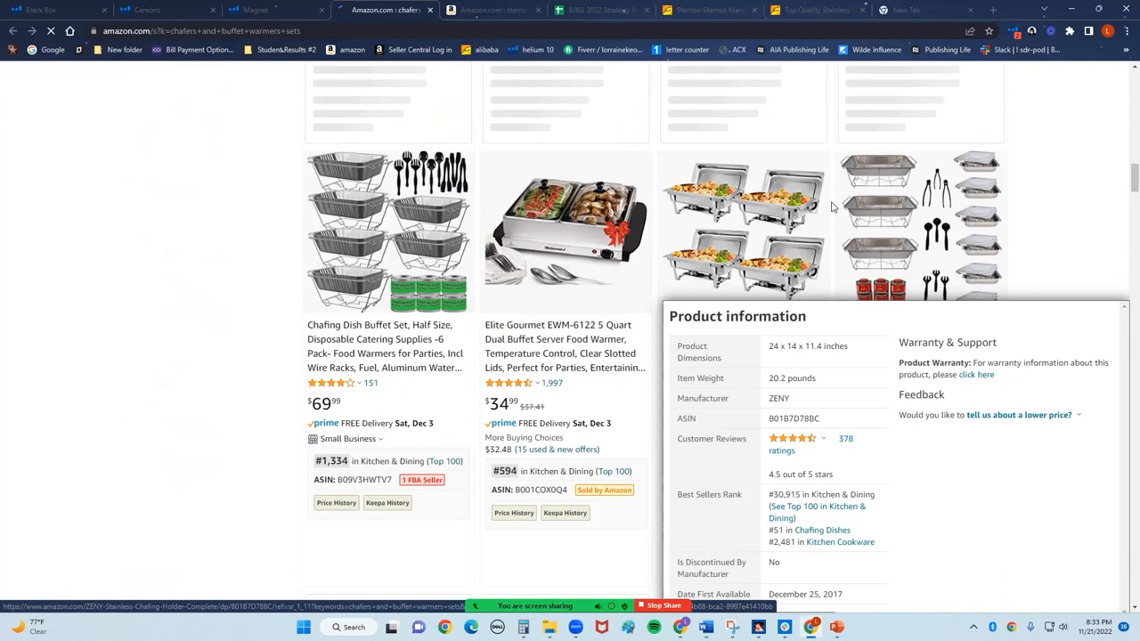
scroll(down, 3)
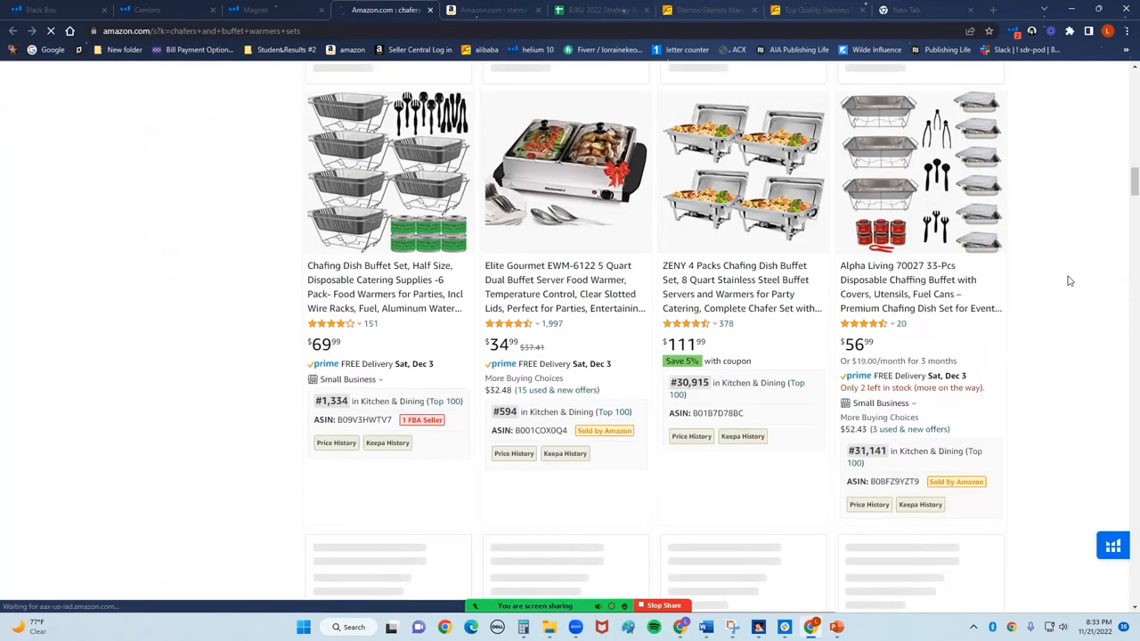
scroll(down, 3)
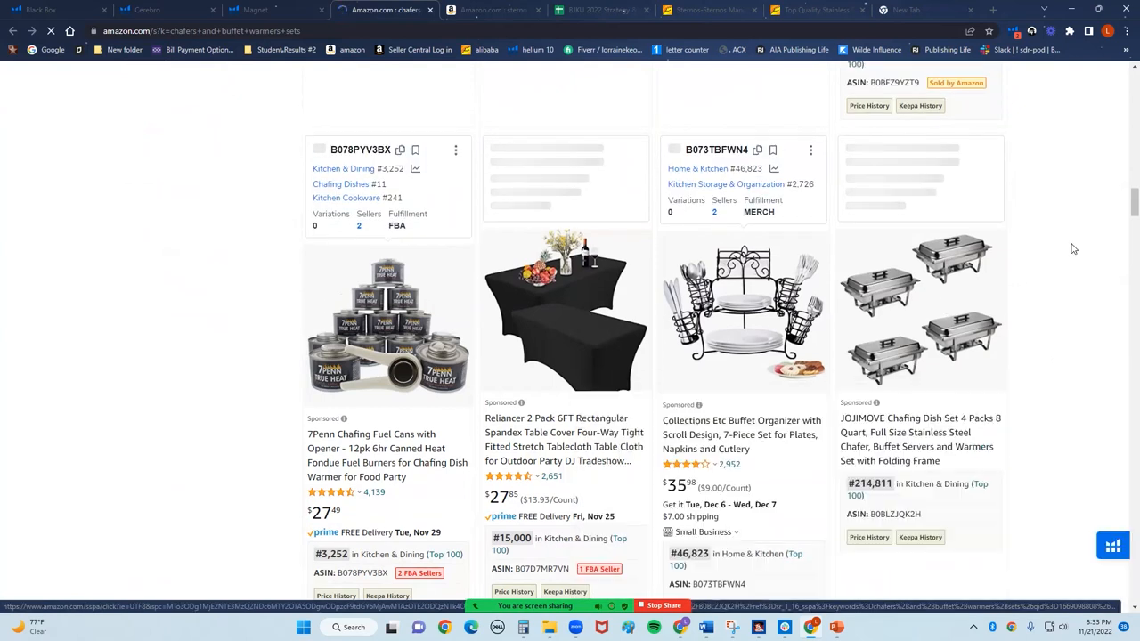
scroll(down, 3)
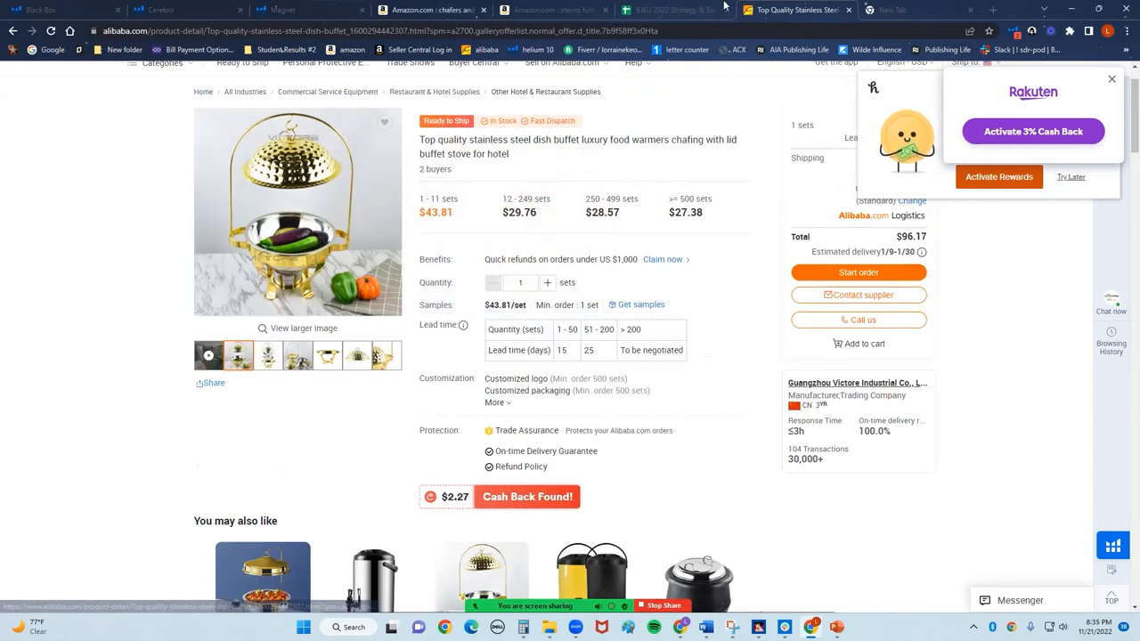
mouse_move(431, 11)
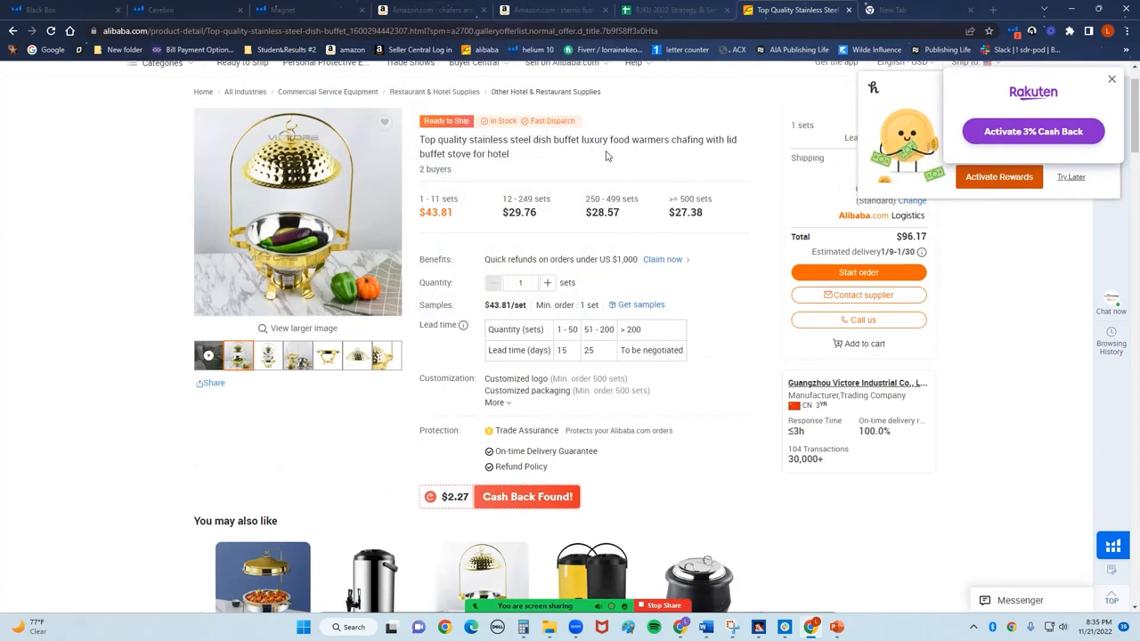
- Switch to the Alibaba tab showing the gold stainless steel buffet chafing dish priced $27.38–$43.81 per set
click(431, 10)
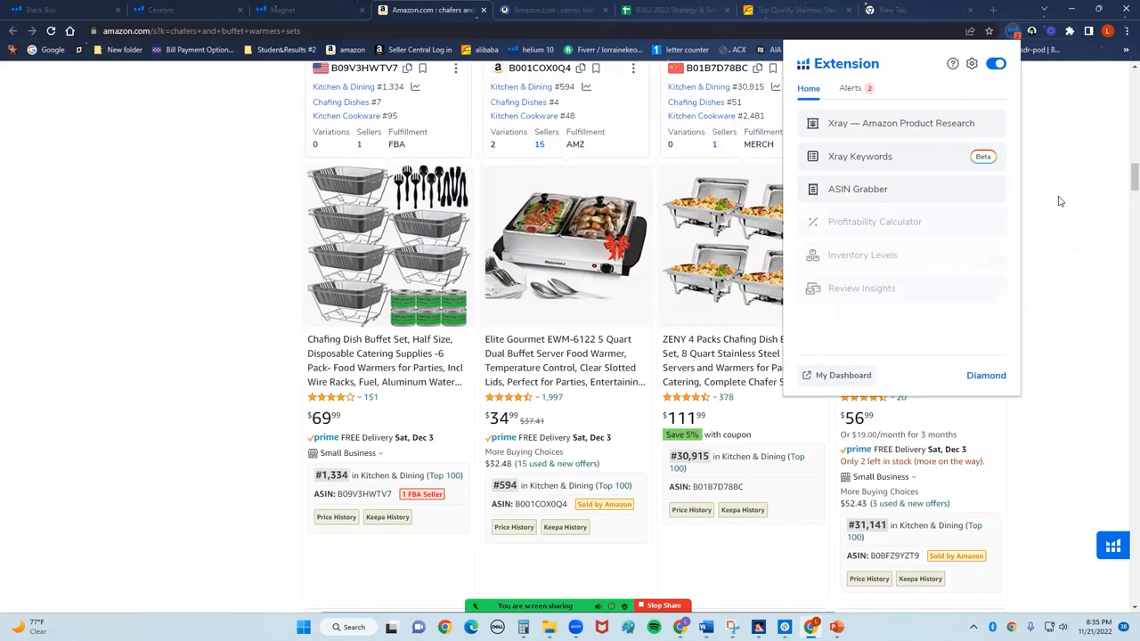
mouse_move(935, 143)
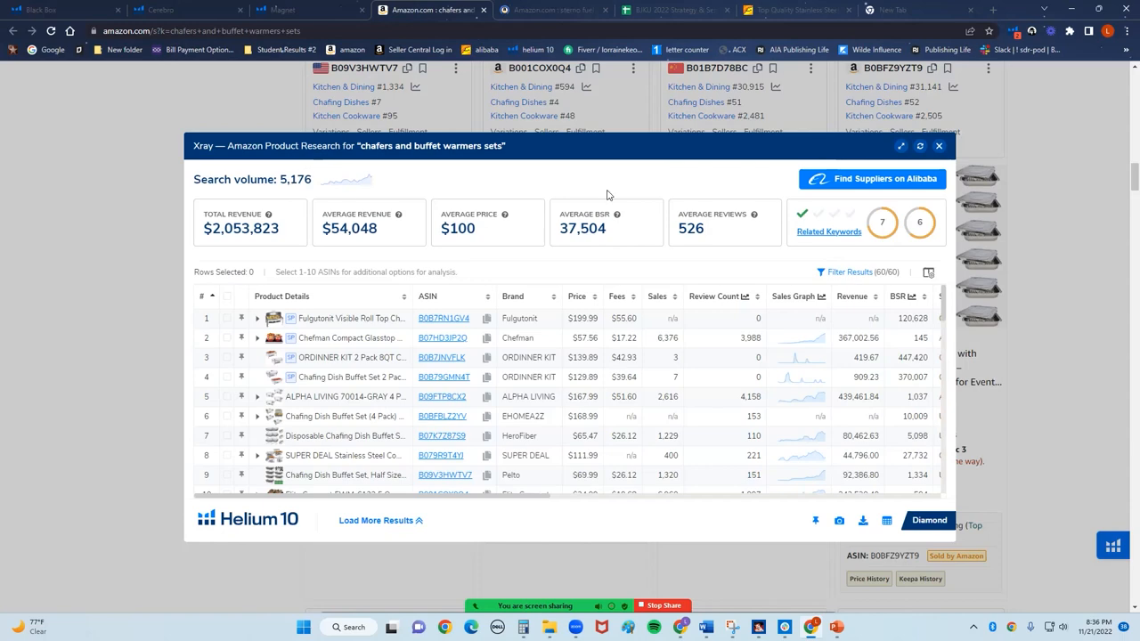
- Scroll through the Xray results table for chafers and buffet warmers sets (5,176 search volume, $2,053,823 revenue)
scroll(down, 3)
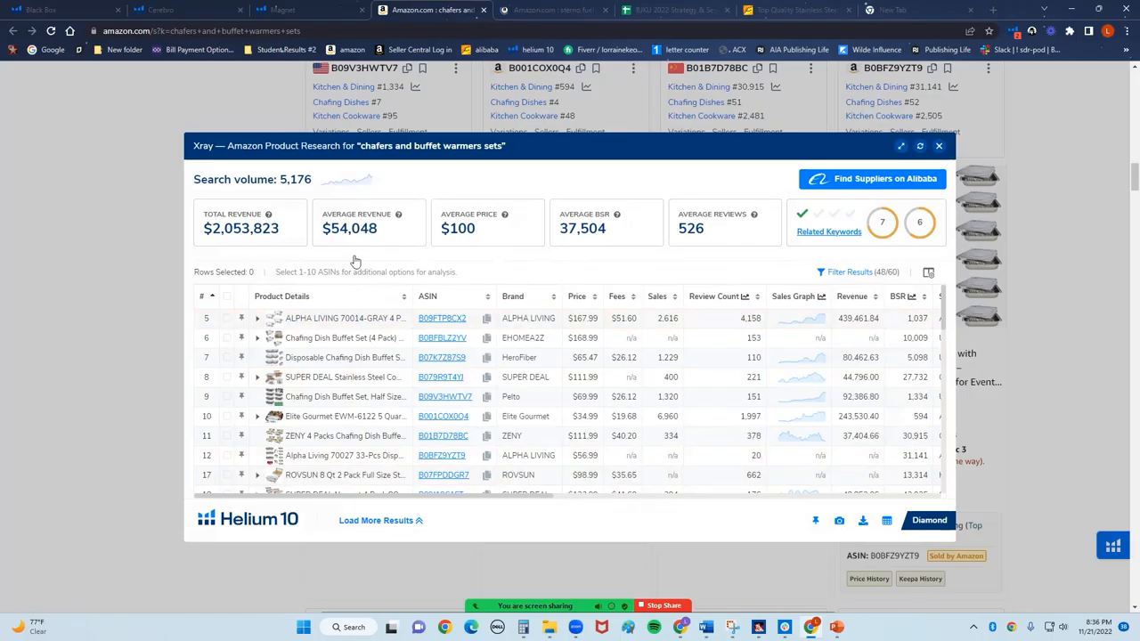
mouse_move(610, 310)
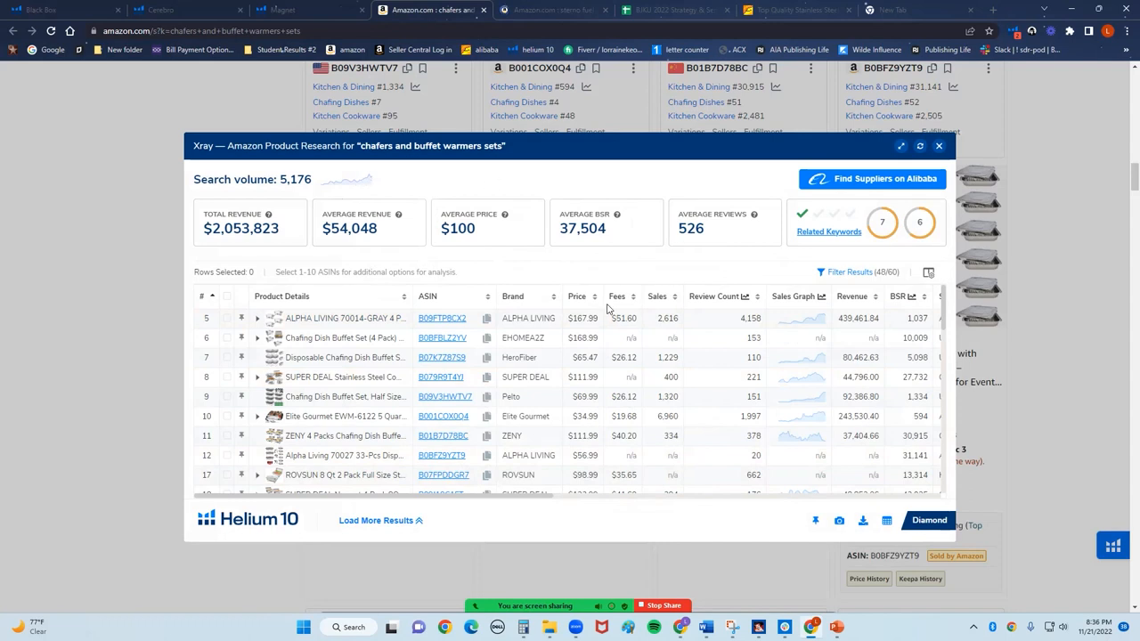
click(348, 178)
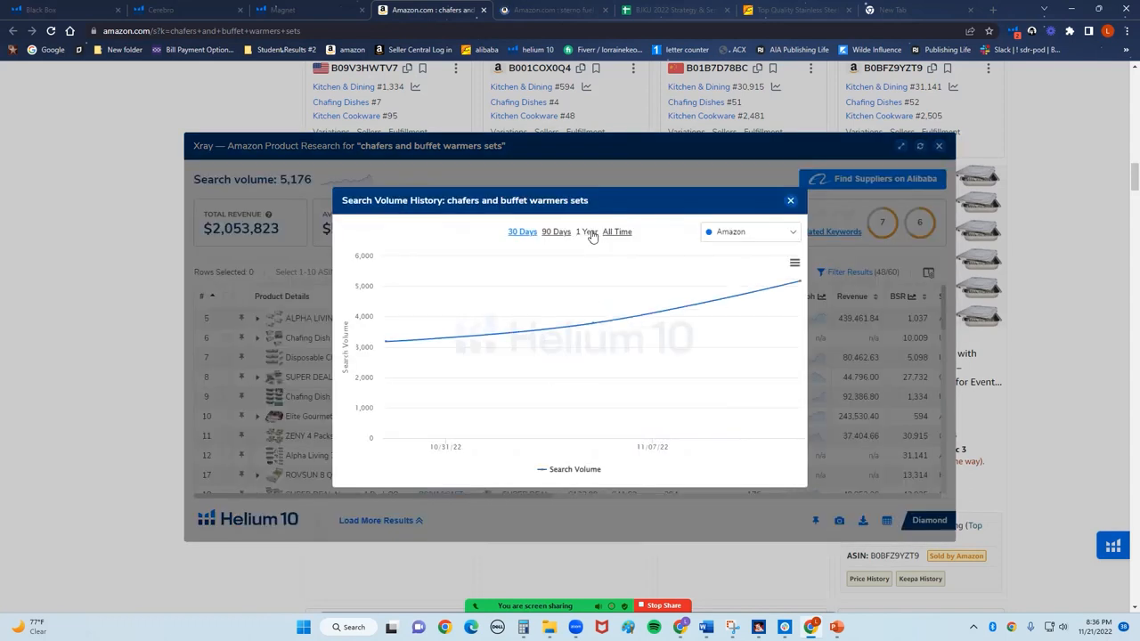
click(586, 231)
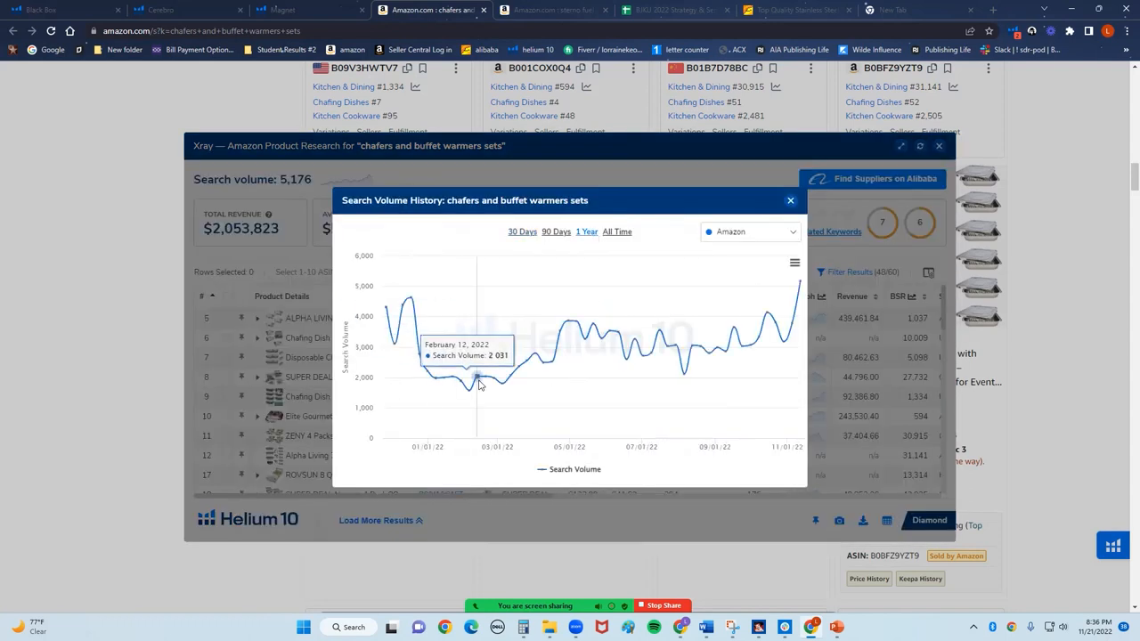
mouse_move(794, 292)
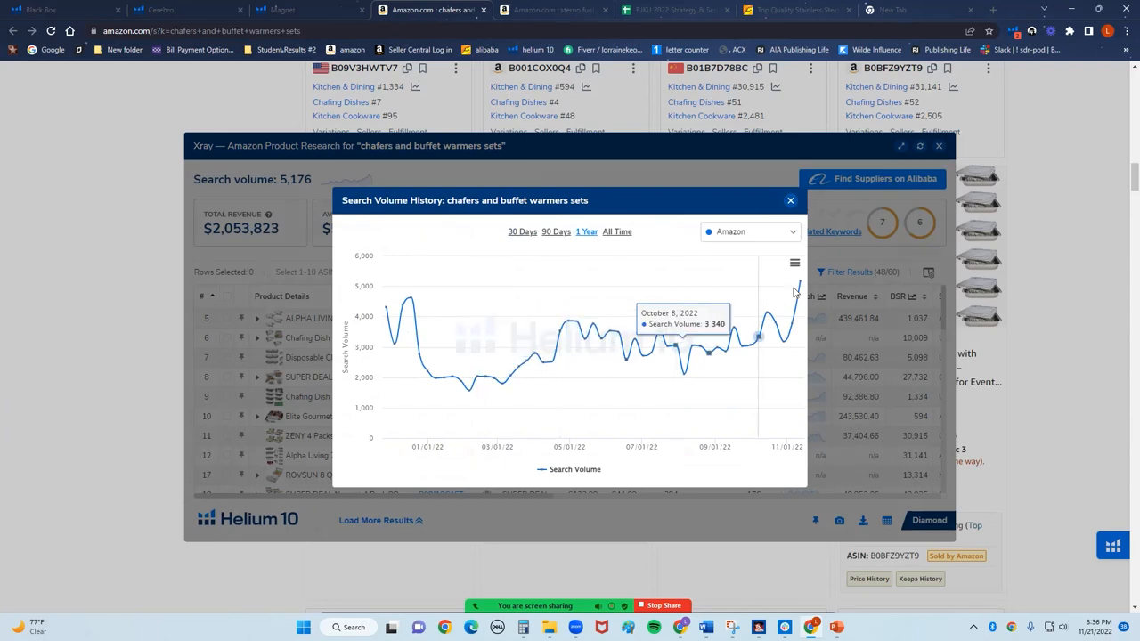
mouse_move(800, 285)
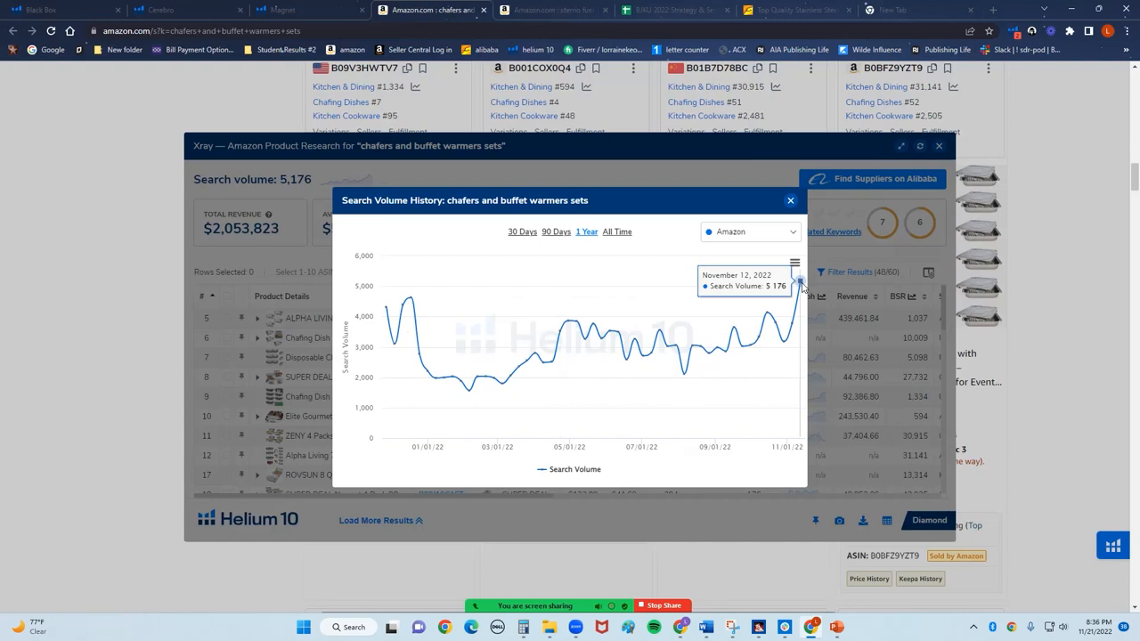
mouse_move(713, 349)
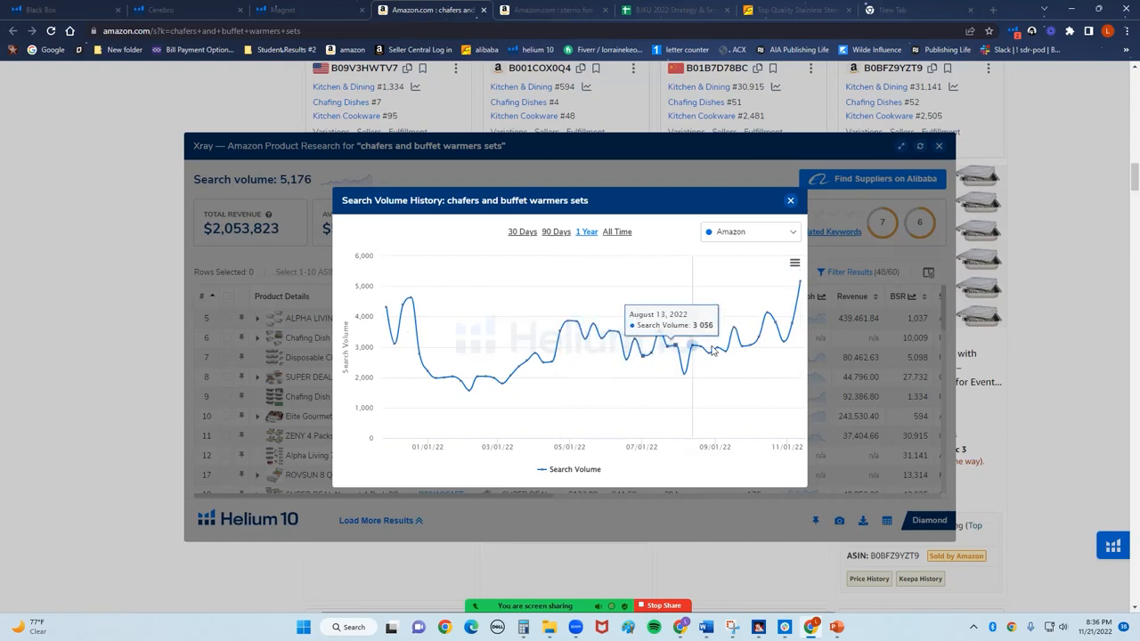
mouse_move(734, 356)
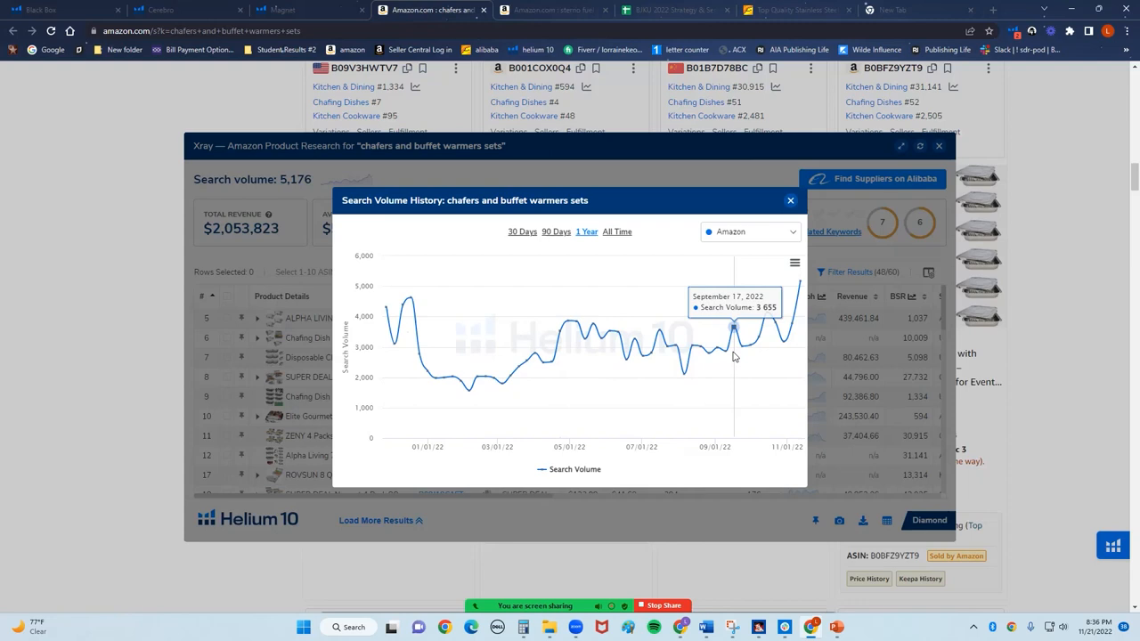
mouse_move(775, 339)
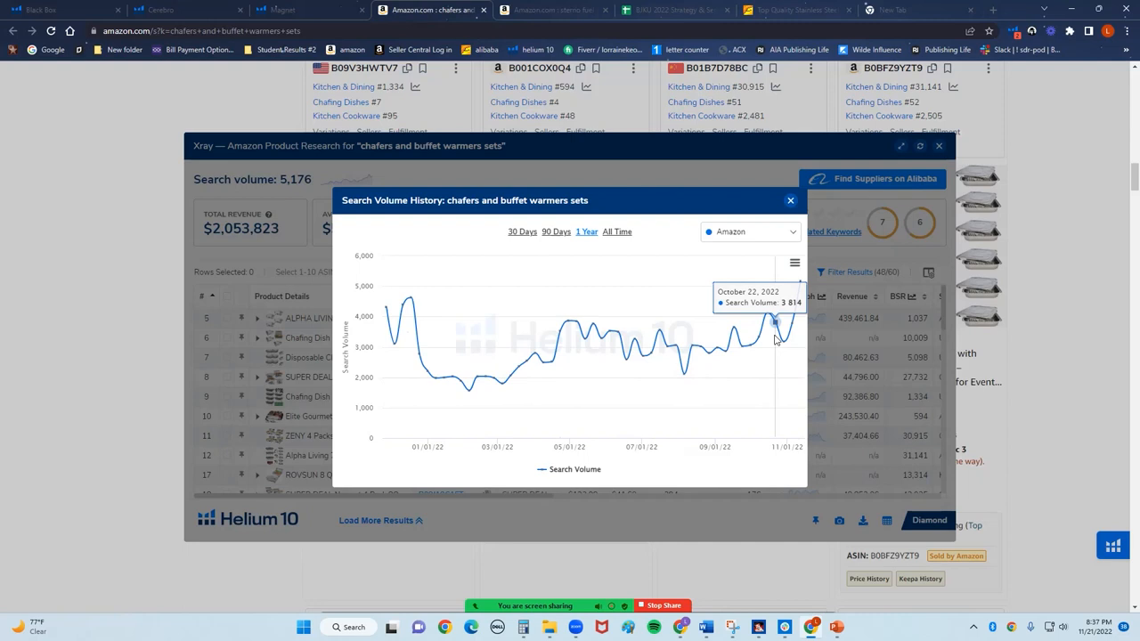
mouse_move(579, 342)
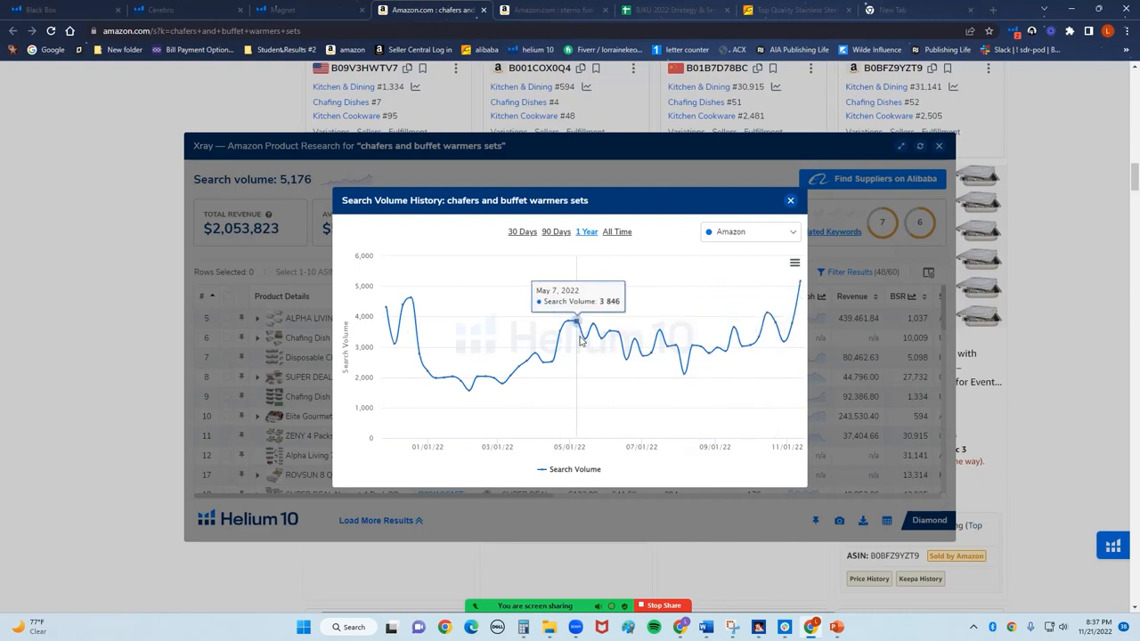
mouse_move(682, 369)
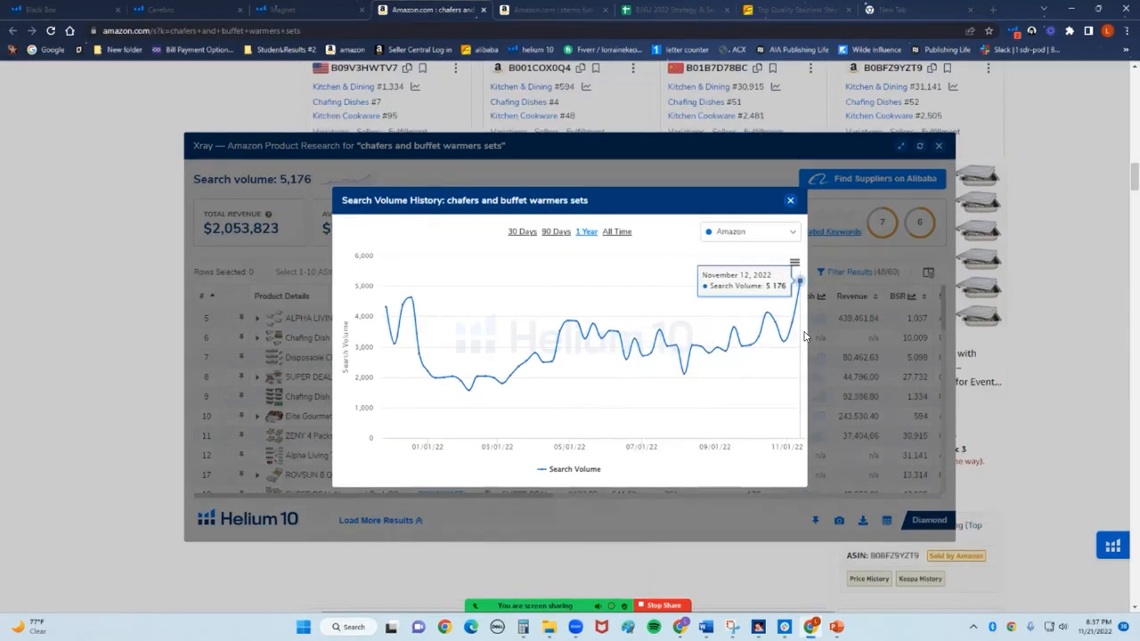
mouse_move(702, 344)
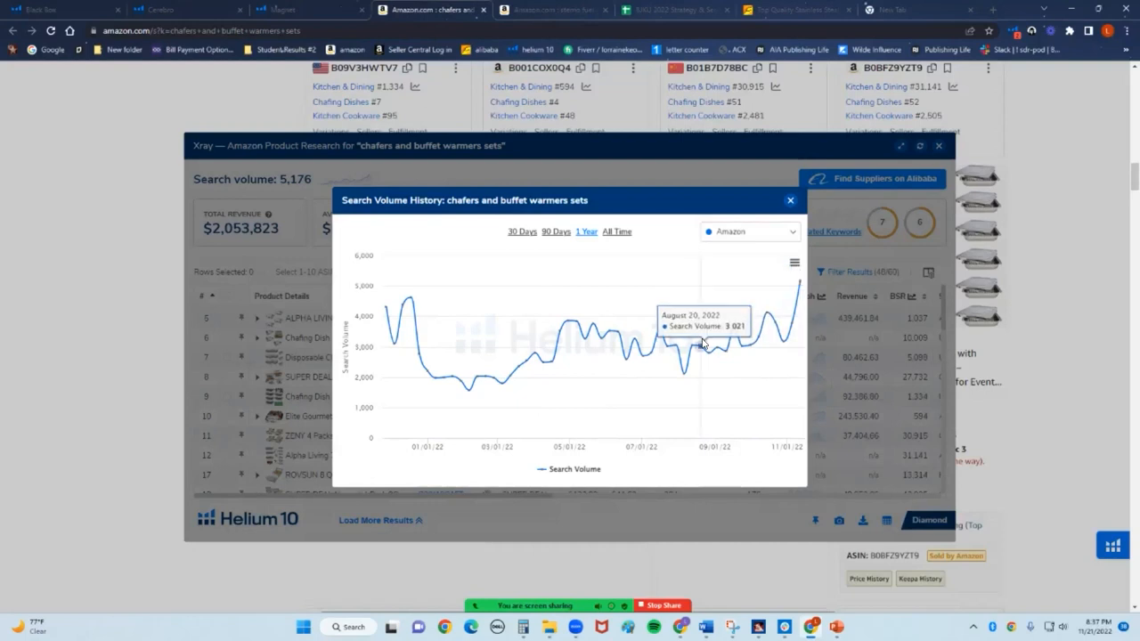
mouse_move(757, 335)
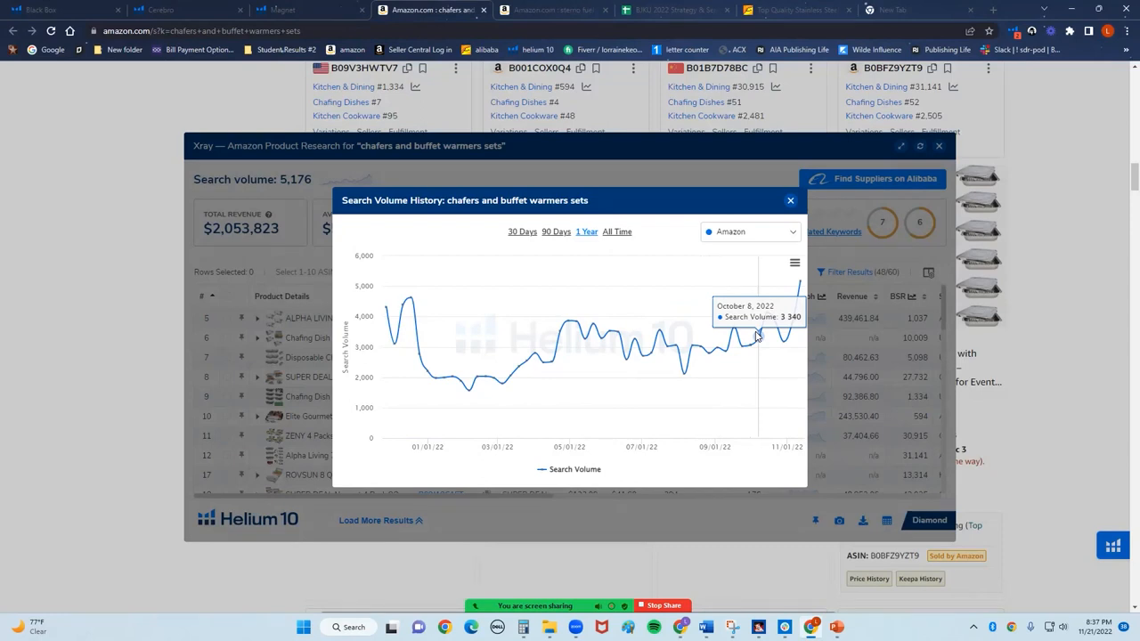
click(617, 232)
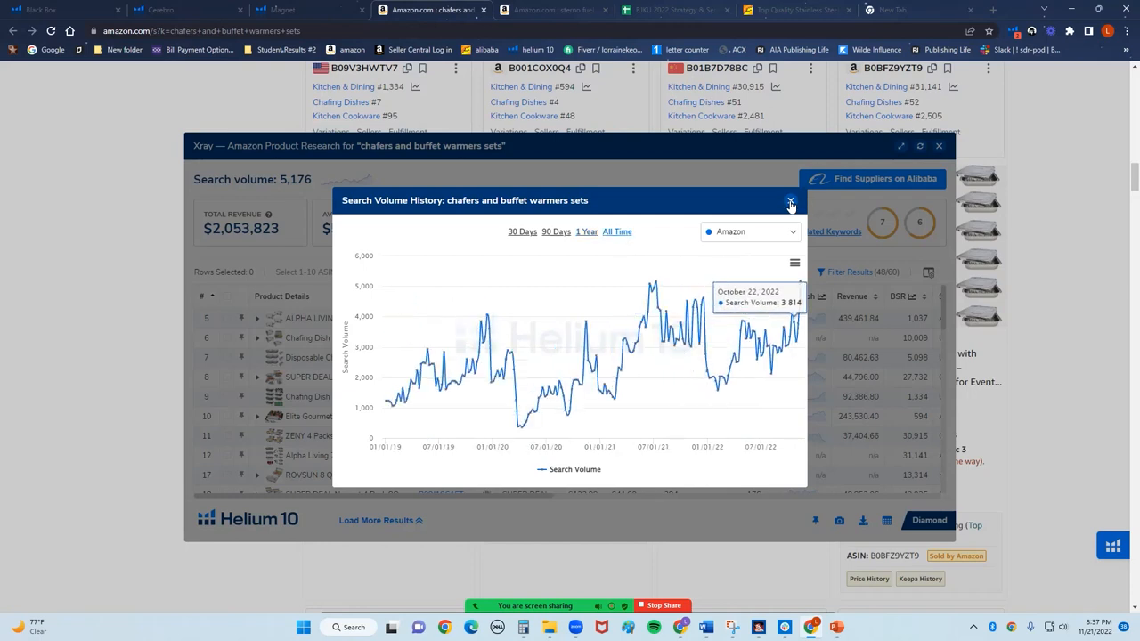
click(790, 200)
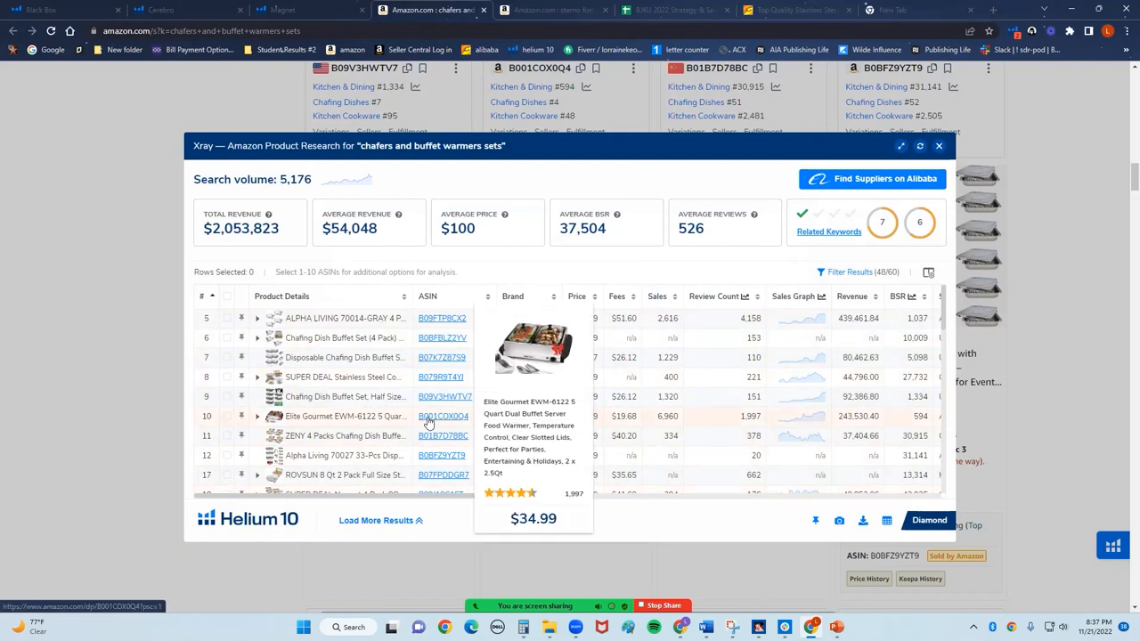
mouse_move(428, 434)
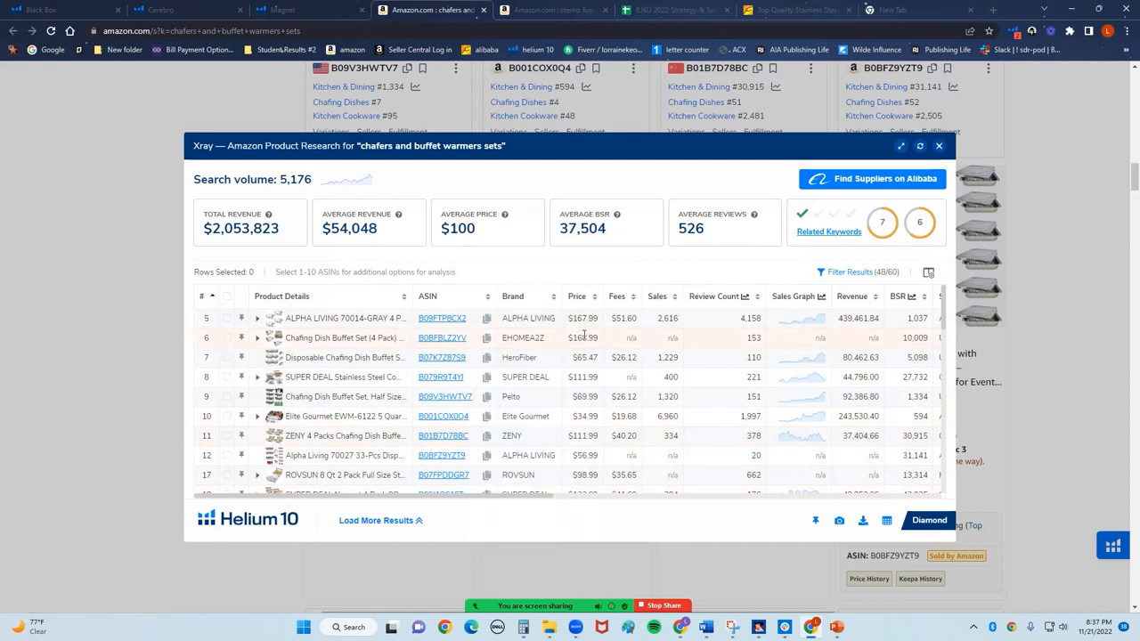
mouse_move(598, 417)
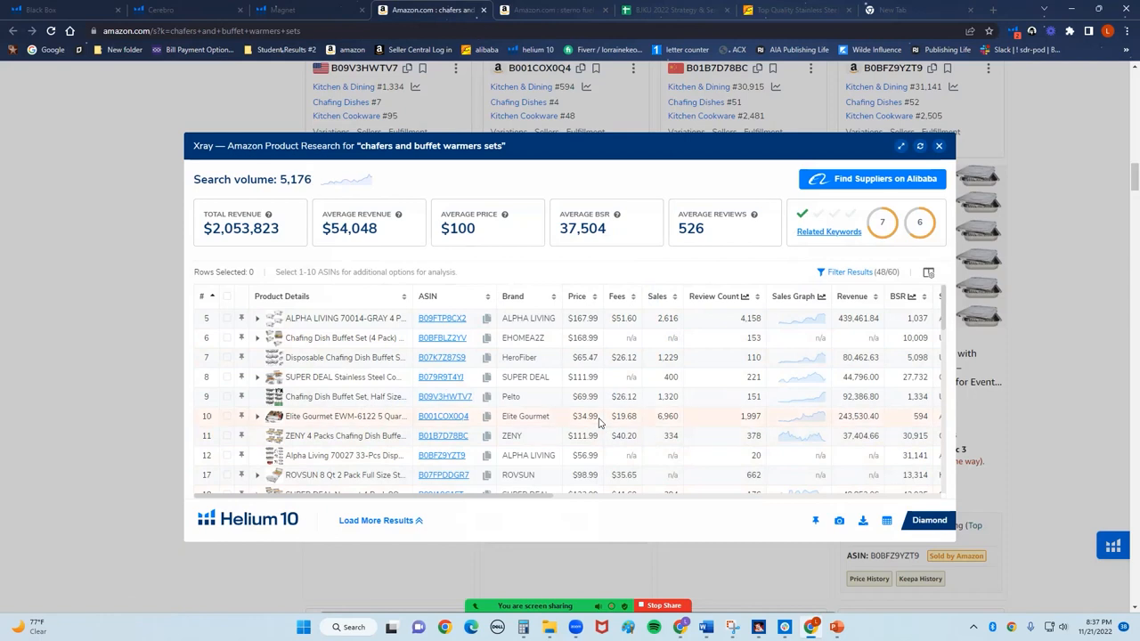
- Scroll the Xray chafer table across to the BSR, ratings, size tier, dimensions, weight and creation date columns
scroll(down, 3)
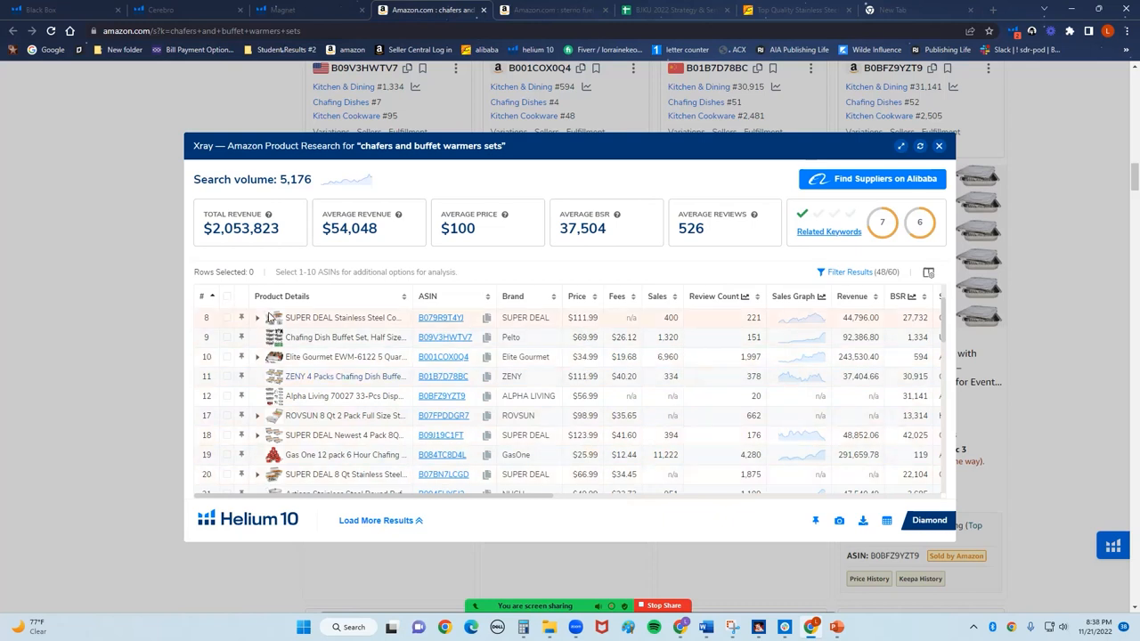
mouse_move(320, 437)
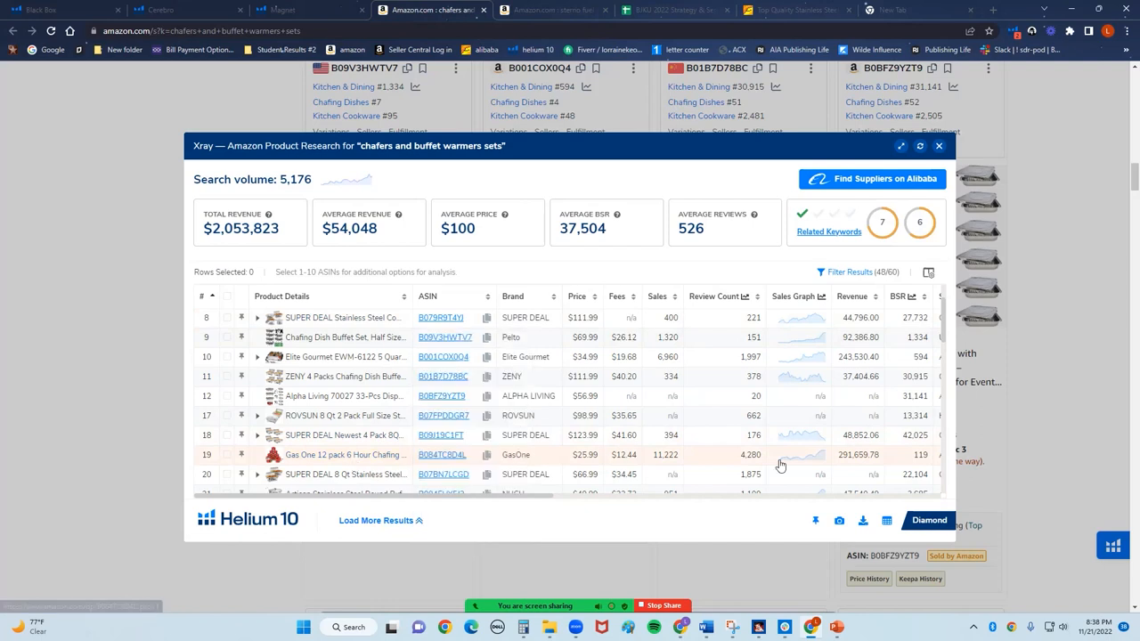
mouse_move(317, 333)
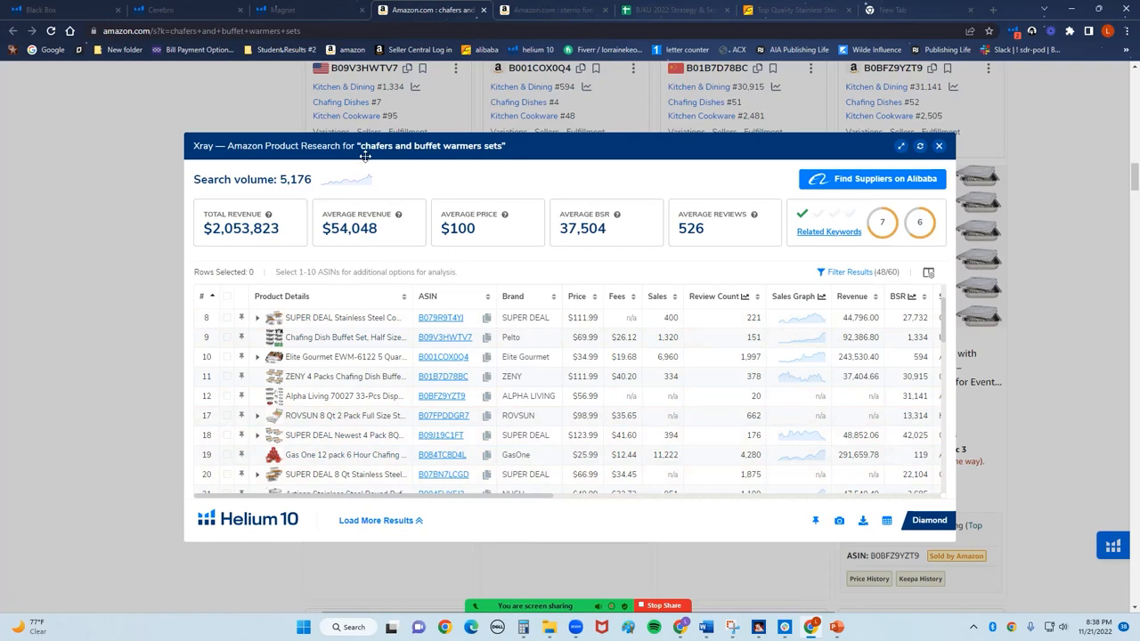
mouse_move(677, 474)
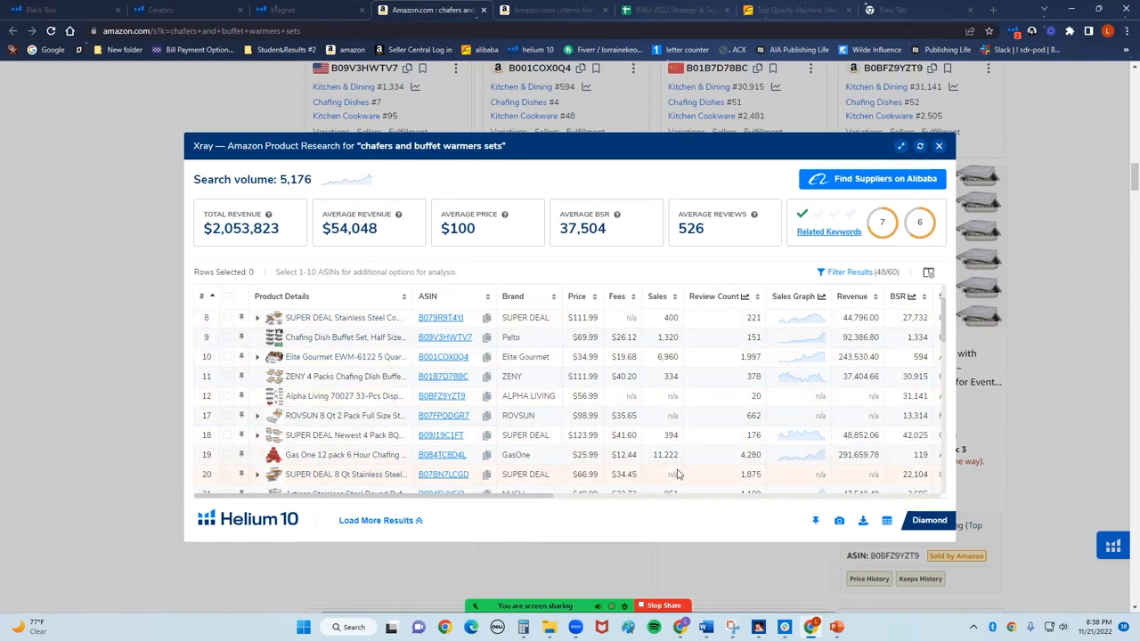
mouse_move(727, 483)
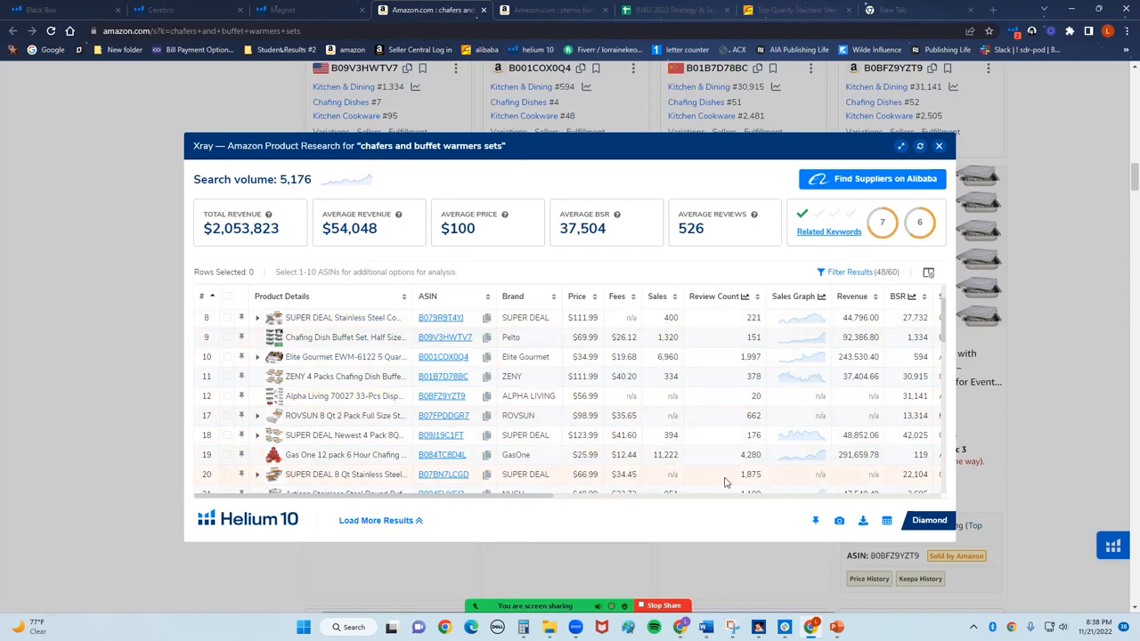
mouse_move(781, 396)
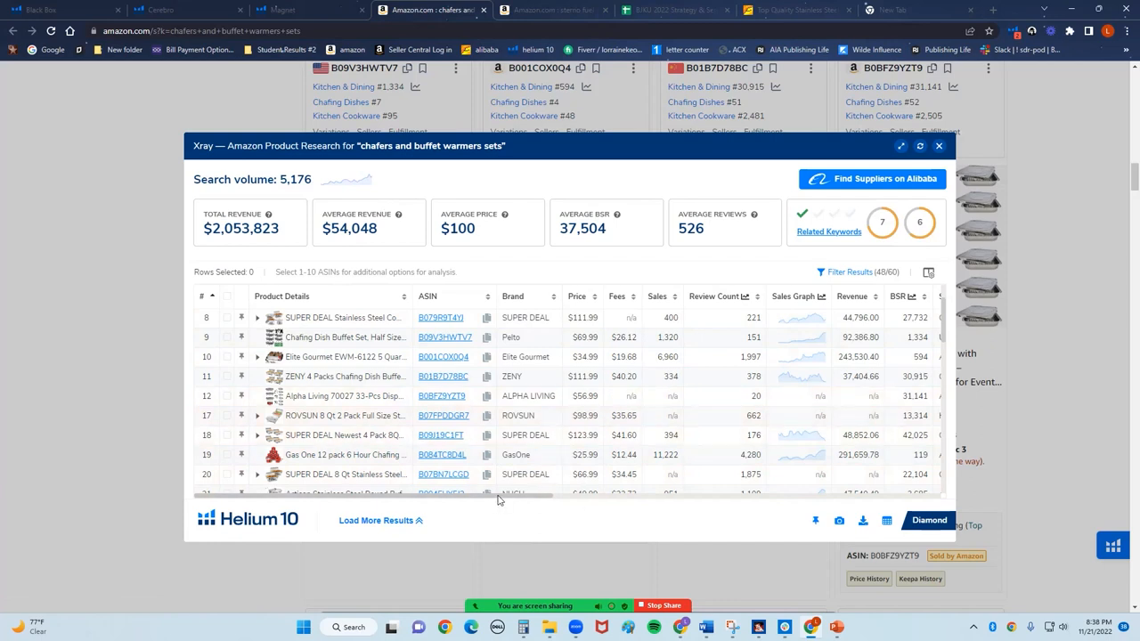
scroll(right, 3)
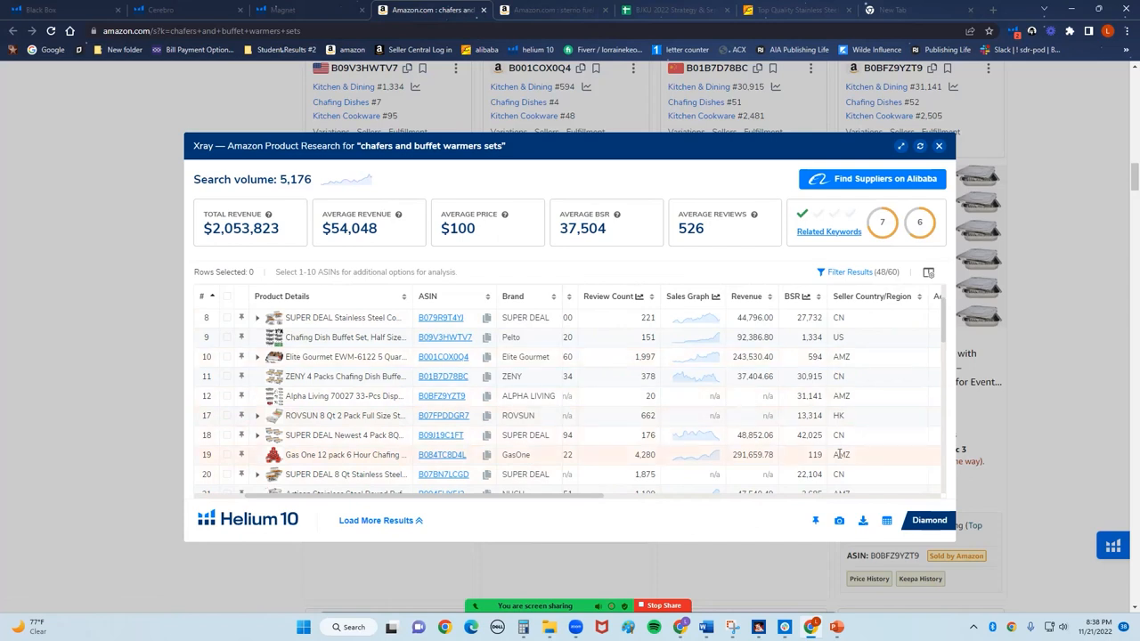
mouse_move(609, 460)
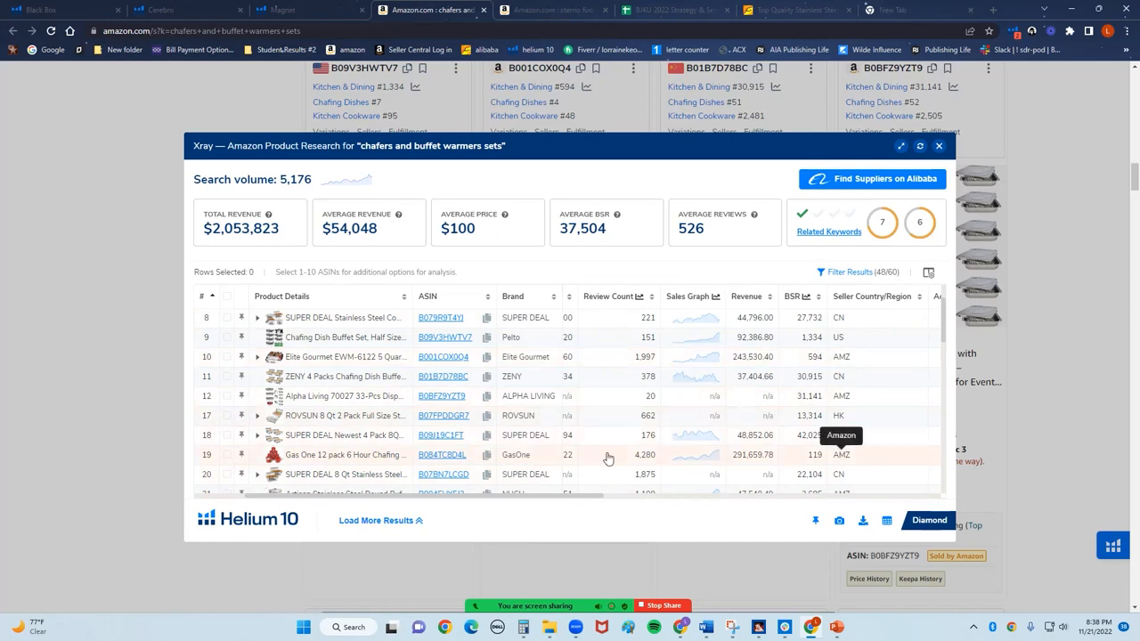
mouse_move(820, 398)
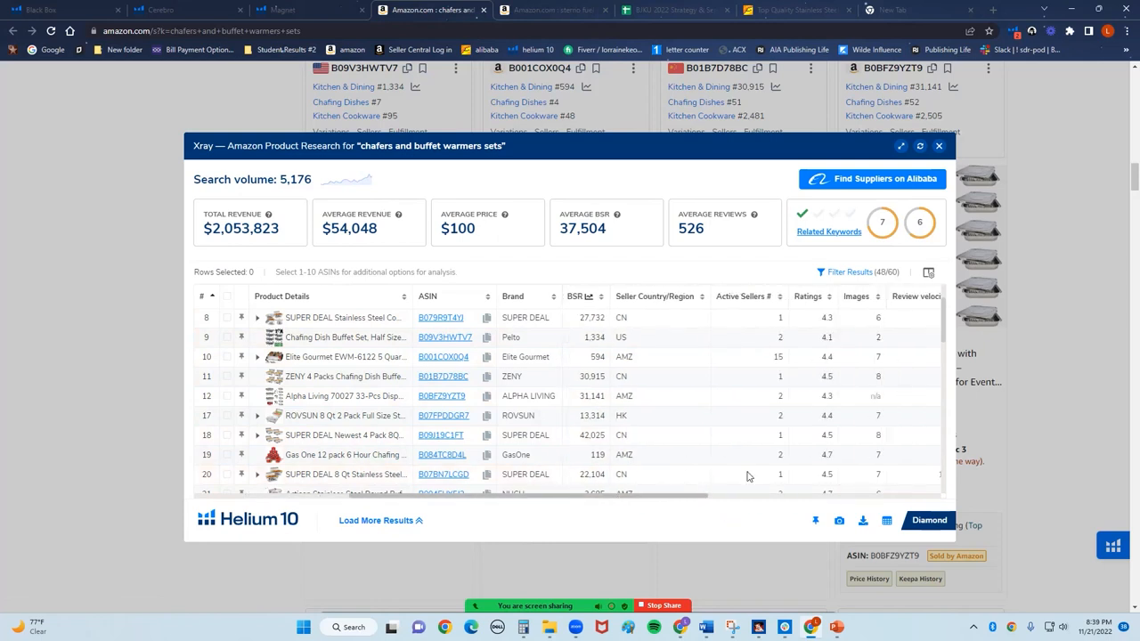
mouse_move(820, 456)
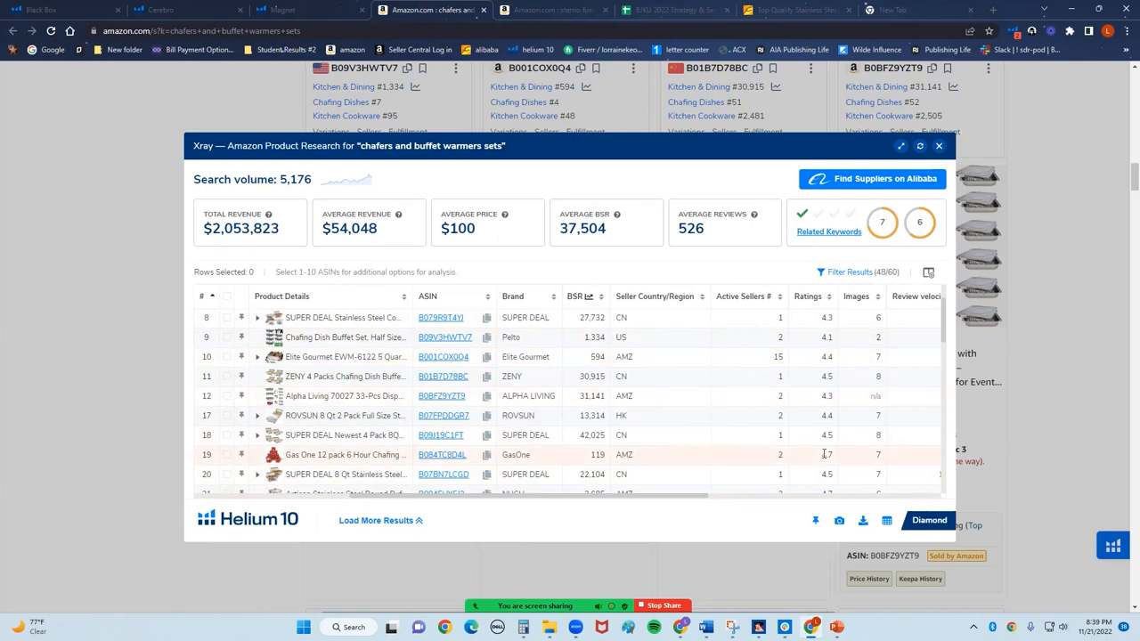
mouse_move(829, 454)
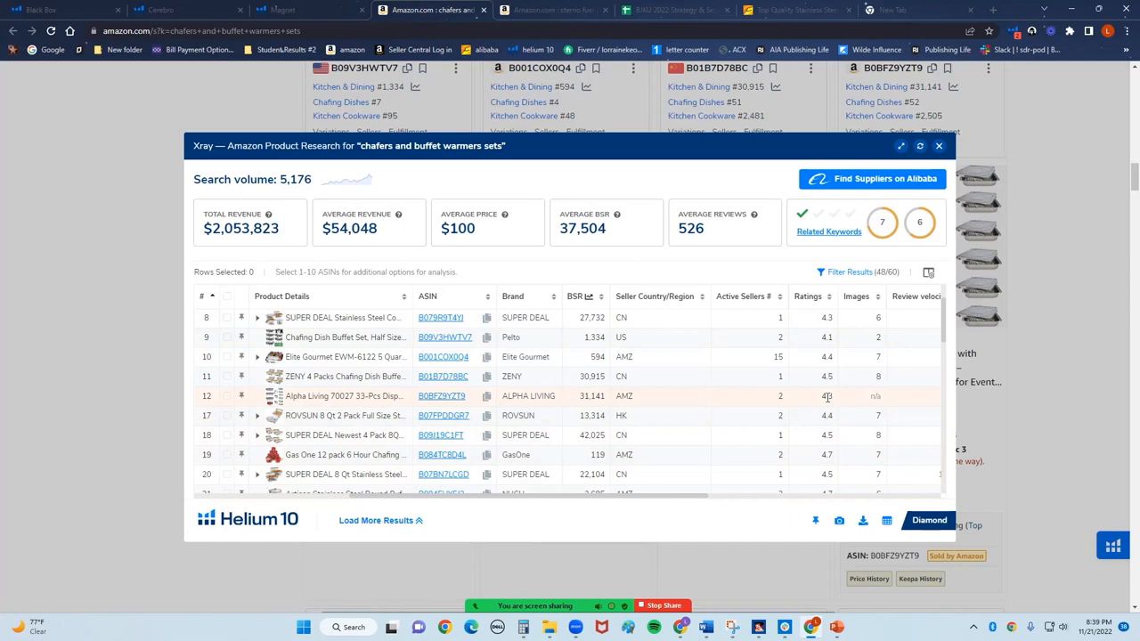
mouse_move(699, 499)
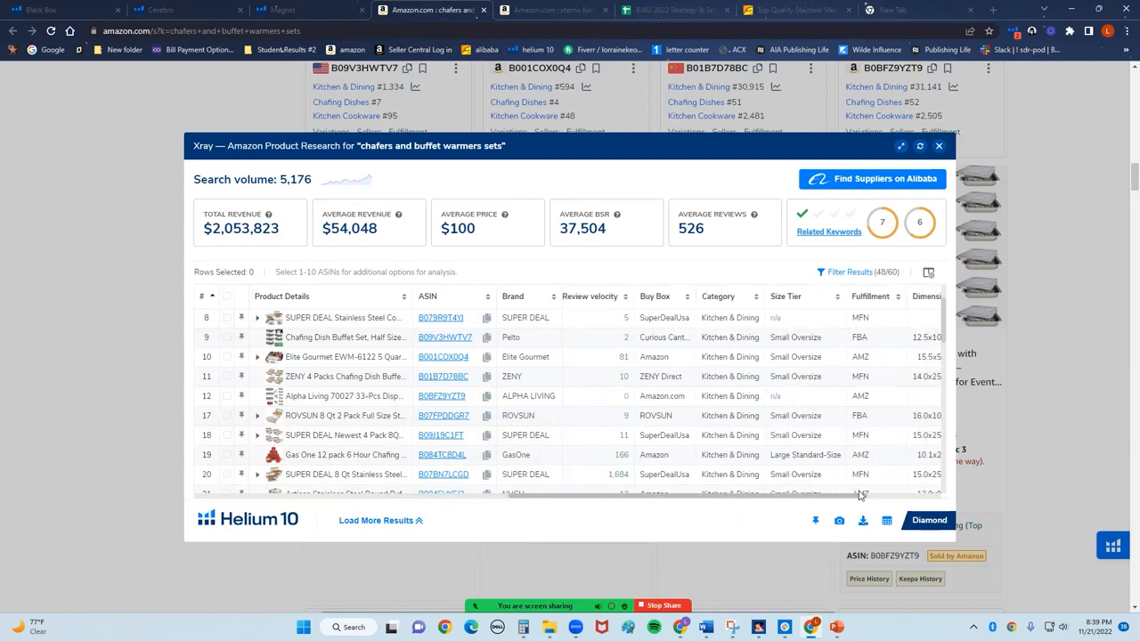
scroll(right, 3)
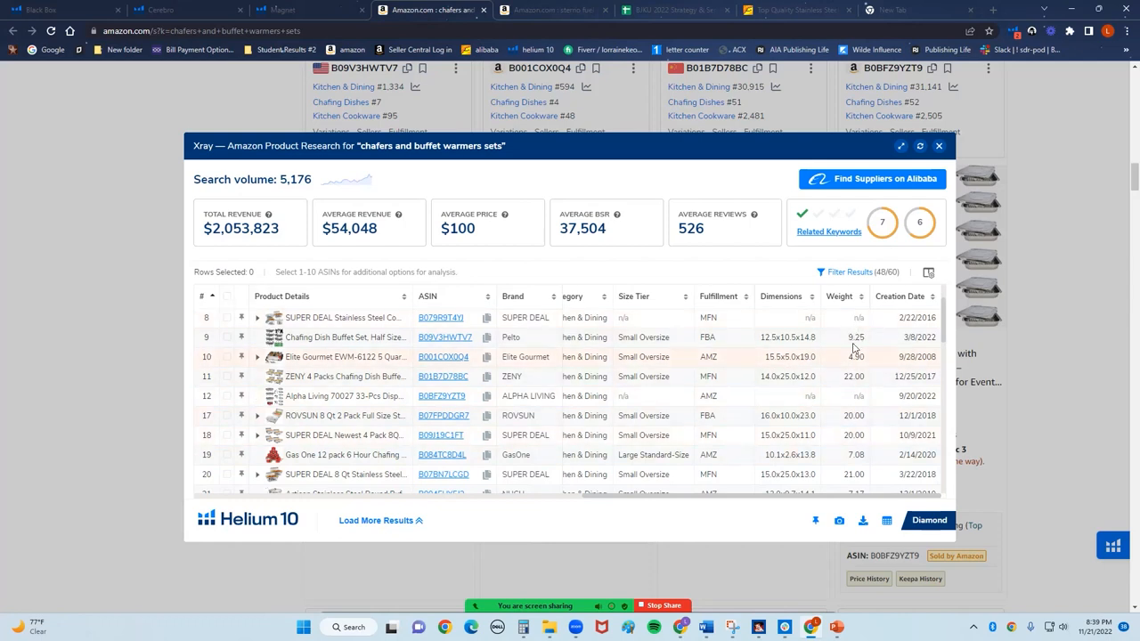
mouse_move(939, 328)
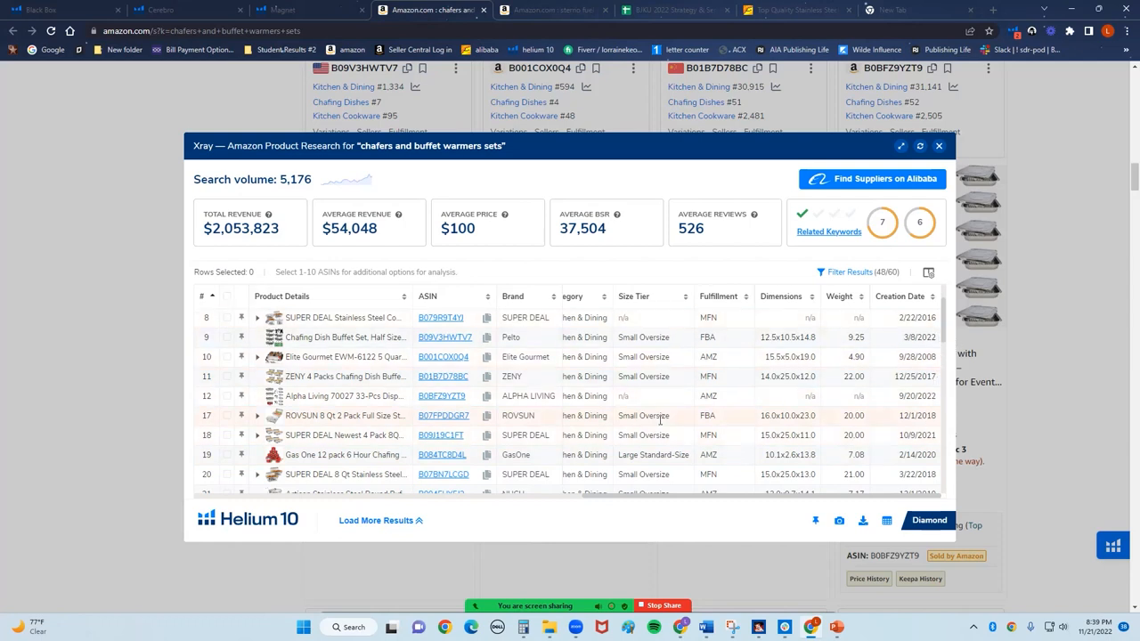
mouse_move(638, 503)
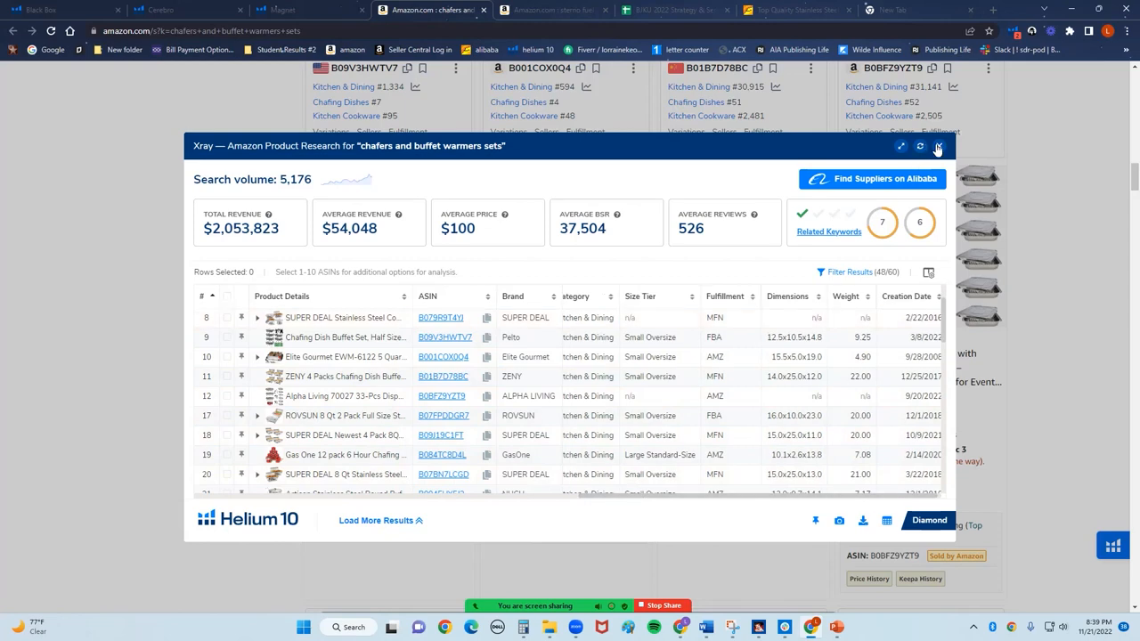
- Close Xray and scroll the Amazon chafer results to the ZENY 4-pack listing
click(937, 146)
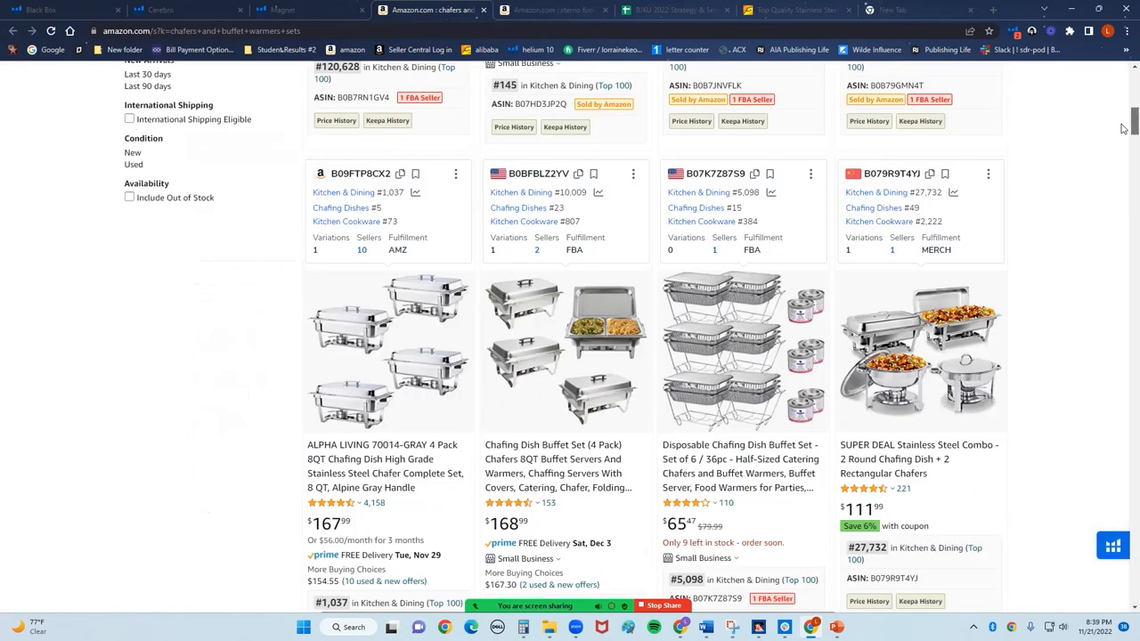
scroll(up, 3)
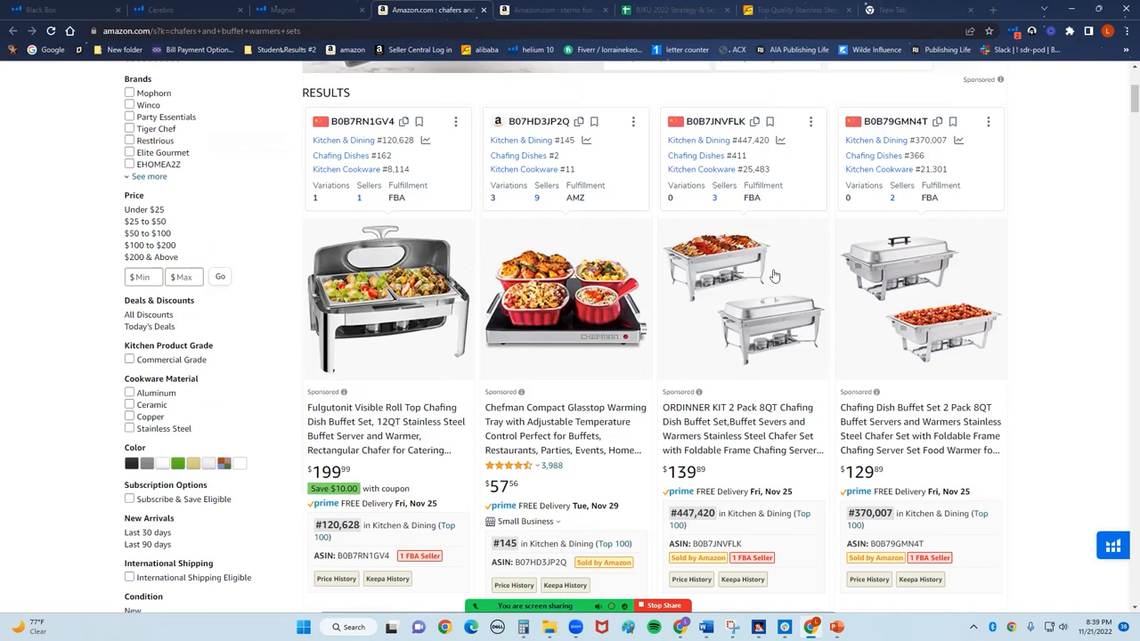
scroll(down, 3)
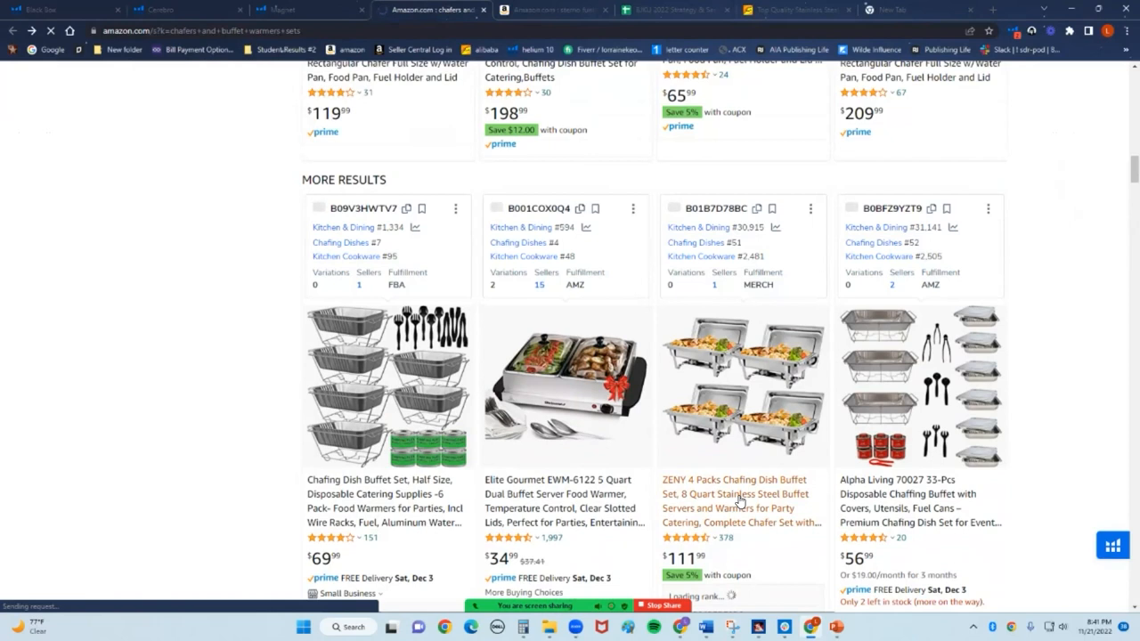
- Open the ZENY 4-pack chafer listing's Review Insights overview (4.5 rating, 36 reviews) and dismiss the Capital One popup
click(741, 494)
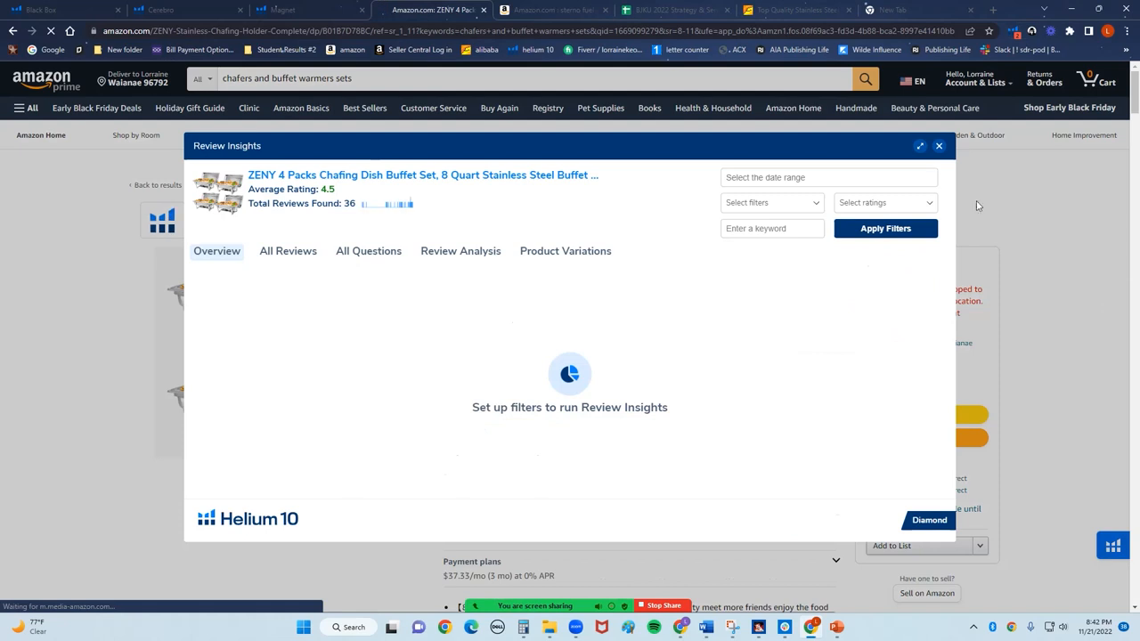
click(883, 228)
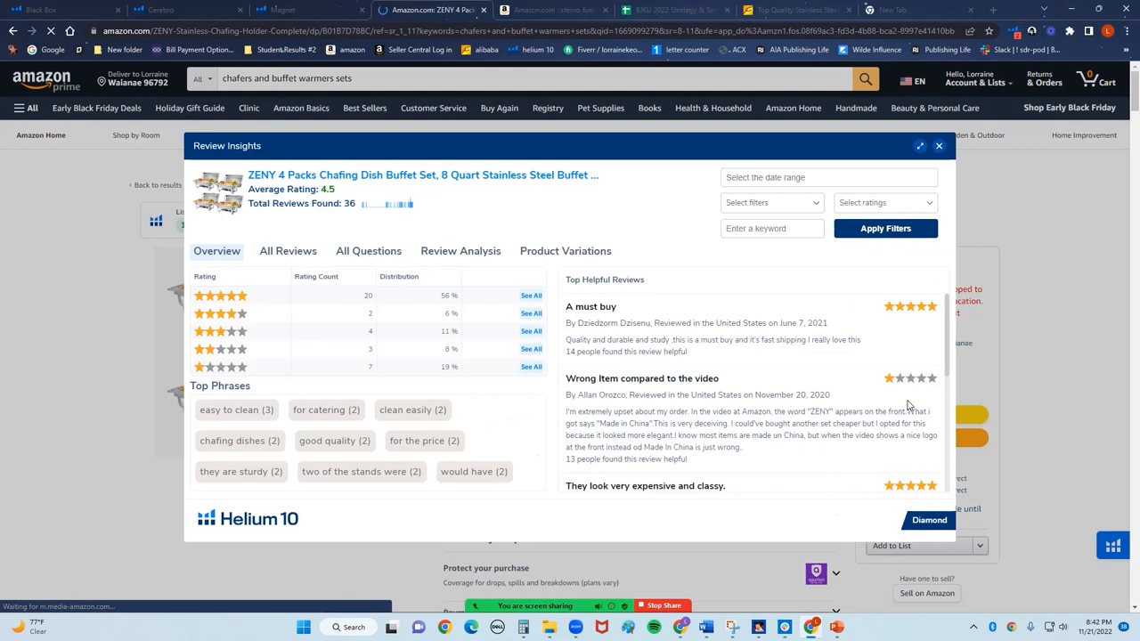
mouse_move(727, 410)
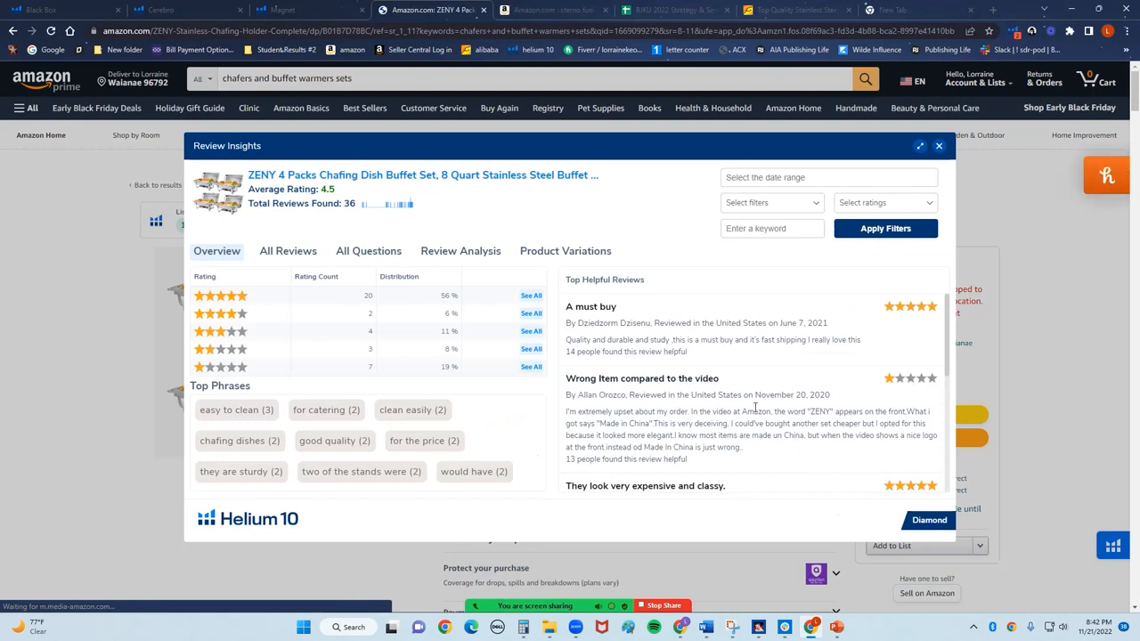
scroll(down, 3)
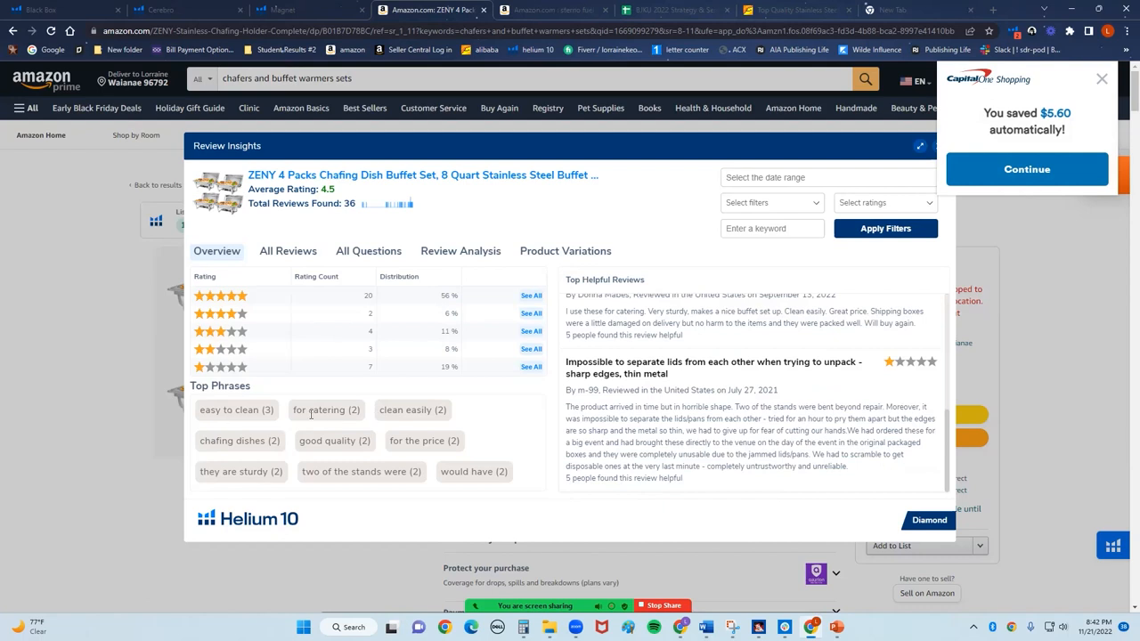
click(1101, 78)
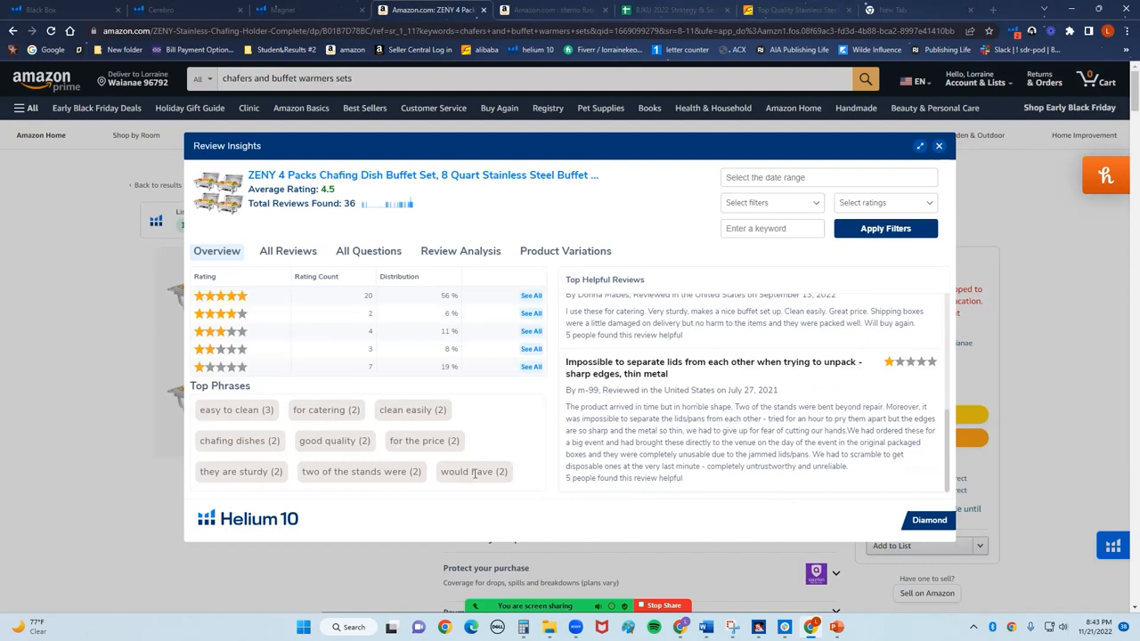
mouse_move(962, 194)
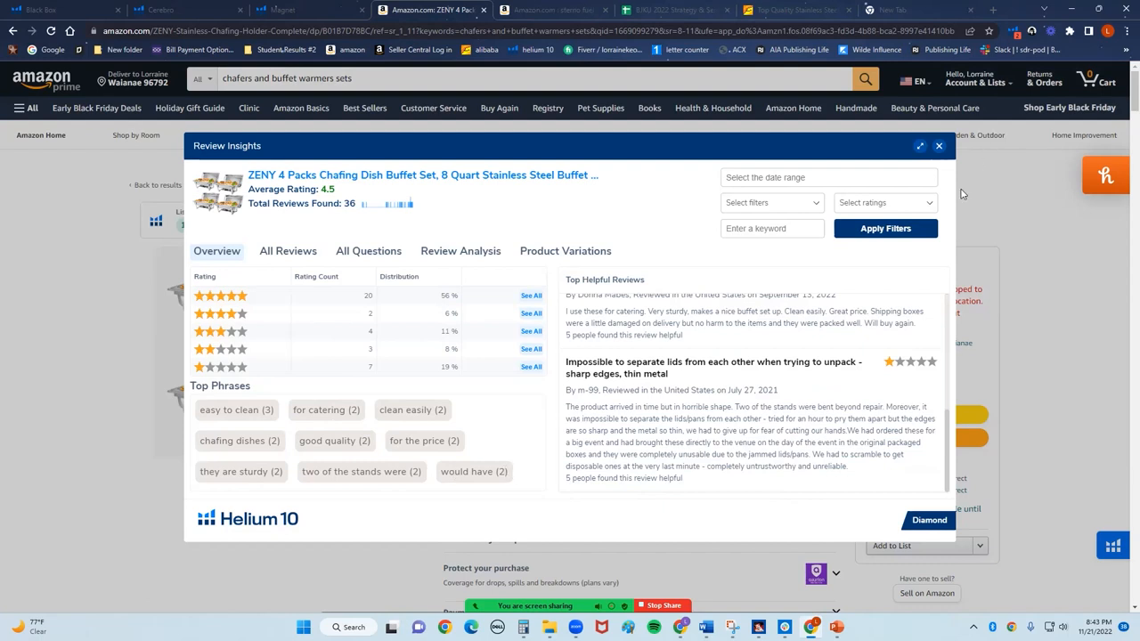
- Filter Review Insights to 1-star ratings and scroll the 7 remaining reviews such as 'Wrong item compared to the video'
click(884, 204)
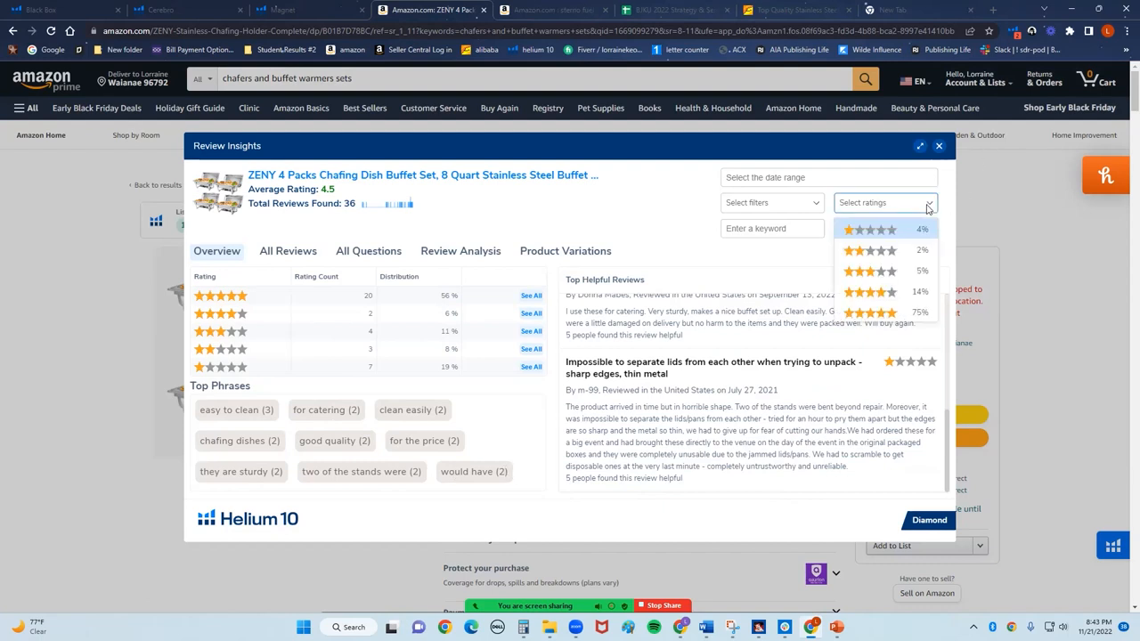
click(869, 228)
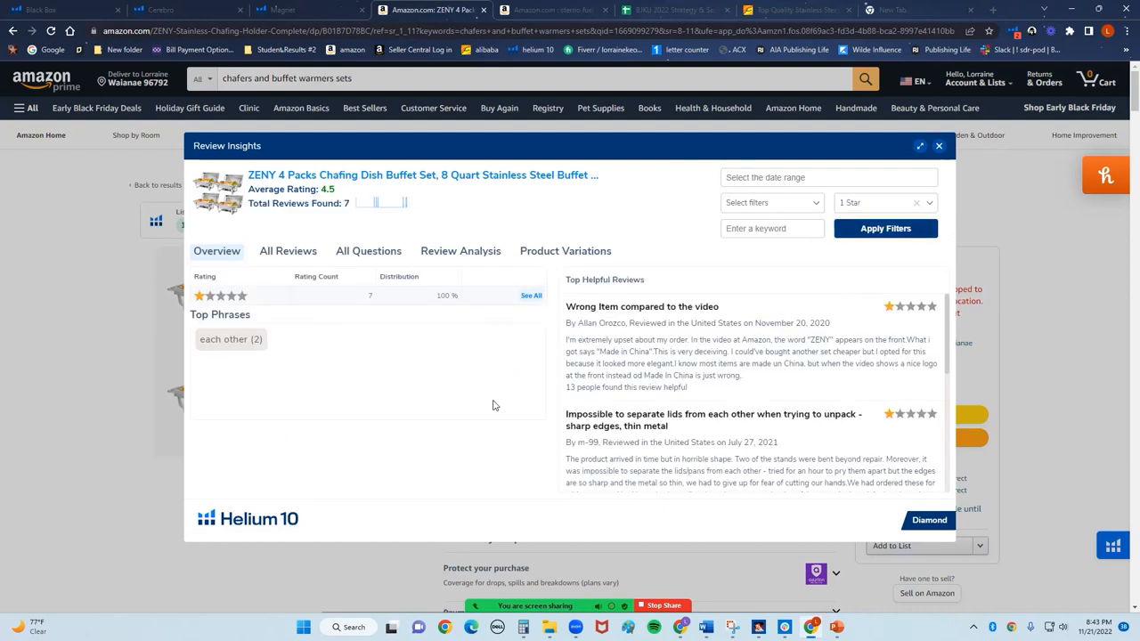
scroll(down, 3)
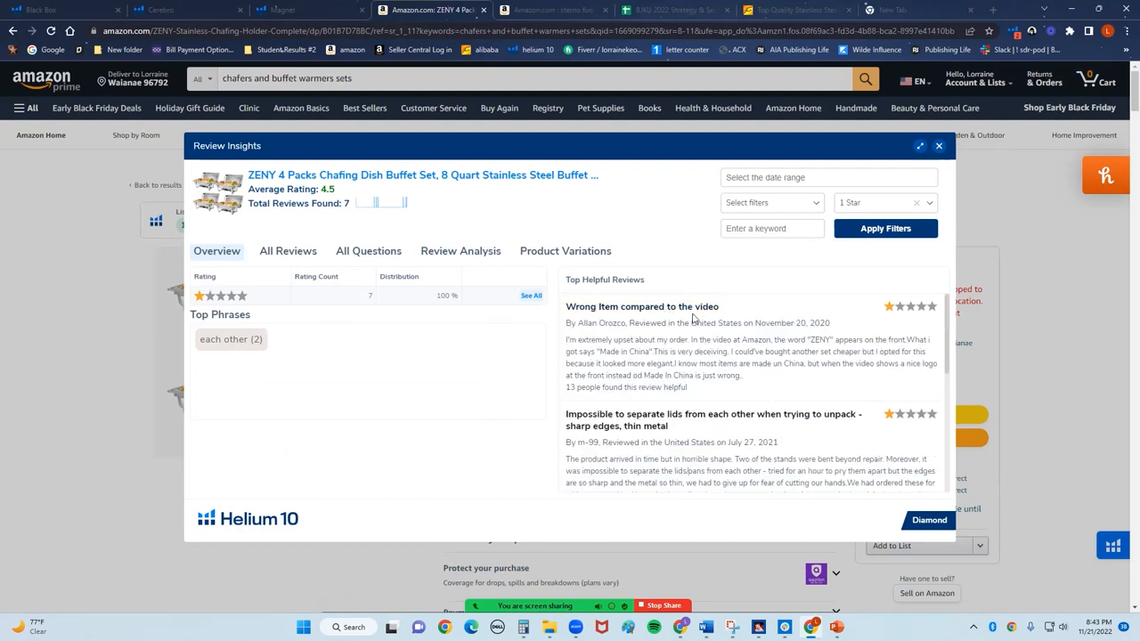
mouse_move(859, 421)
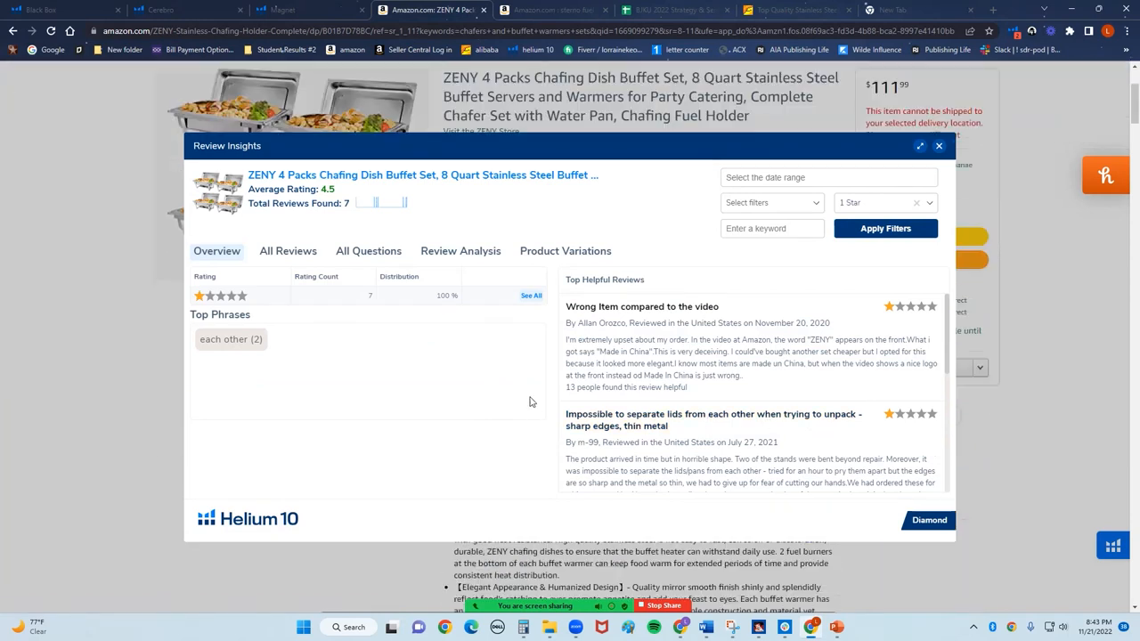
scroll(down, 3)
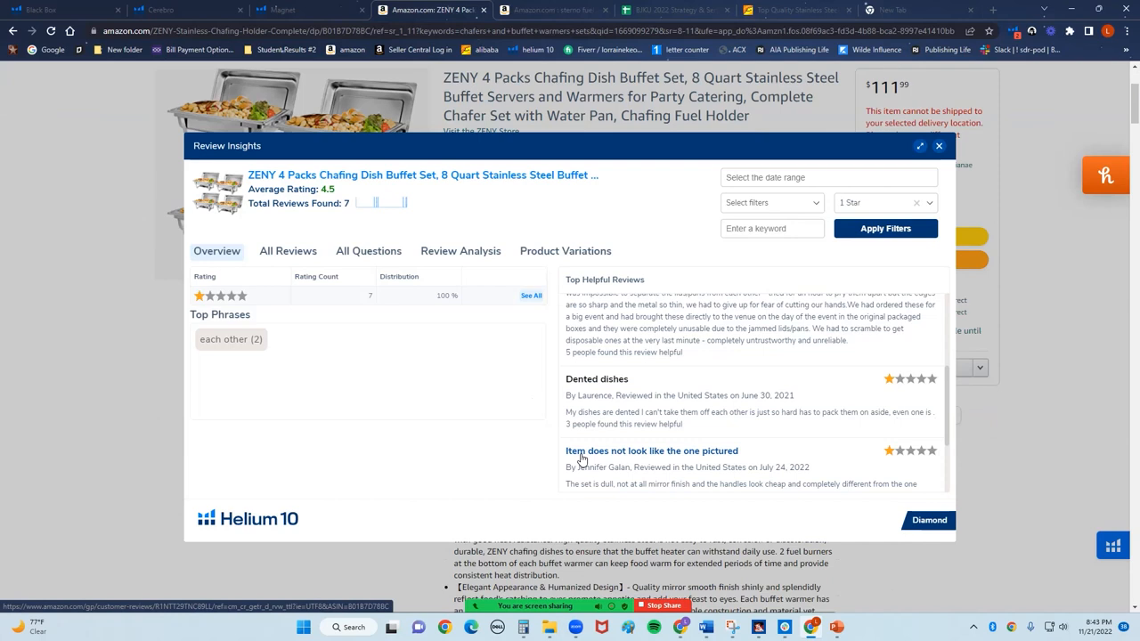
mouse_move(718, 460)
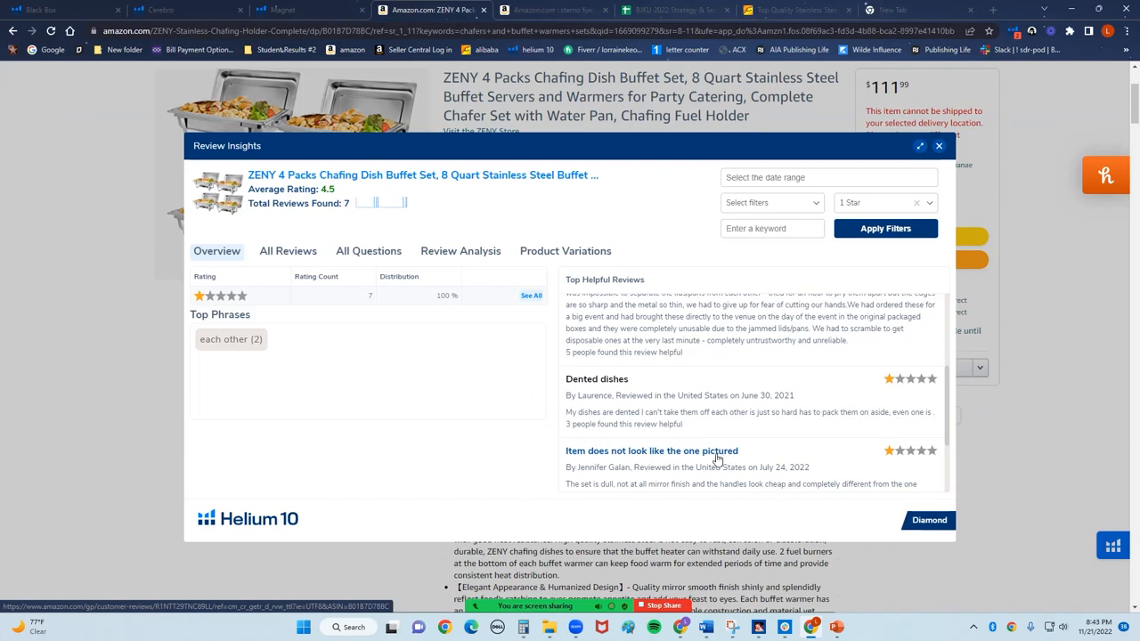
scroll(down, 3)
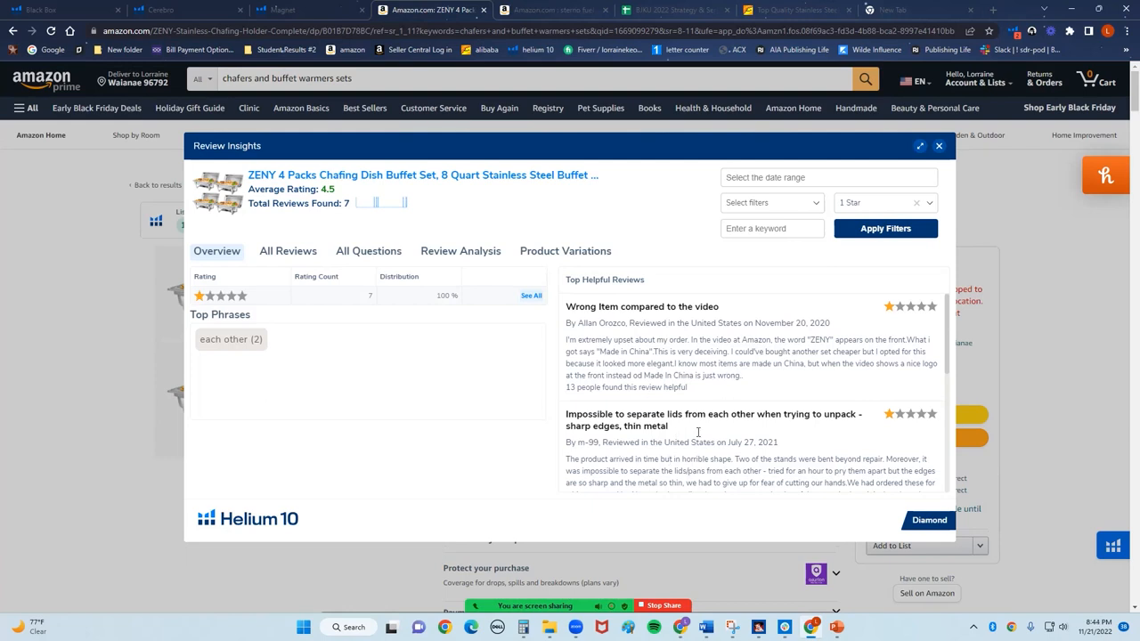
- Widen the rating filter to 1- and 2-star (10 reviews), scroll them, then close Review Insights
click(886, 203)
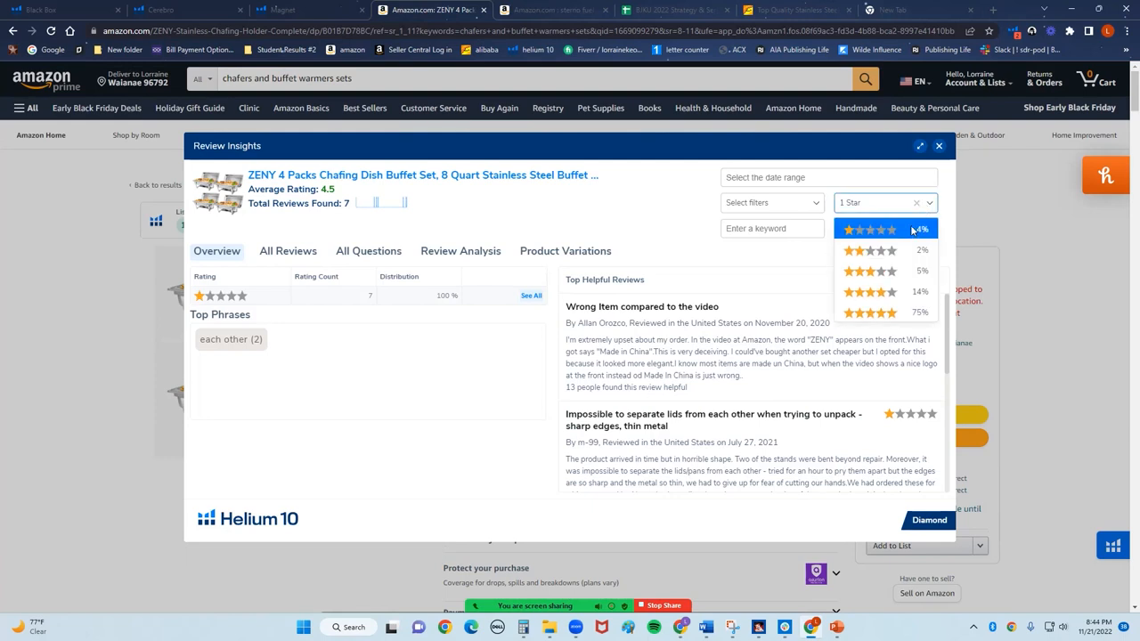
click(869, 250)
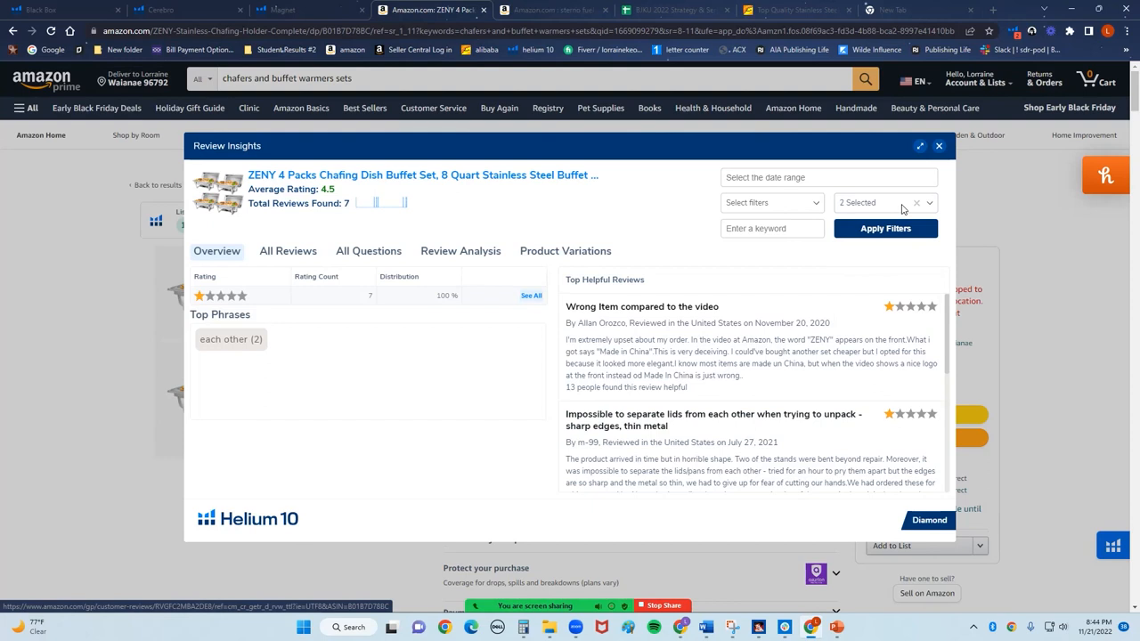
click(884, 228)
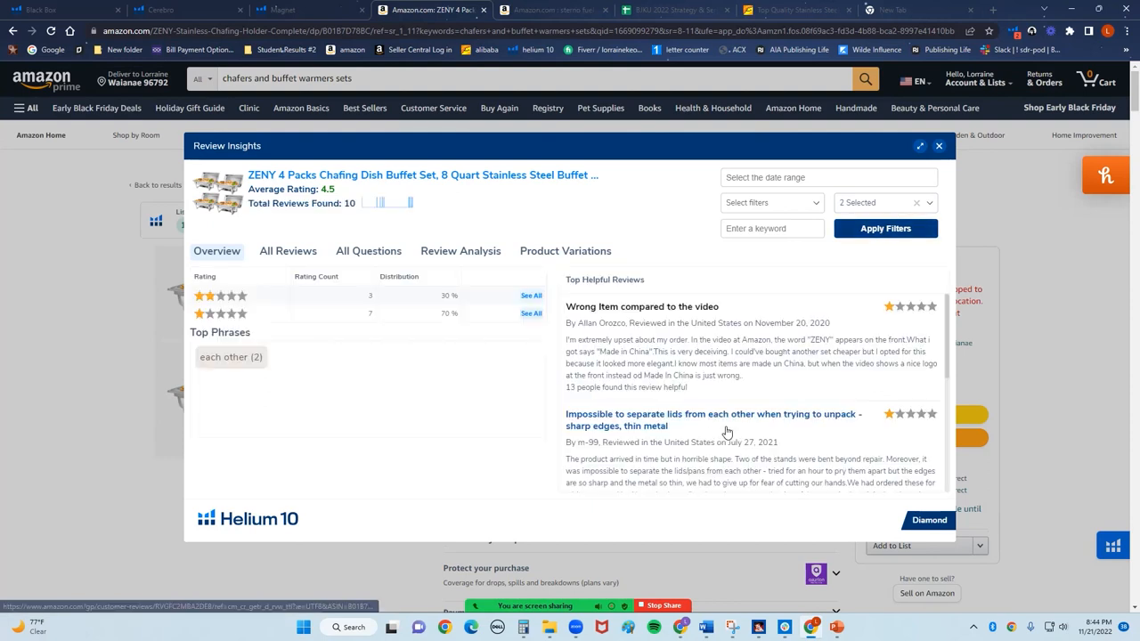
mouse_move(737, 412)
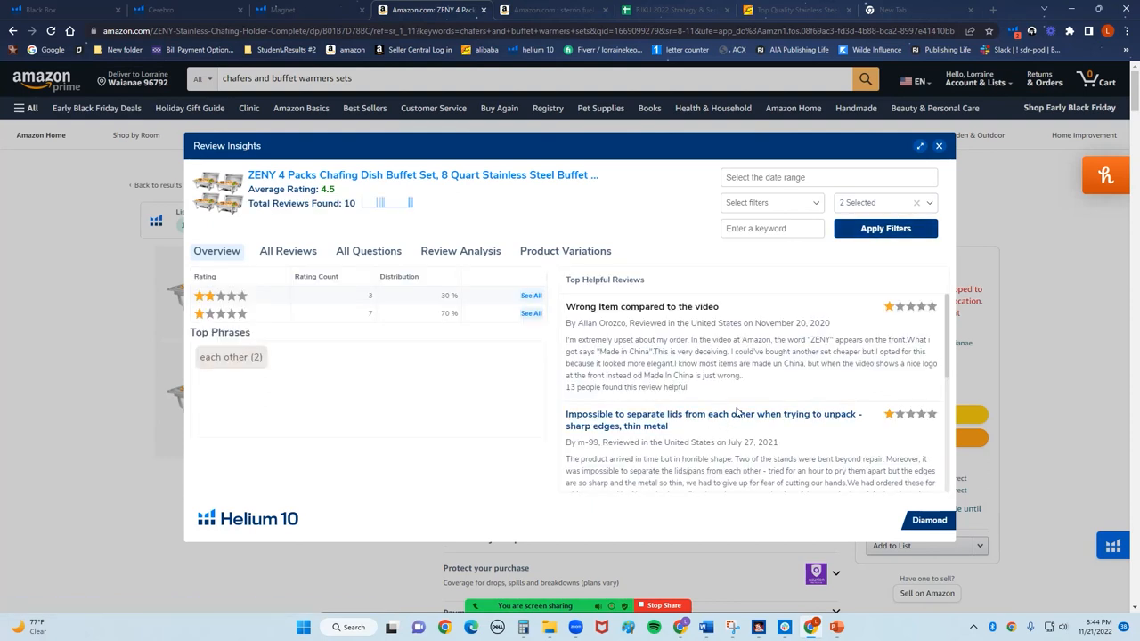
scroll(down, 3)
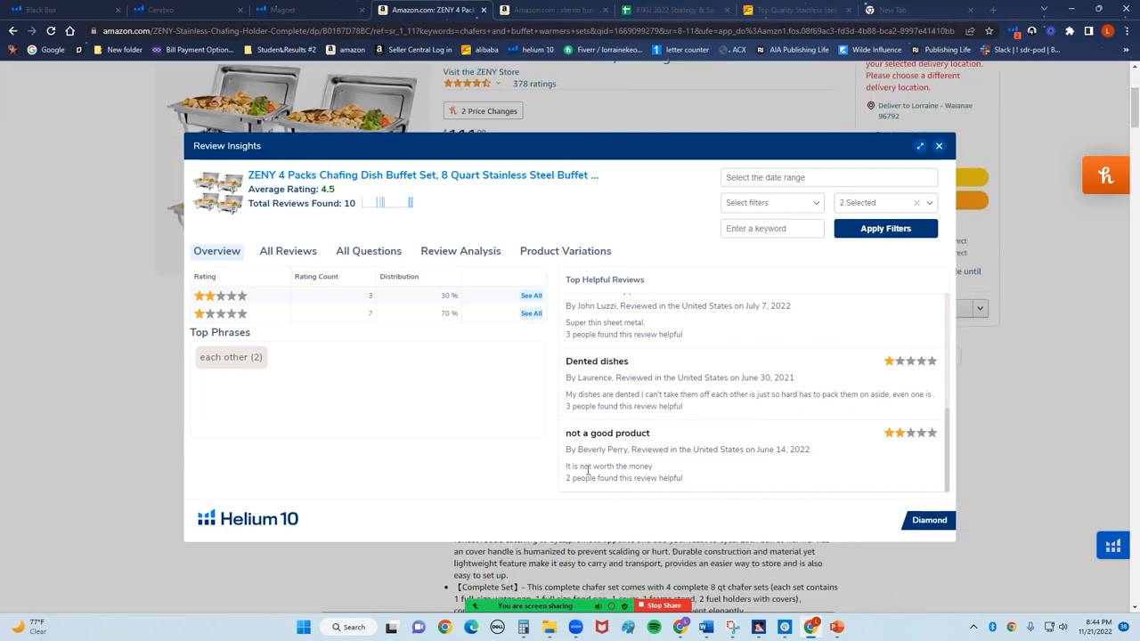
mouse_move(577, 463)
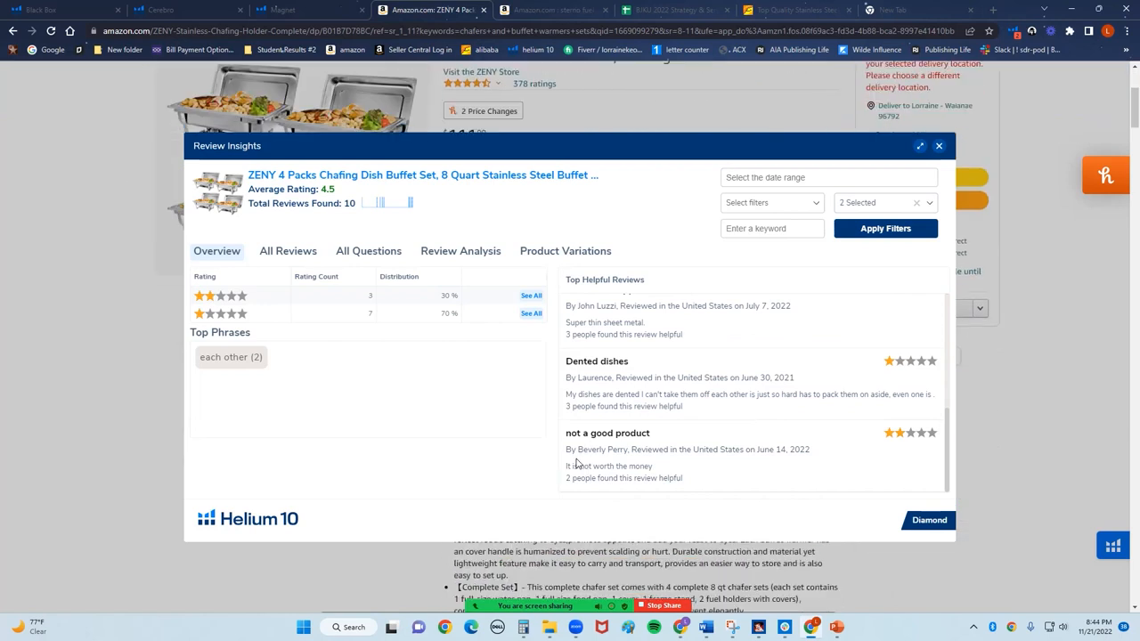
mouse_move(823, 430)
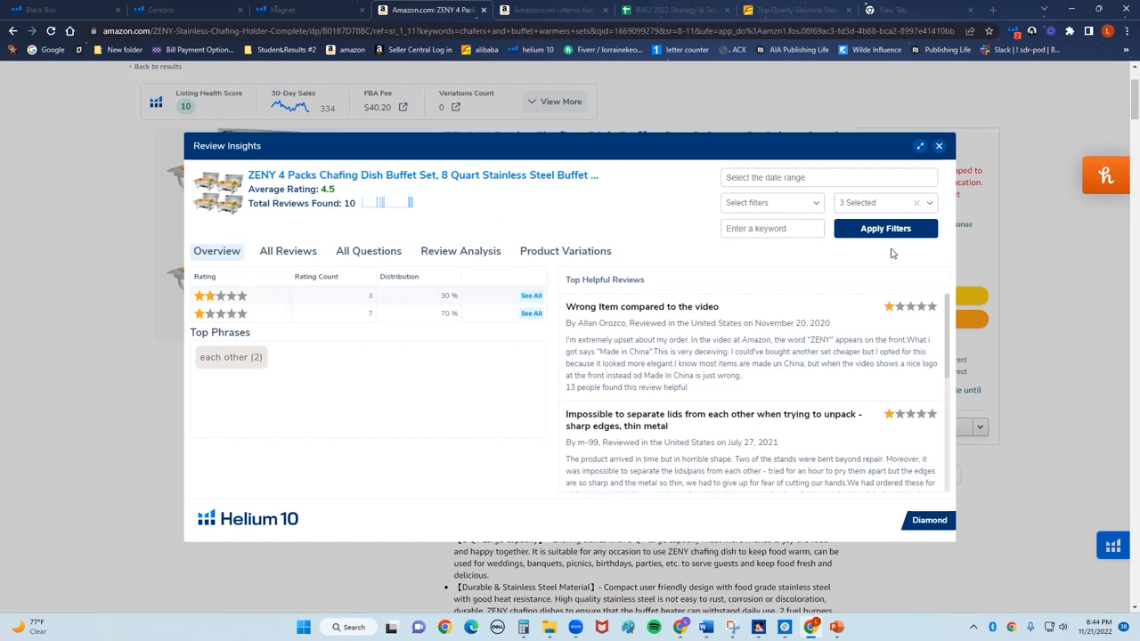
mouse_move(913, 217)
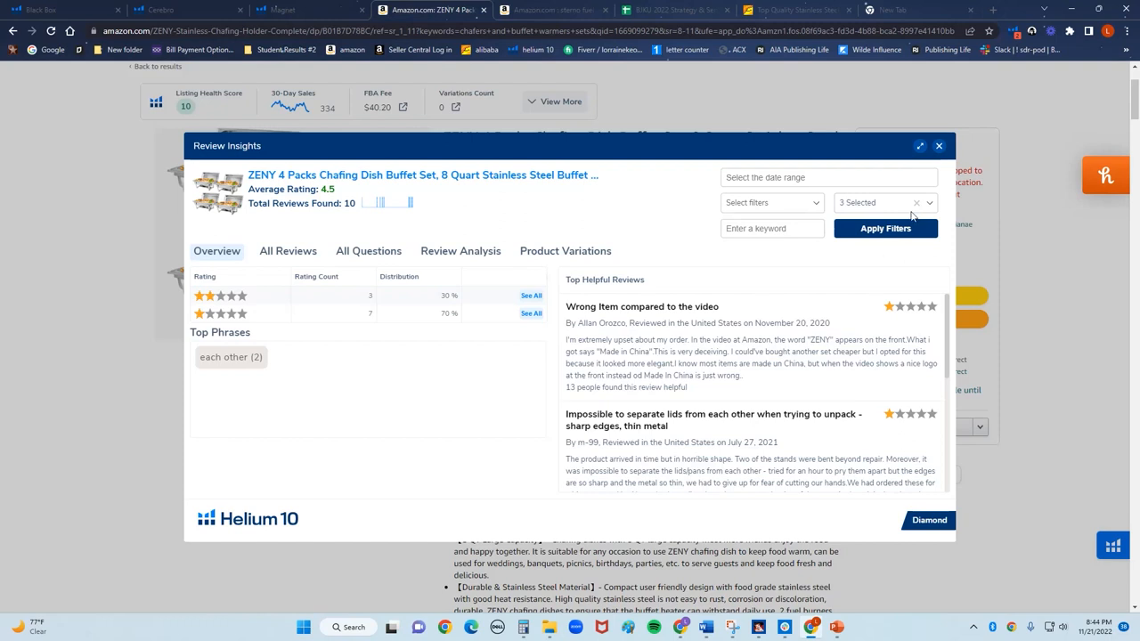
click(939, 146)
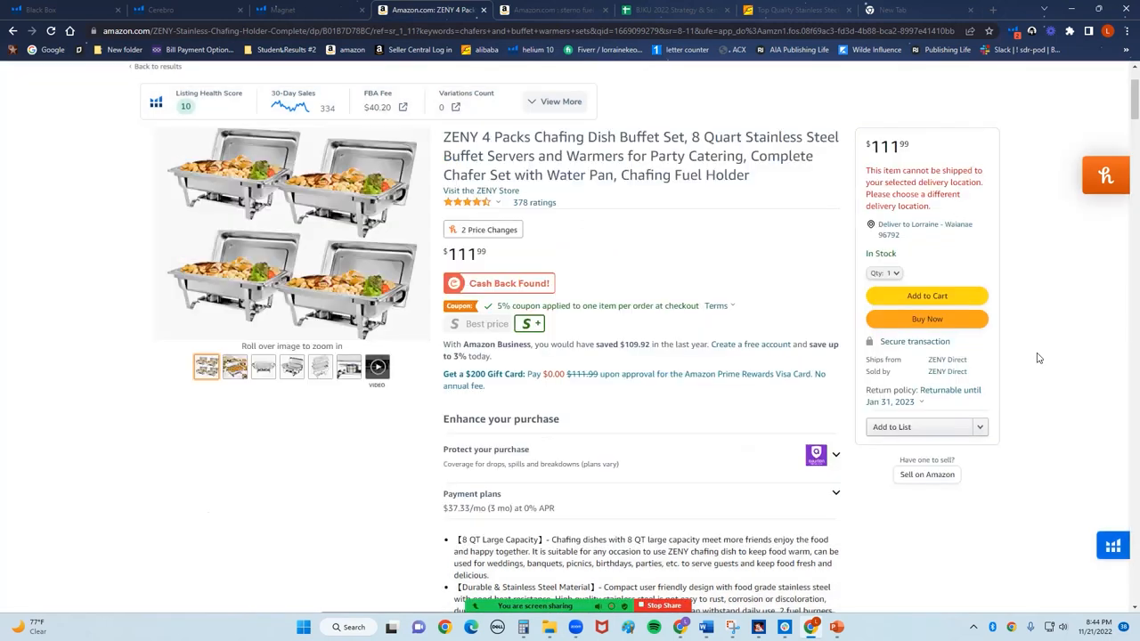